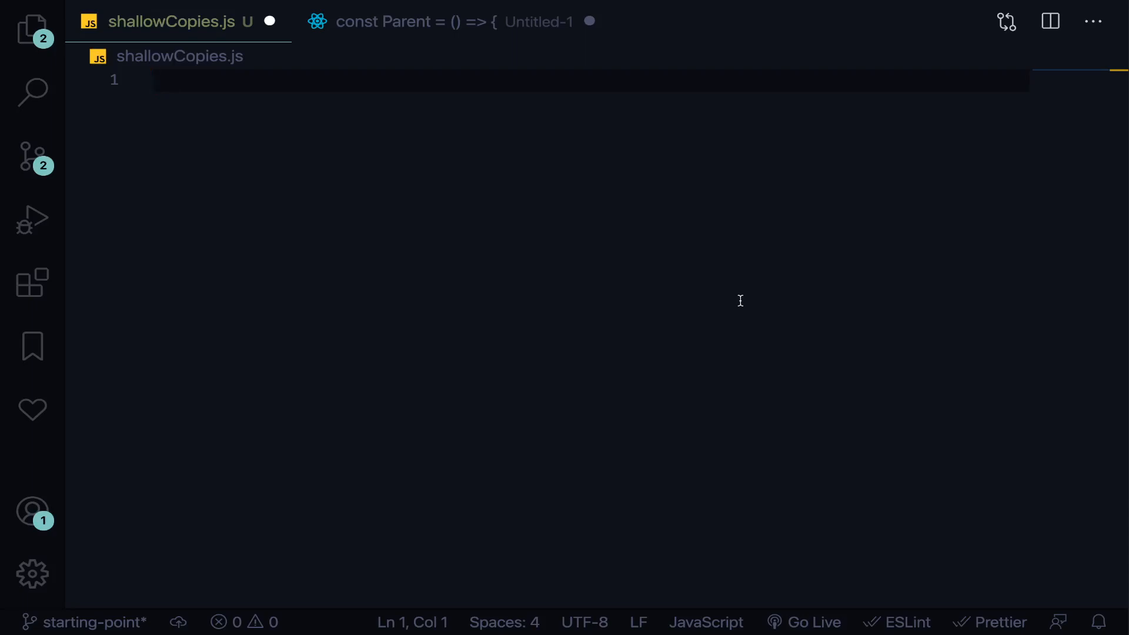
# Step: Declare const myObject with a user entry { name: 'rowadz', age: 23 }
pyautogui.write('const')
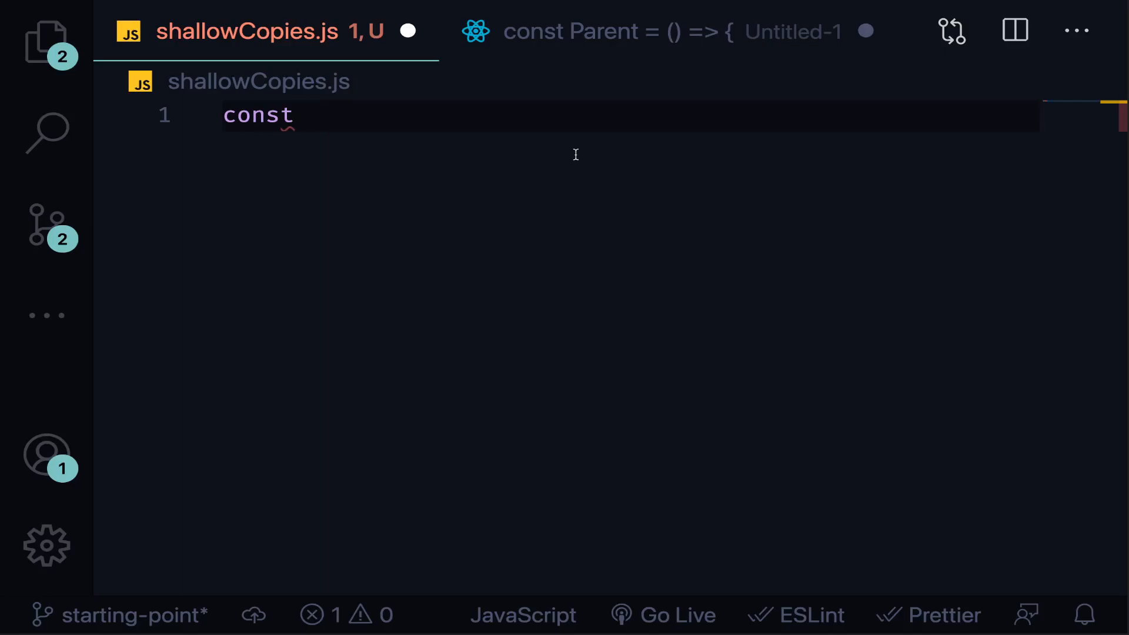
pyautogui.write('myObject =')
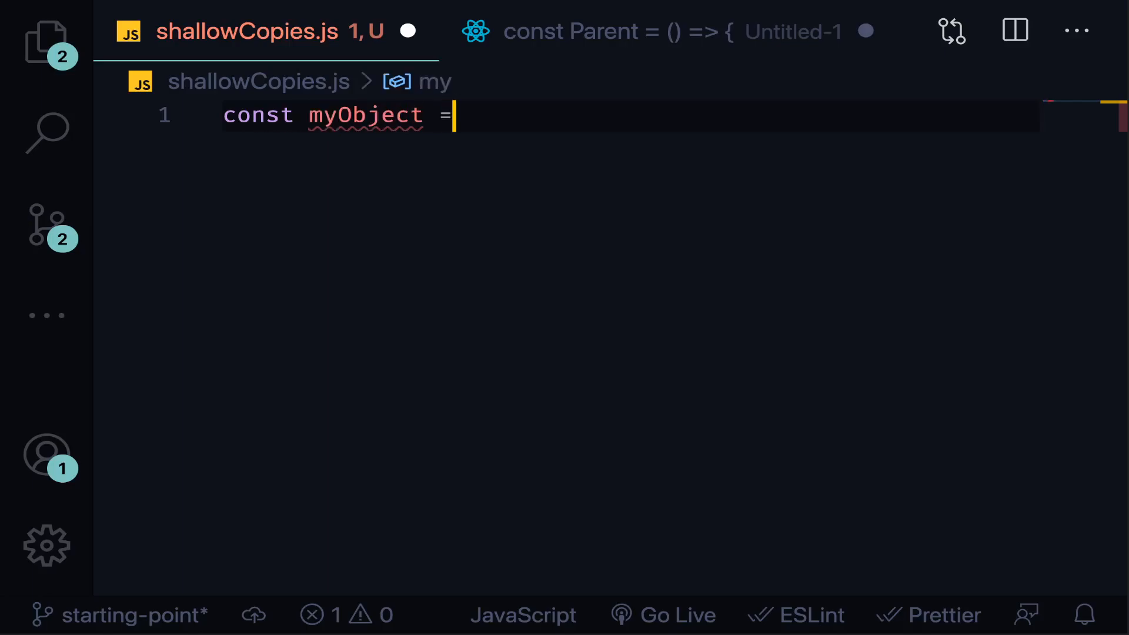
pyautogui.write('{}')
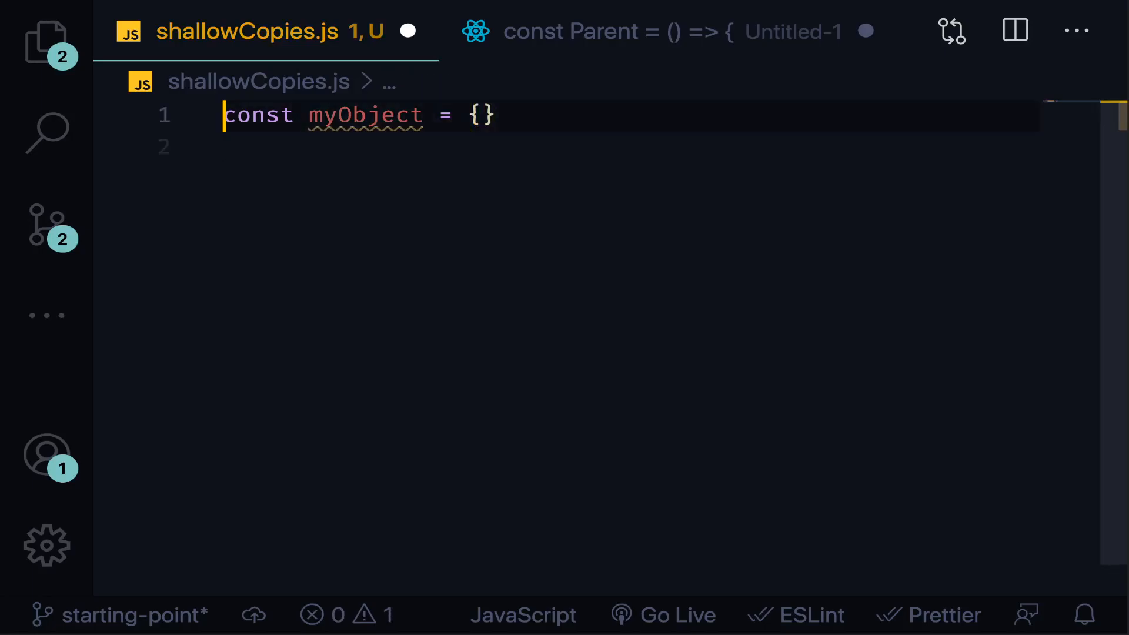
pyautogui.write("name: '")
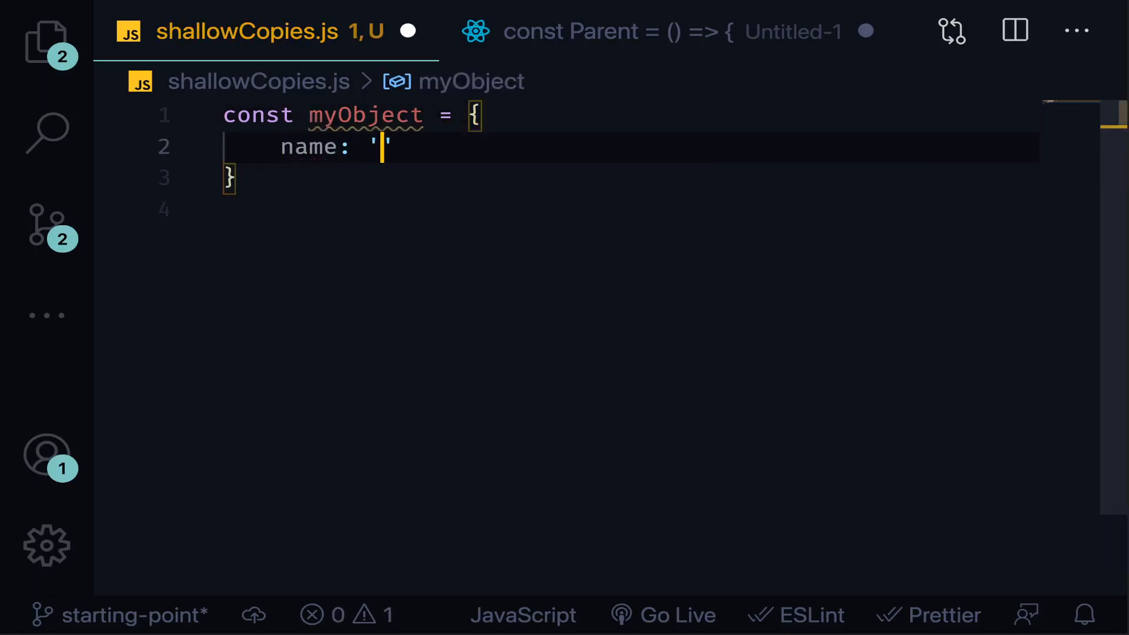
pyautogui.write('rowadz')
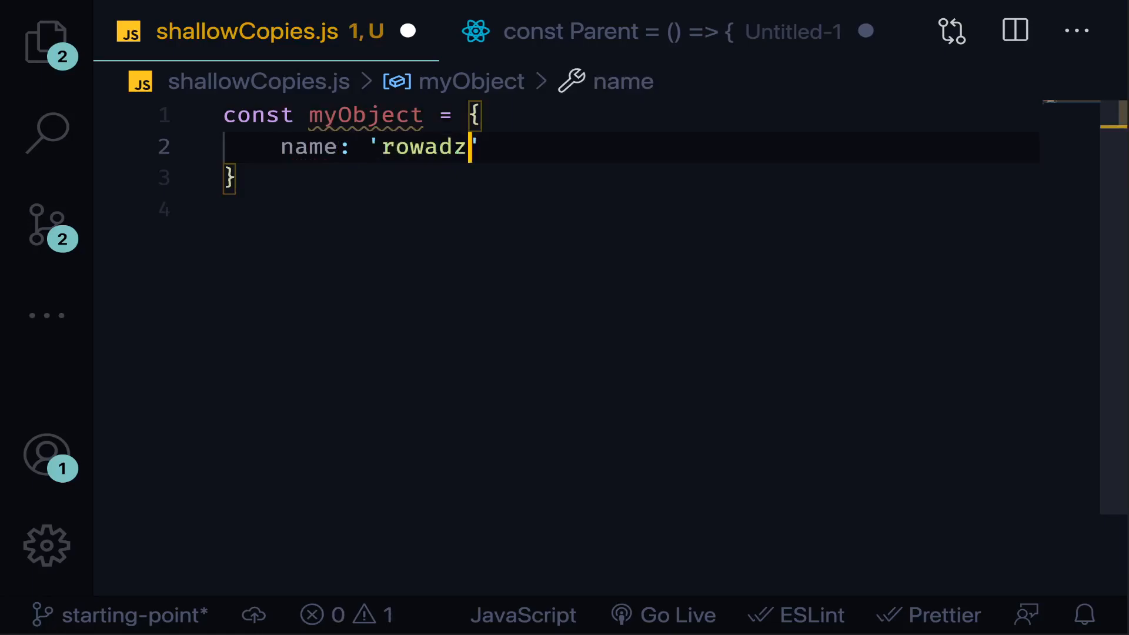
pyautogui.write('use')
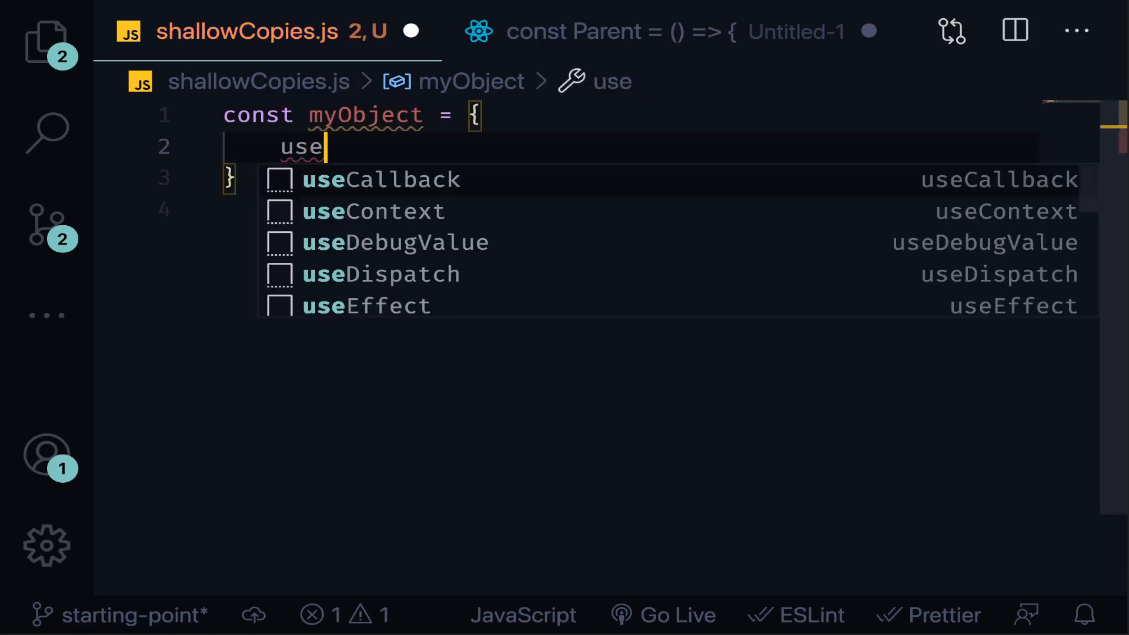
pyautogui.write('r: {u')
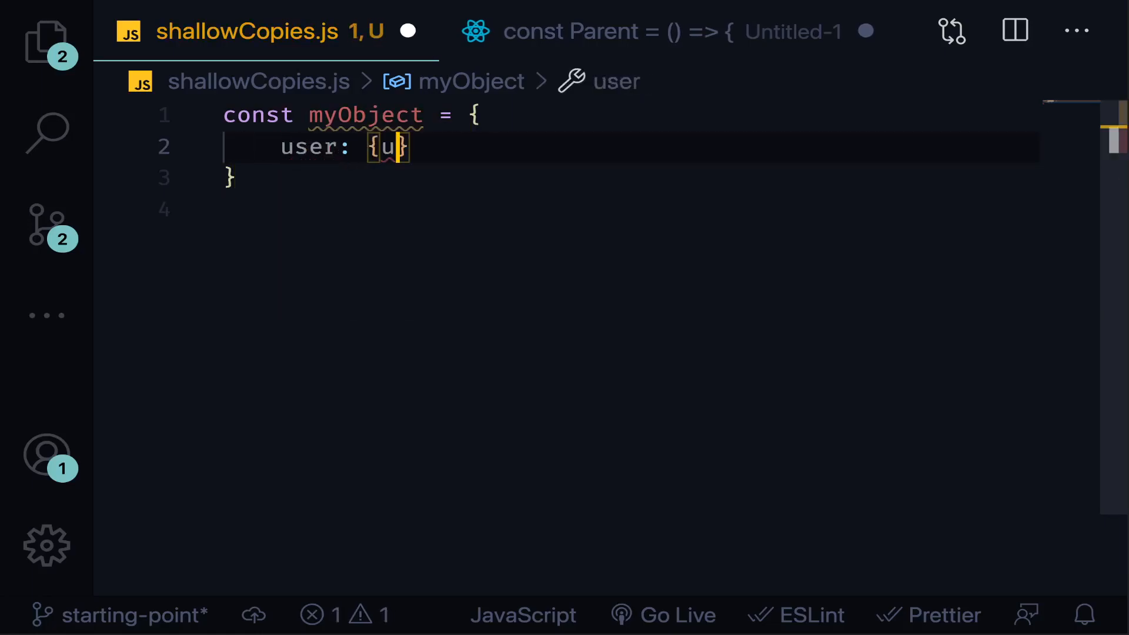
pyautogui.write("name: 'rowadz'")
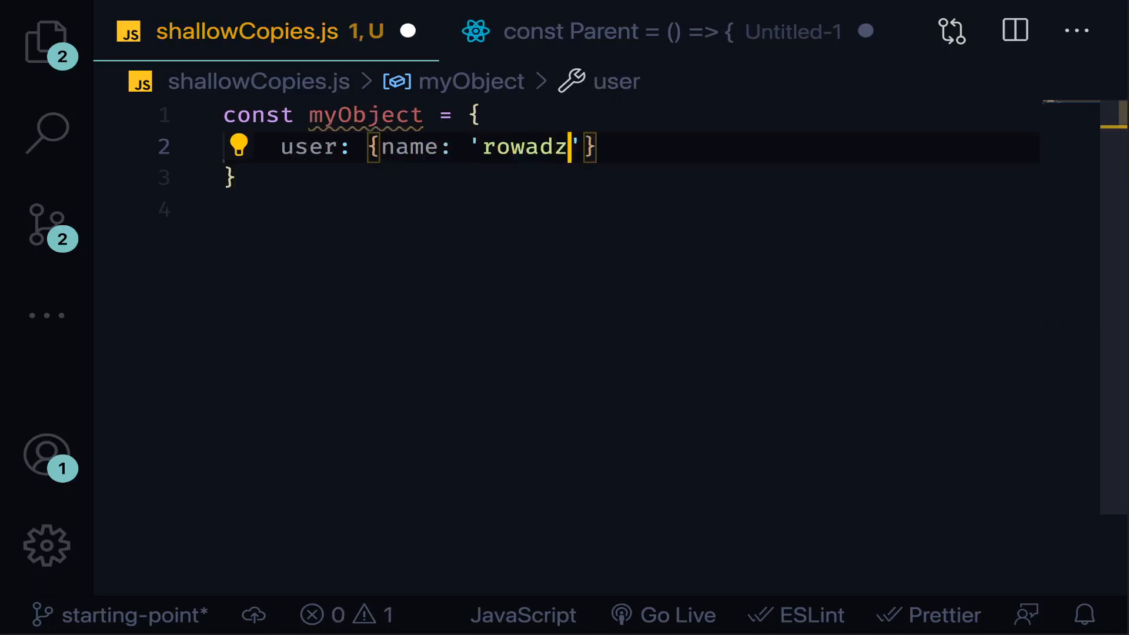
pyautogui.write(', age: 23')
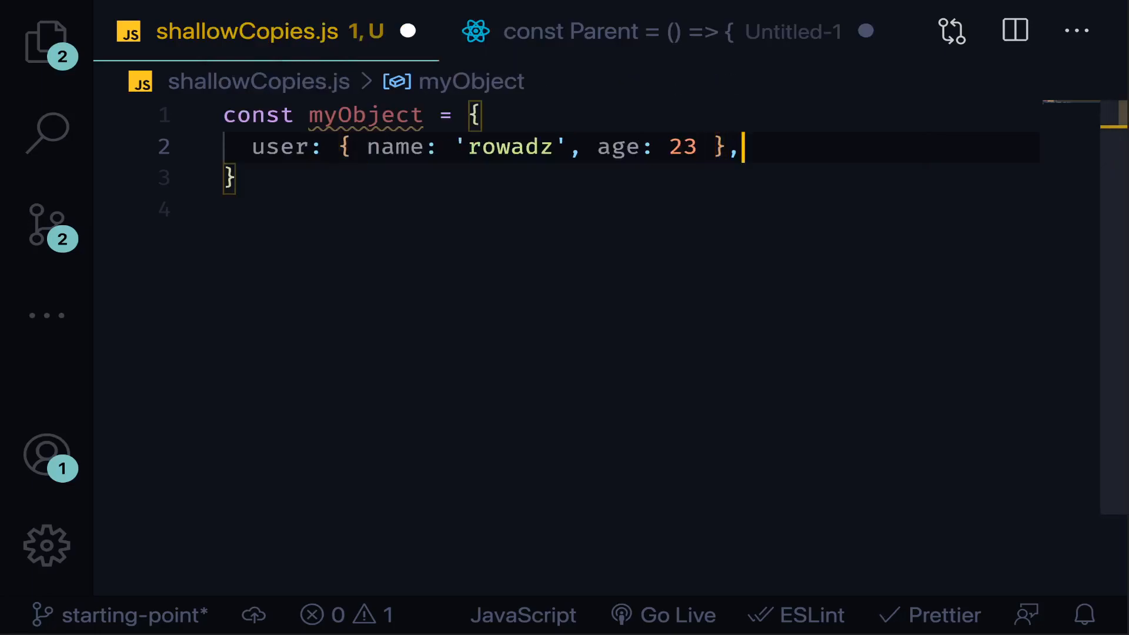
# Step: Add a posts array of three { id, userName, commentsNum } objects with ids 1, 2 and 3
pyautogui.write('posts:')
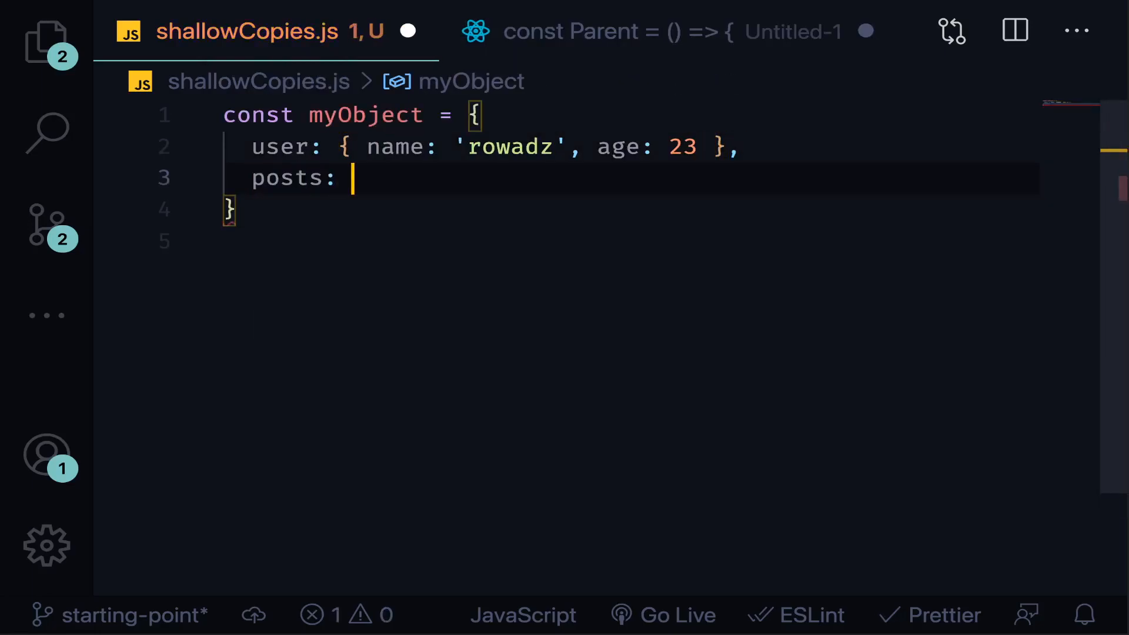
pyautogui.write('[]')
pyautogui.write('{id')
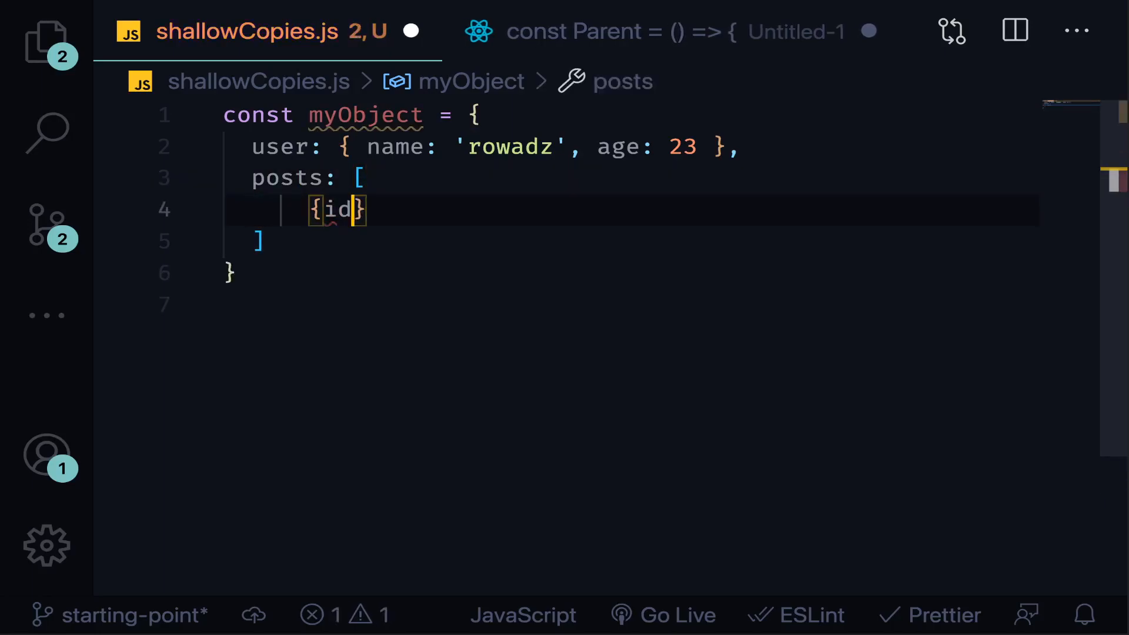
pyautogui.write(": 1, userName: 'r'")
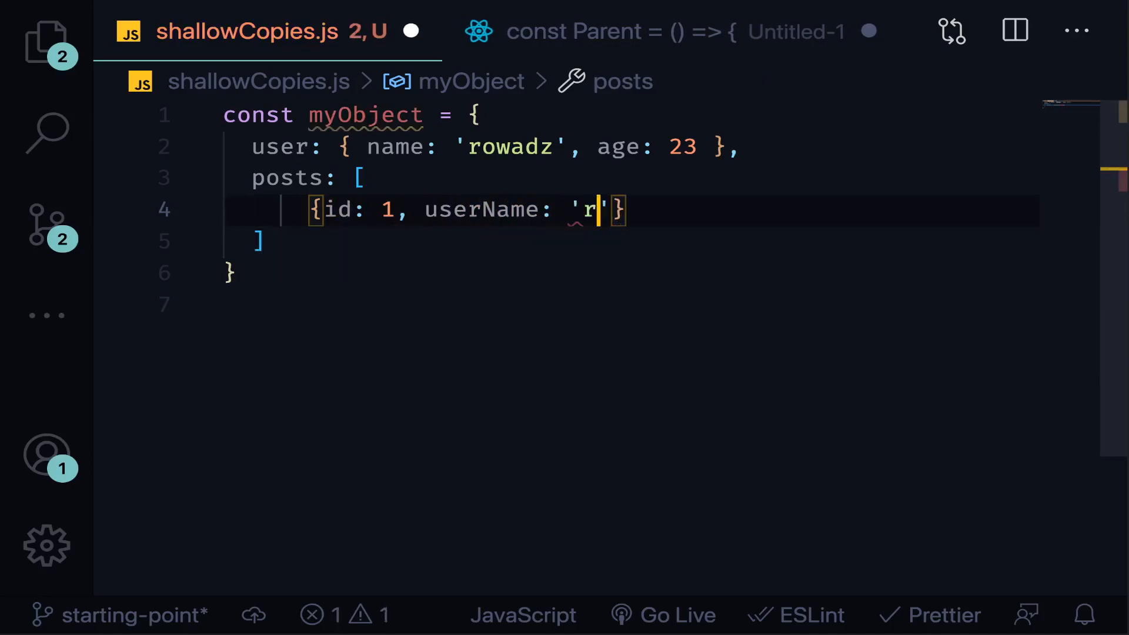
pyautogui.write("owadz',")
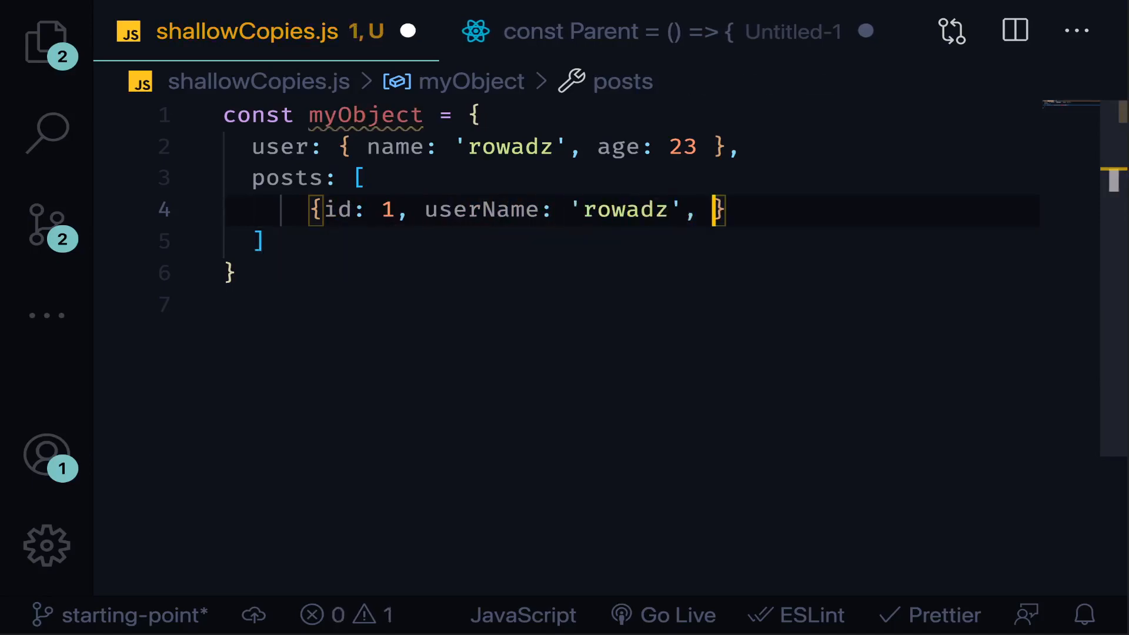
pyautogui.write('commentsNum: 20')
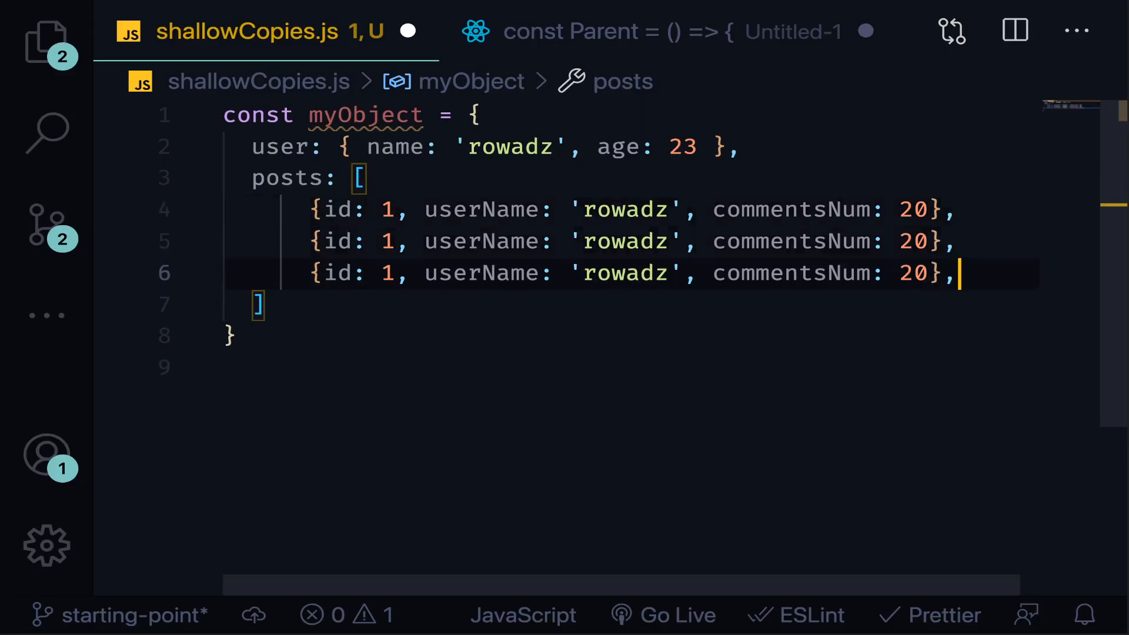
pyautogui.click(385, 242)
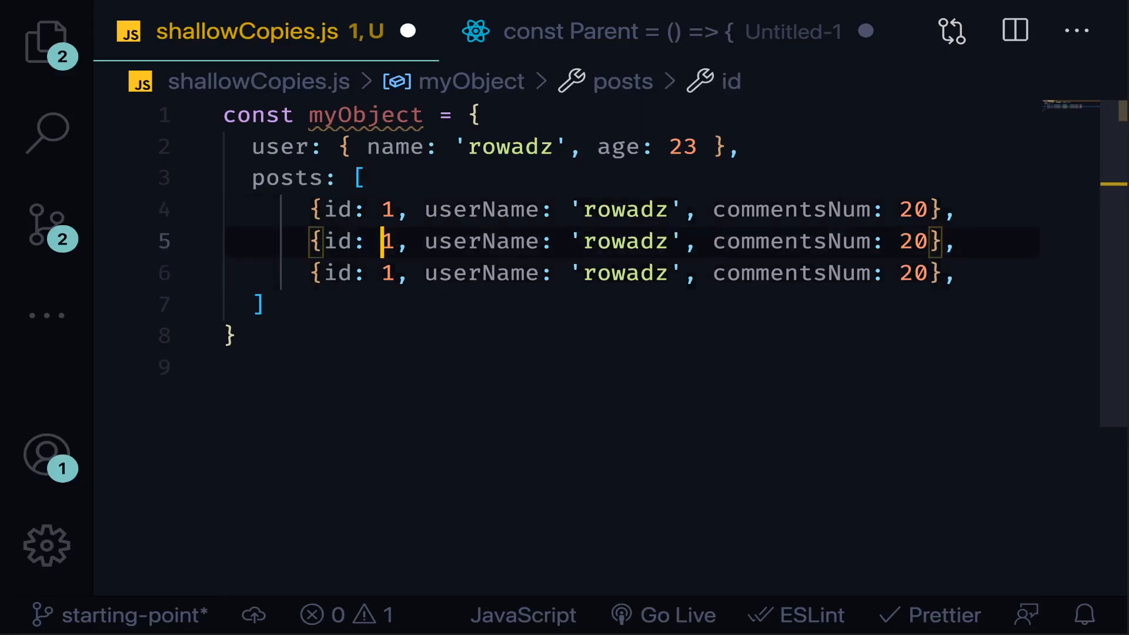
pyautogui.write('3')
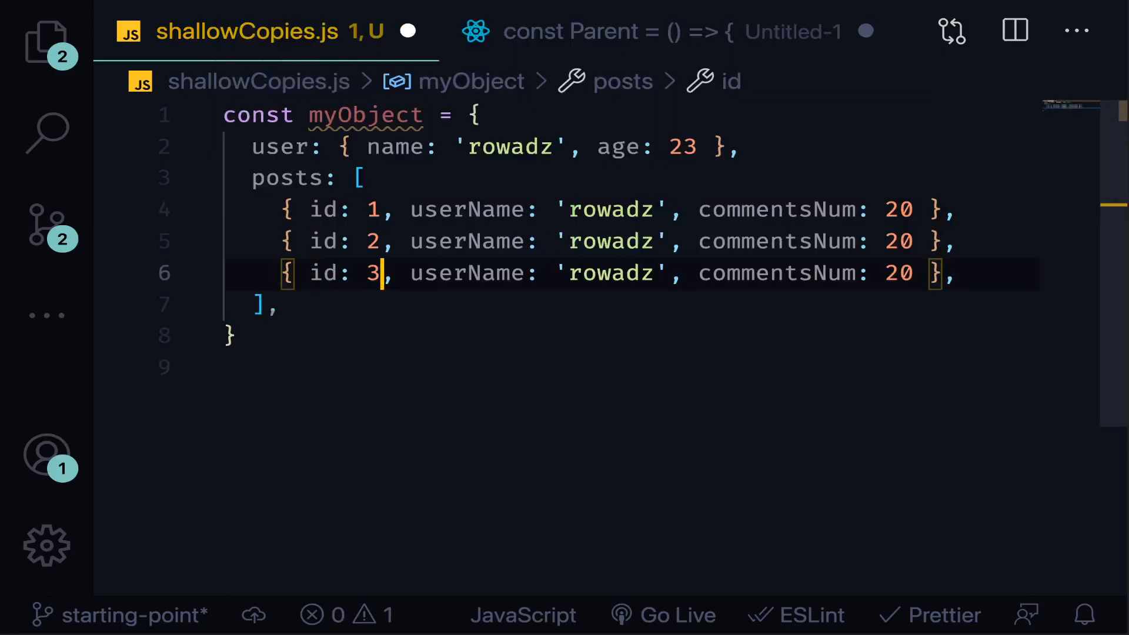
pyautogui.click(512, 367)
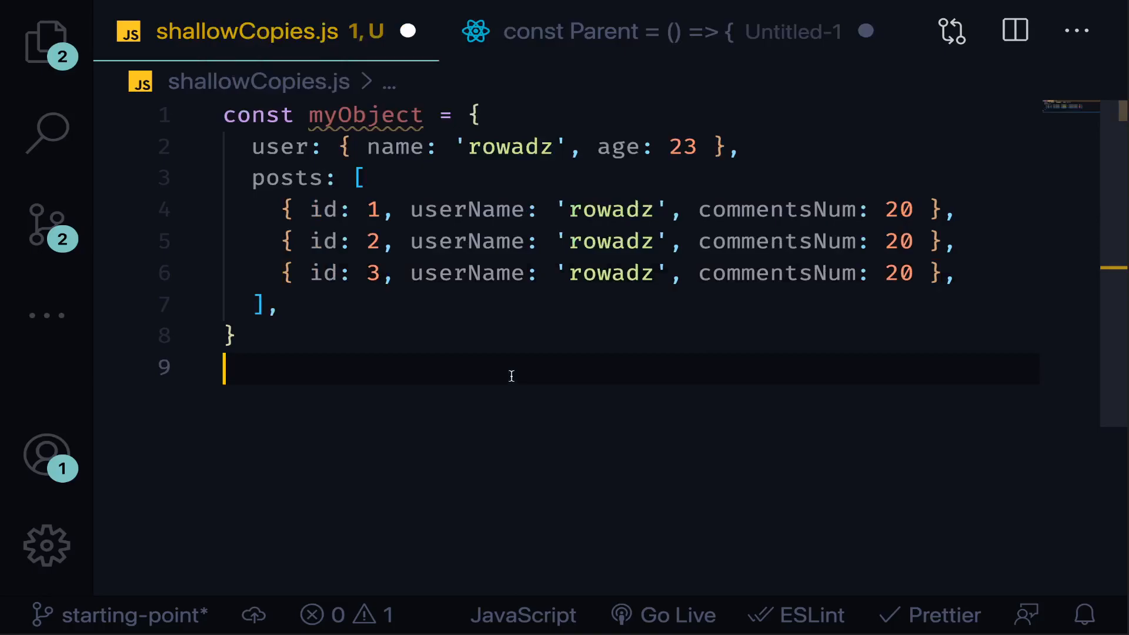
# Step: Log Object.is(myObject, myObject) and run node shallowCopies.js to see true
pyautogui.write('console.log(OB')
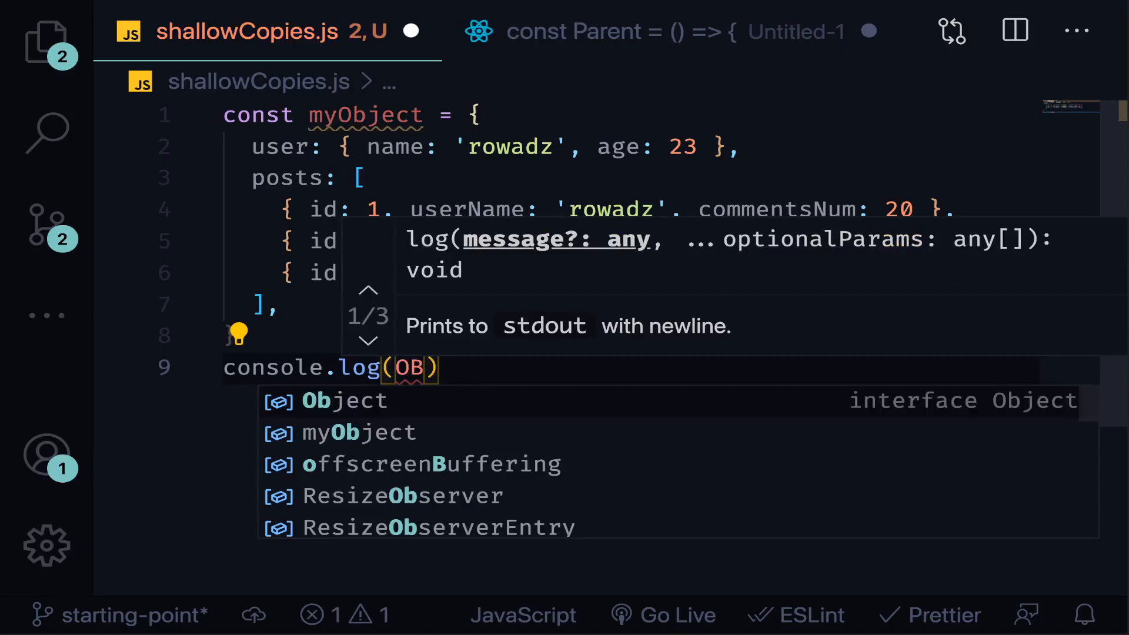
pyautogui.write('Object.is(')
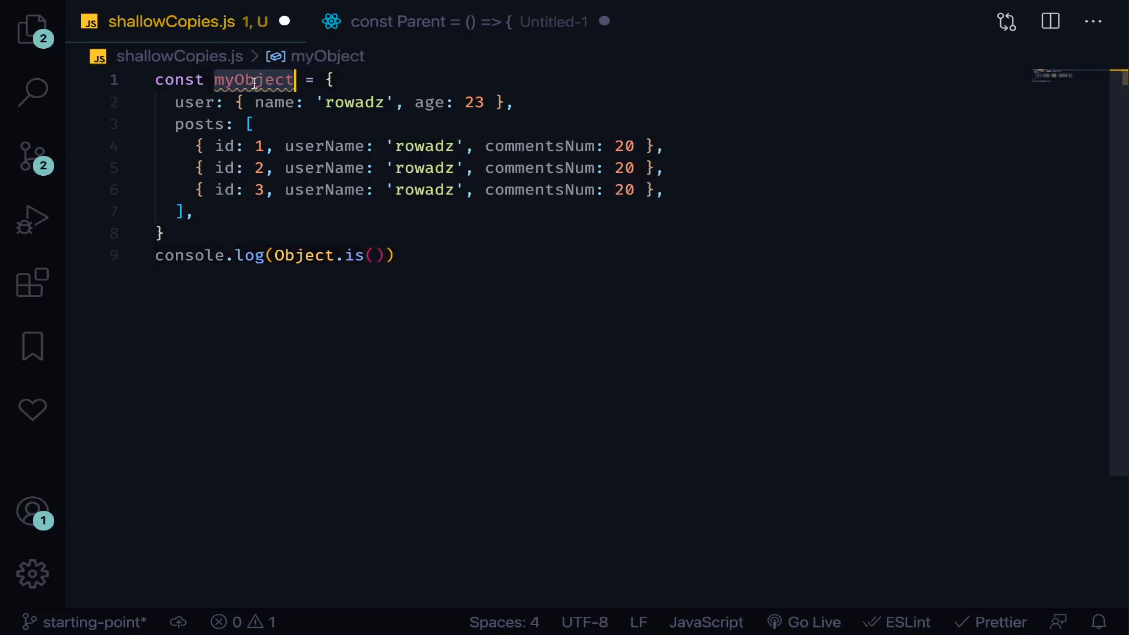
pyautogui.write('myObject, myObject')
pyautogui.write('node shallowCopies.js')
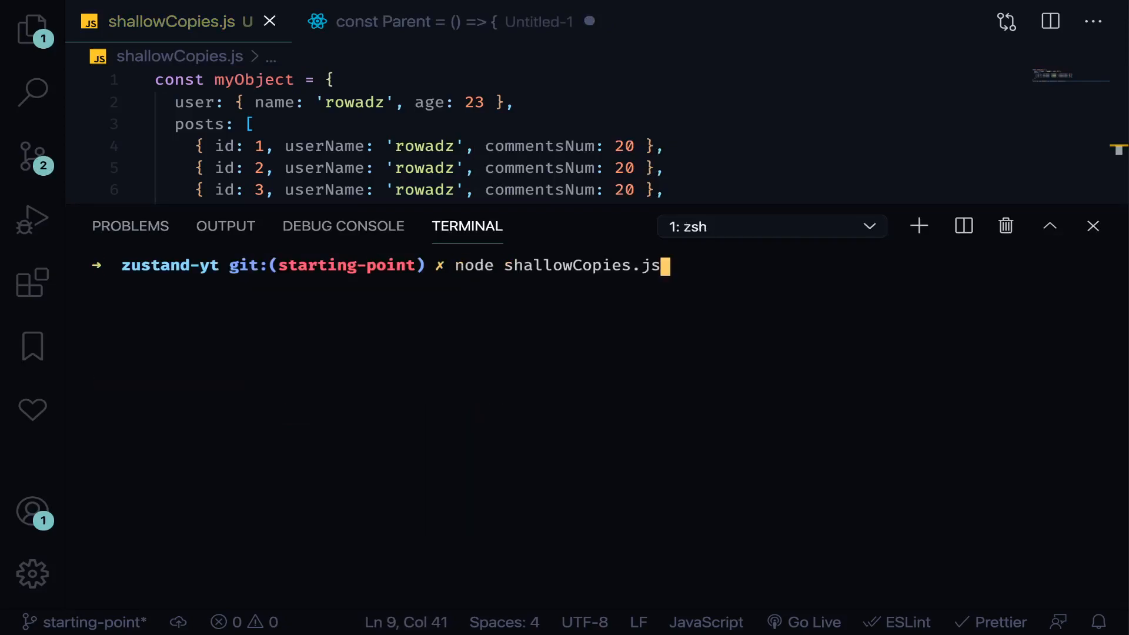
pyautogui.press('Return')
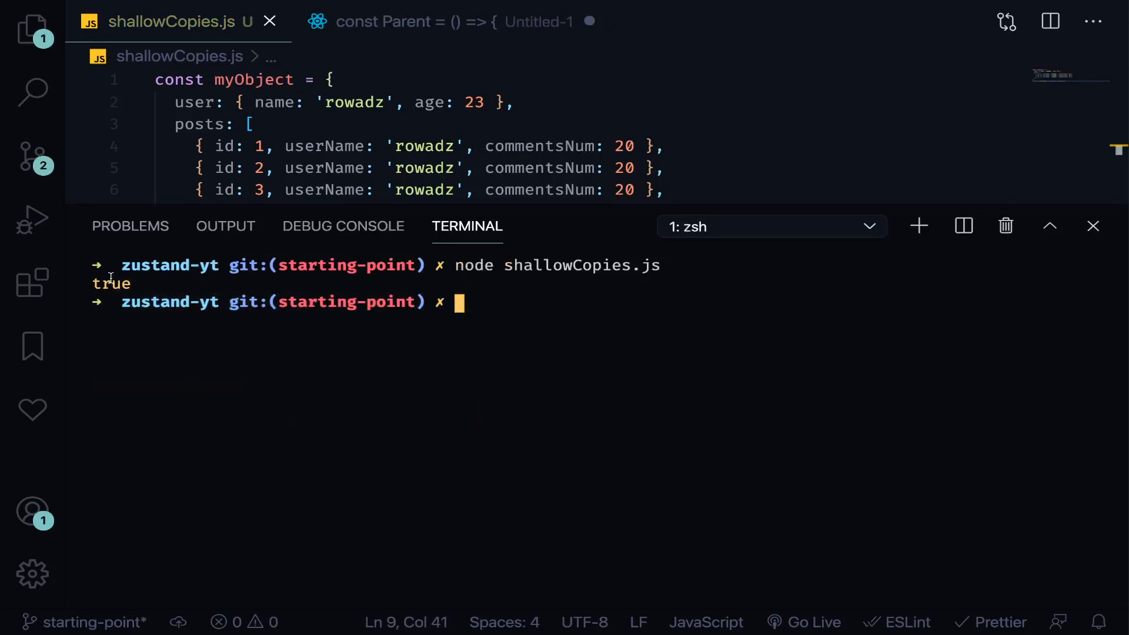
pyautogui.click(1093, 226)
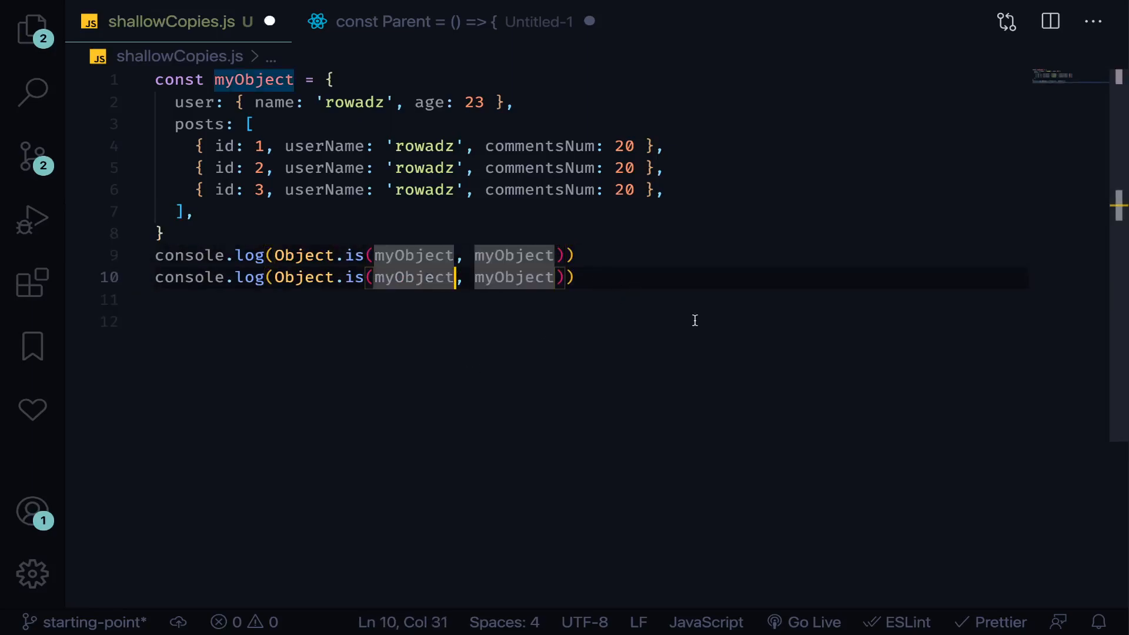
# Step: Log Object.is(myObject.user, myObject.user) and run it again, printing true
pyautogui.write('.user')
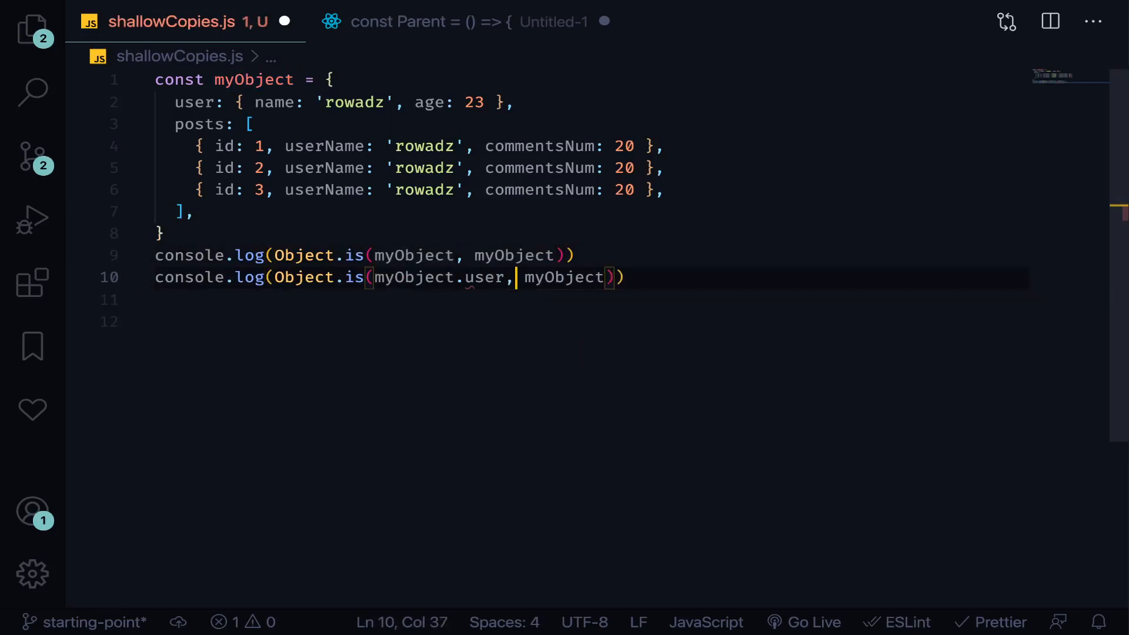
pyautogui.write('.user')
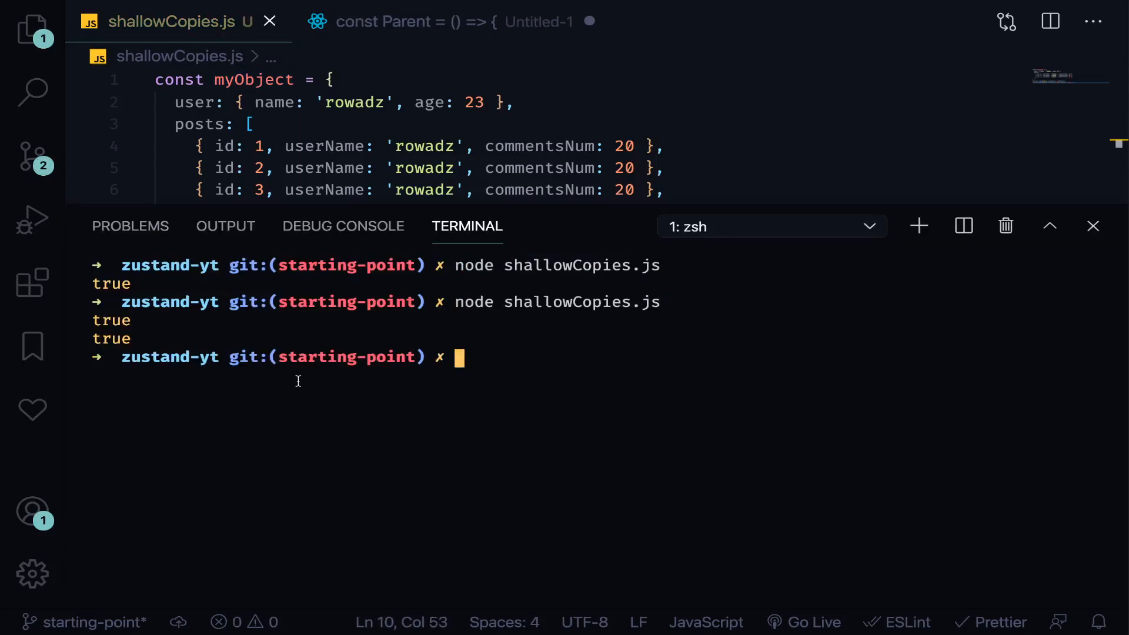
pyautogui.click(1093, 226)
pyautogui.write('const n')
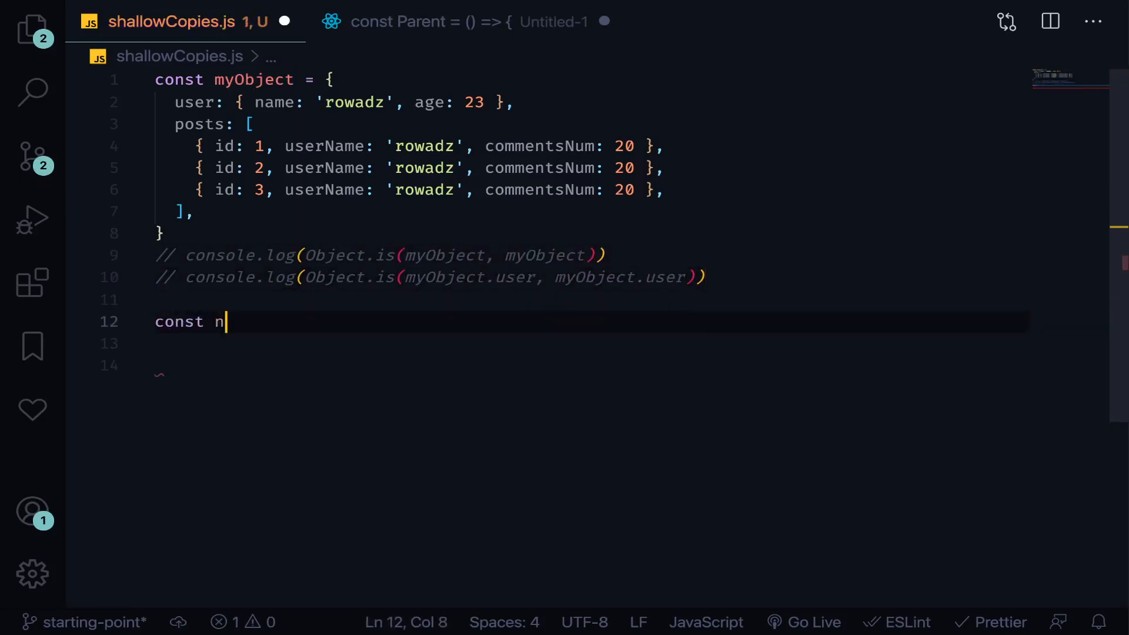
# Step: Define newObj spreading myObject with user sarah, age 50, and compare myObject against newObj in both logs
pyautogui.write('ewObj = {')
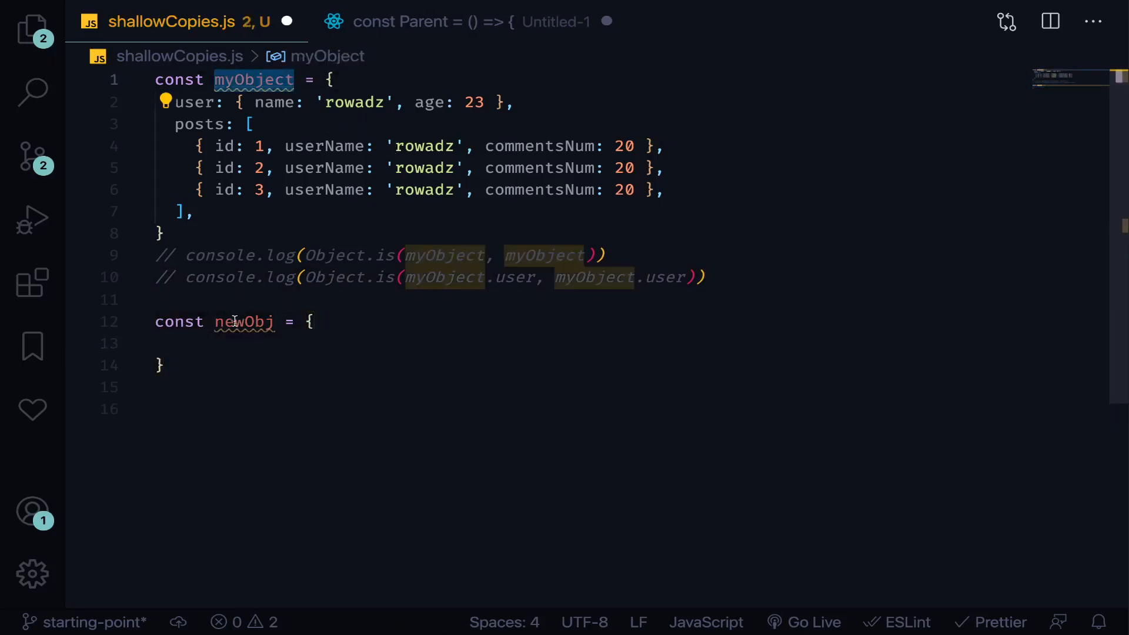
pyautogui.write('... myObject')
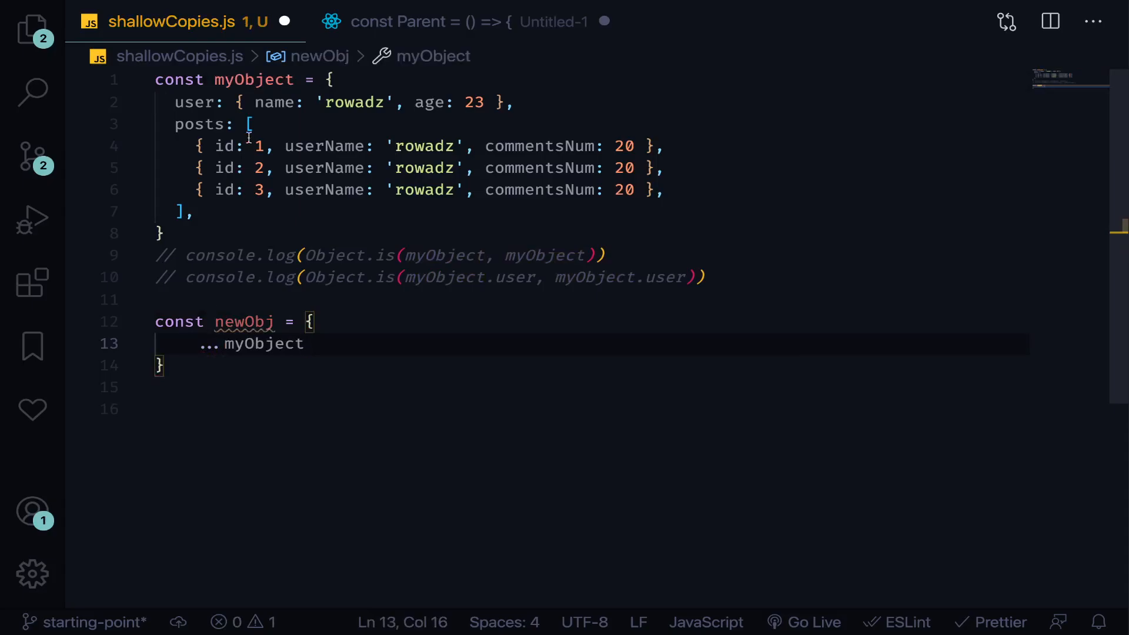
pyautogui.doubleClick(264, 344)
pyautogui.write('user')
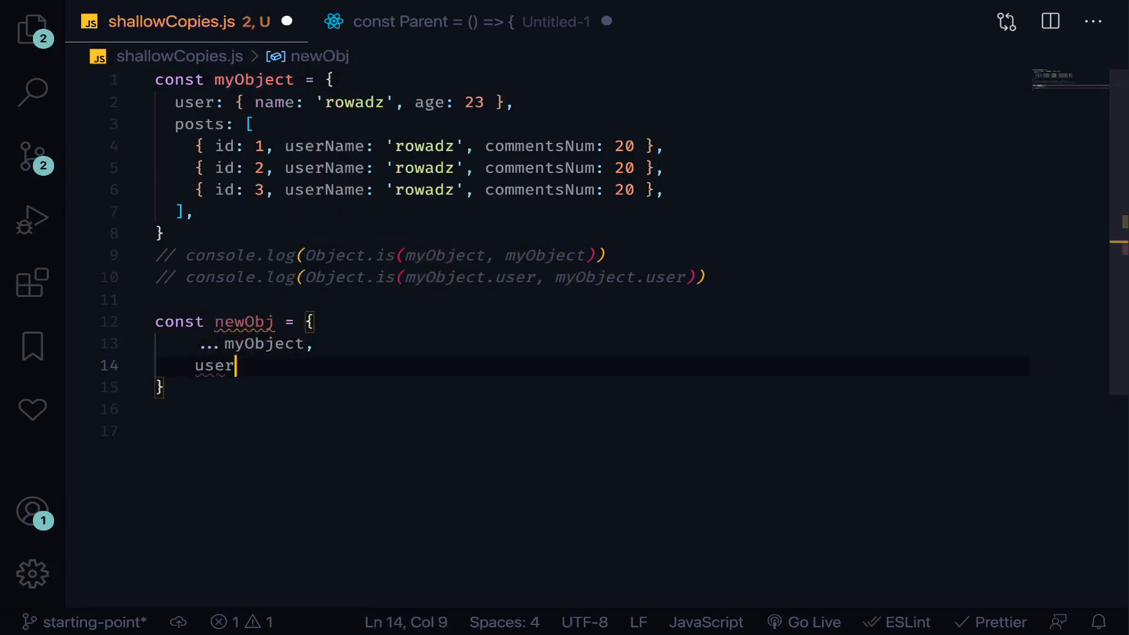
pyautogui.write(': {name:')
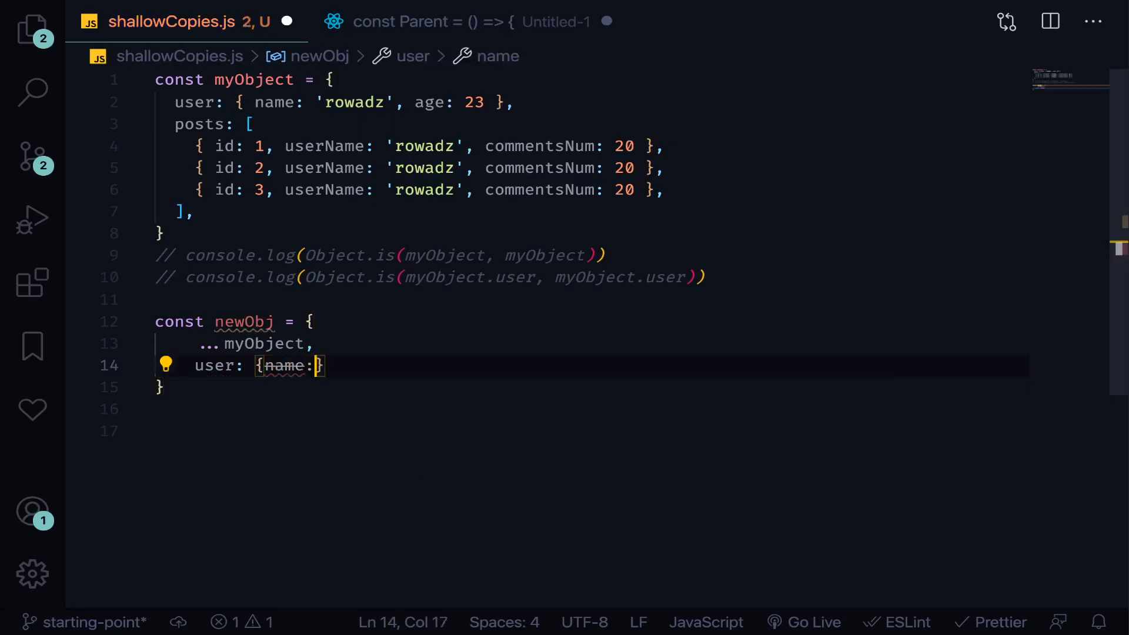
pyautogui.write("'sarah'")
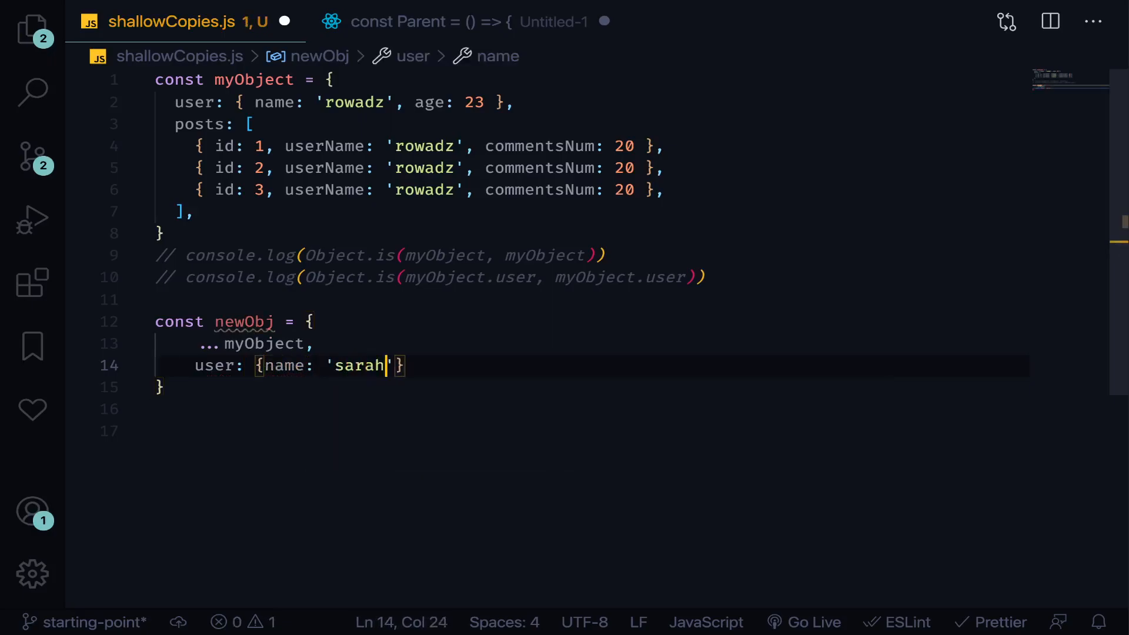
pyautogui.write(', age: 50')
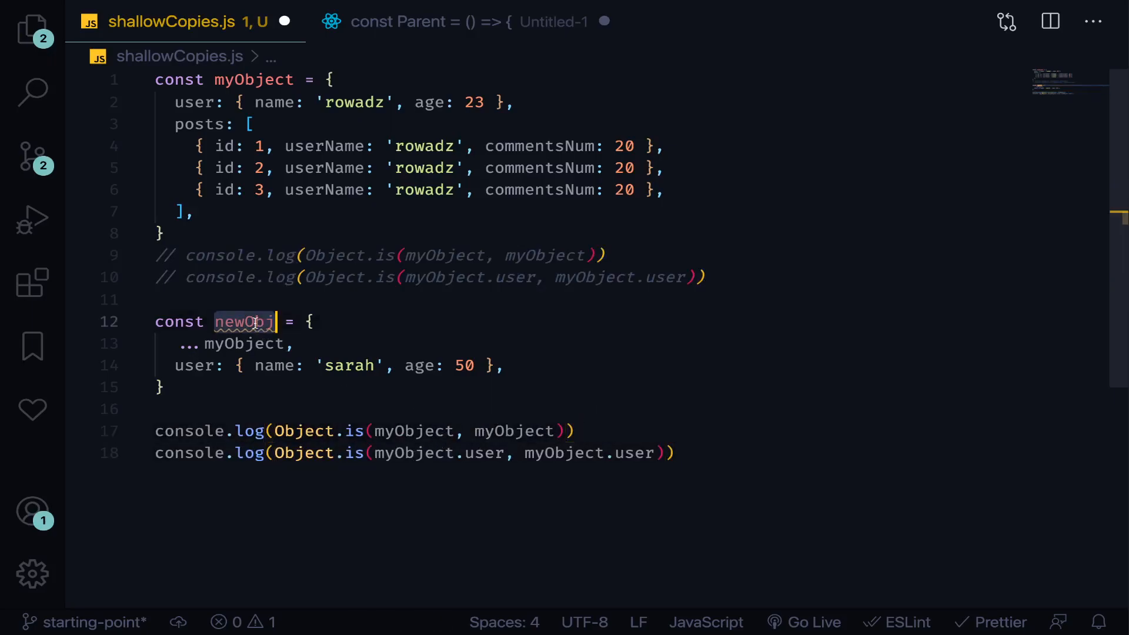
pyautogui.write('newObj')
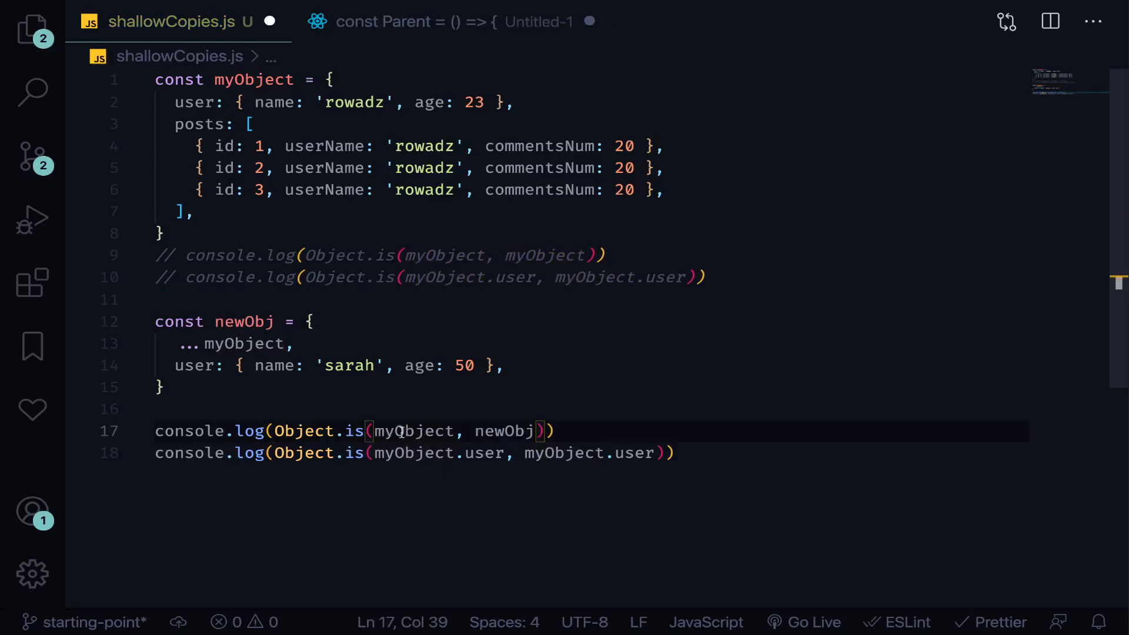
pyautogui.write('newObj')
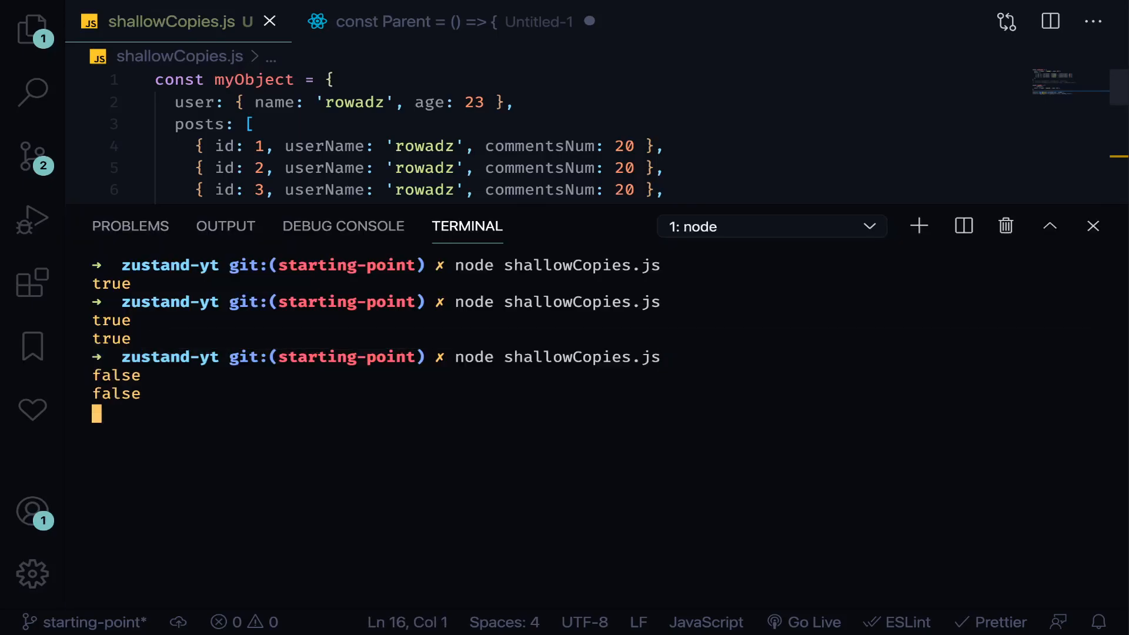
# Step: Hide the terminal after the two false results and move to the second comparison on line 18
pyautogui.click(1093, 226)
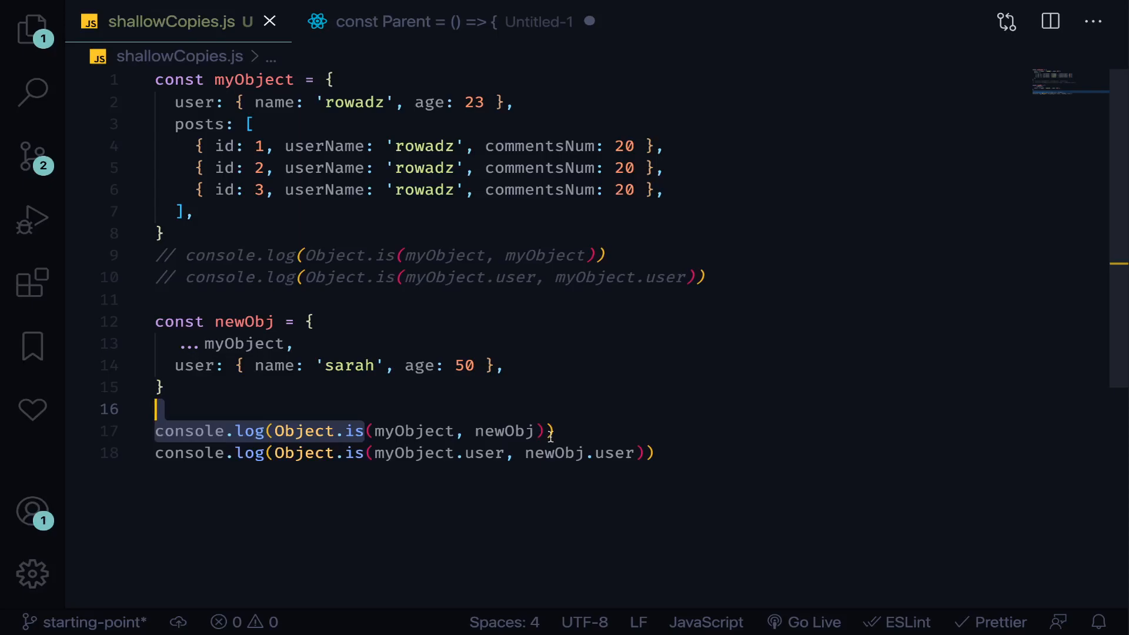
pyautogui.click(505, 430)
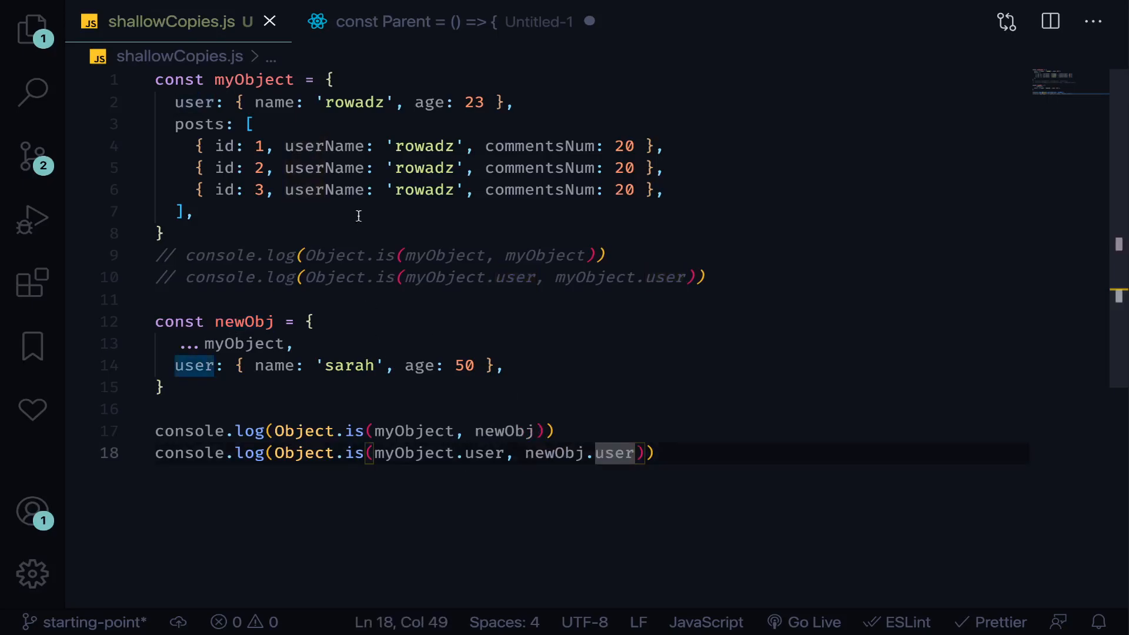
pyautogui.moveTo(244, 344)
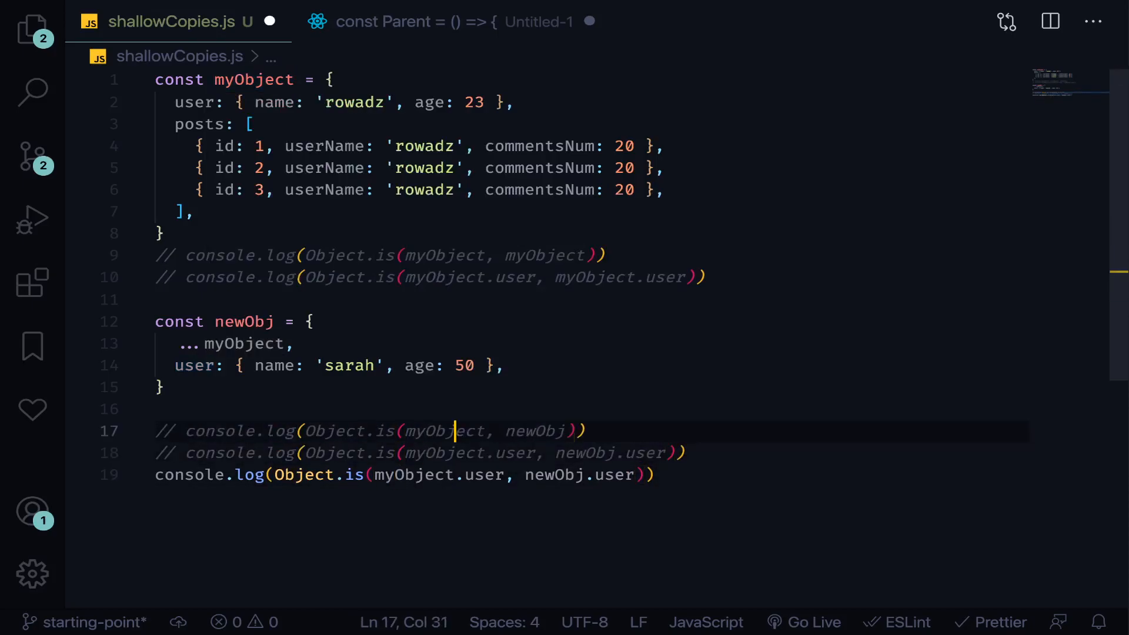
# Step: Log Object.is(myObject.posts, newObj.posts) and run node shallowCopies.js, printing true
pyautogui.write('posts')
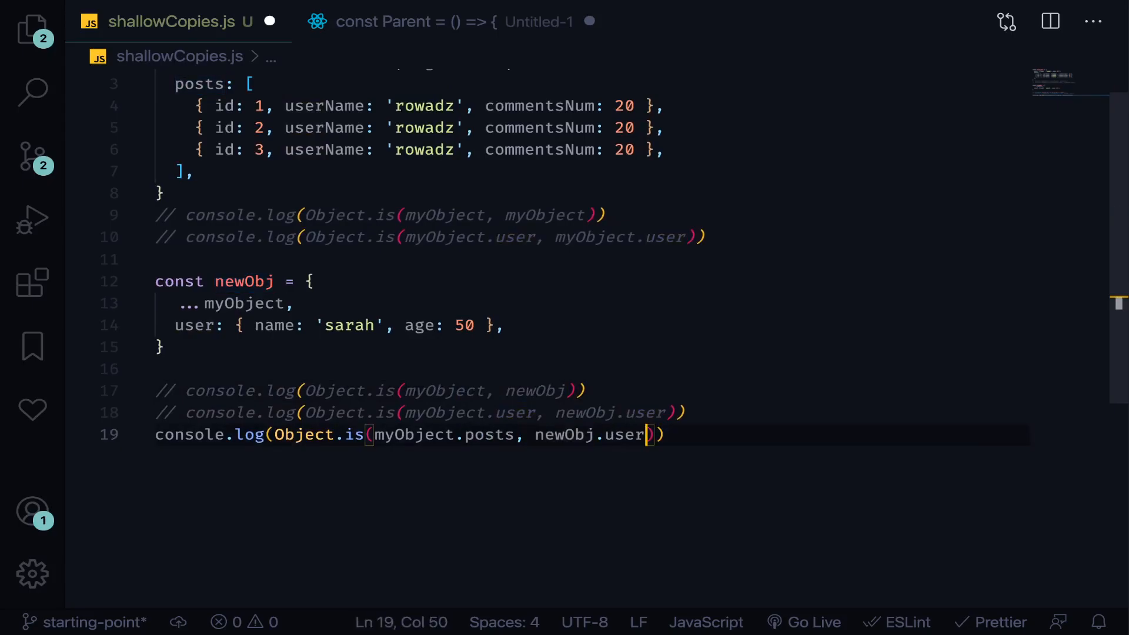
pyautogui.write('posts')
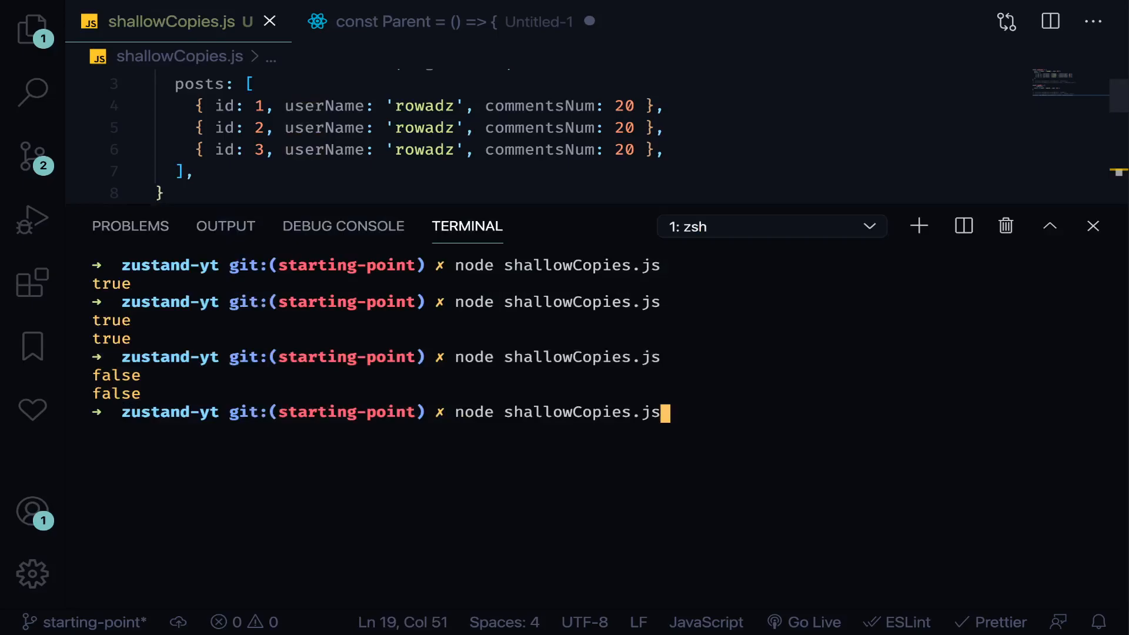
pyautogui.press('Return')
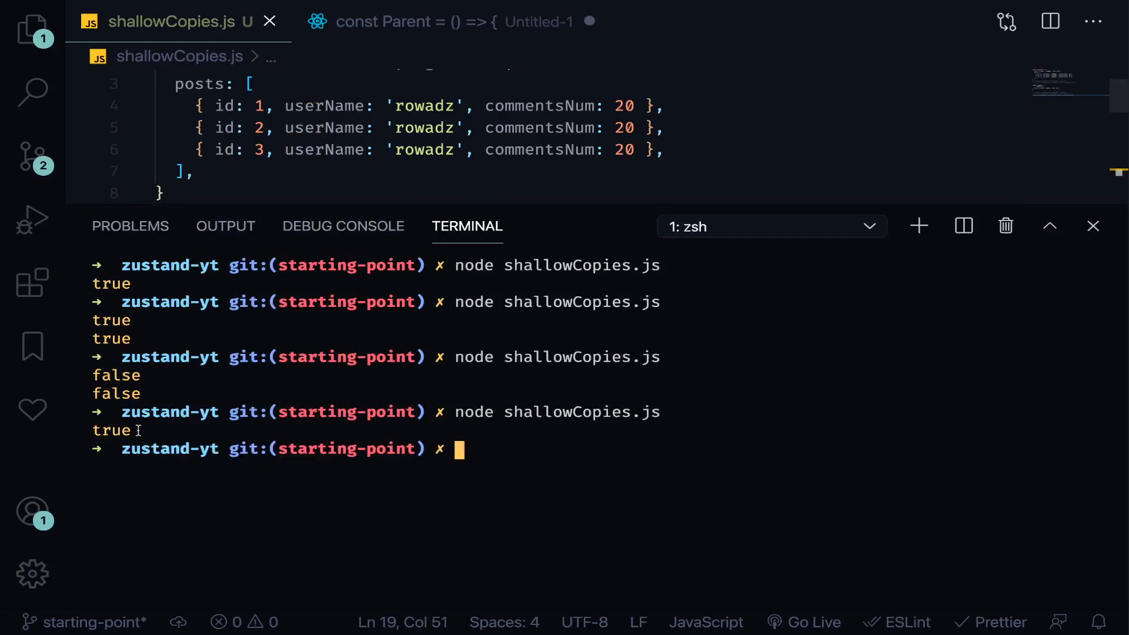
pyautogui.moveTo(221, 460)
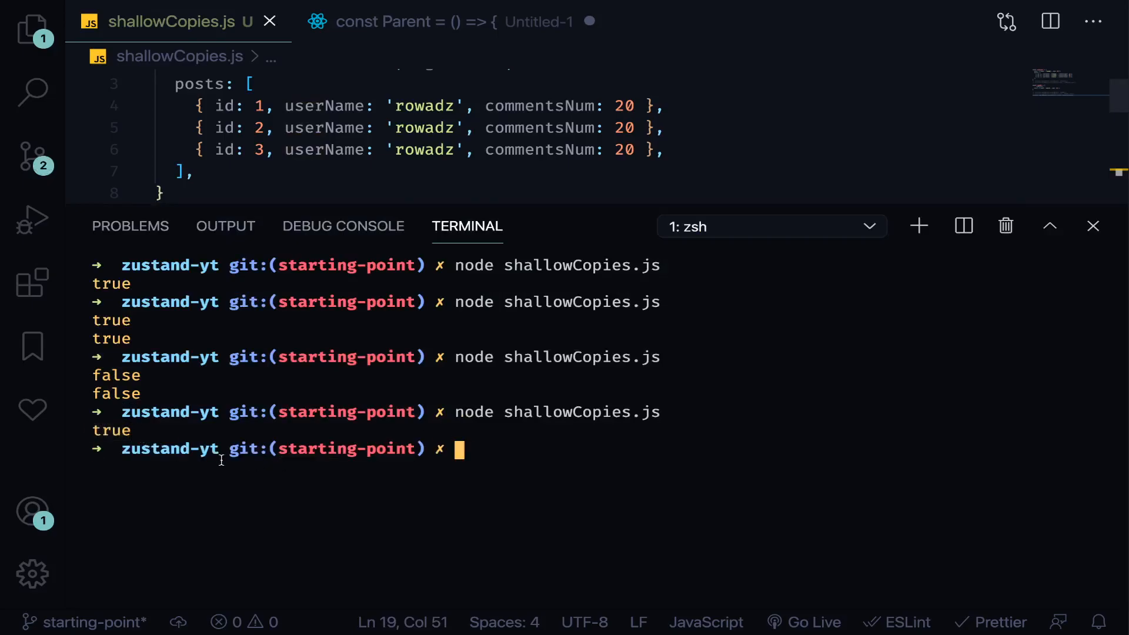
pyautogui.moveTo(415, 522)
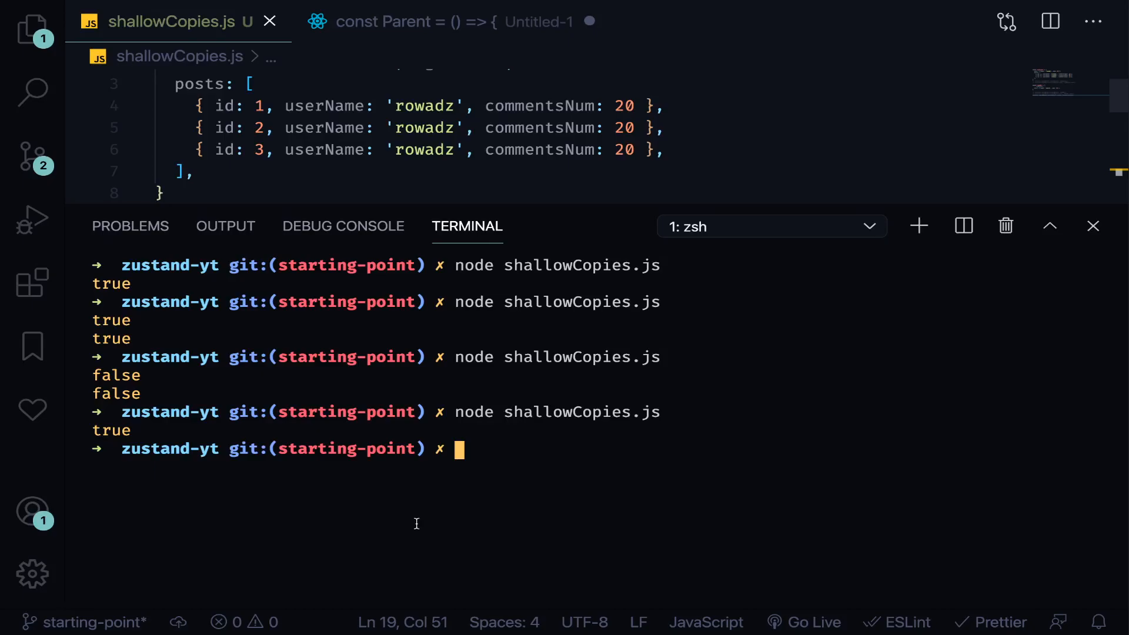
pyautogui.click(1092, 225)
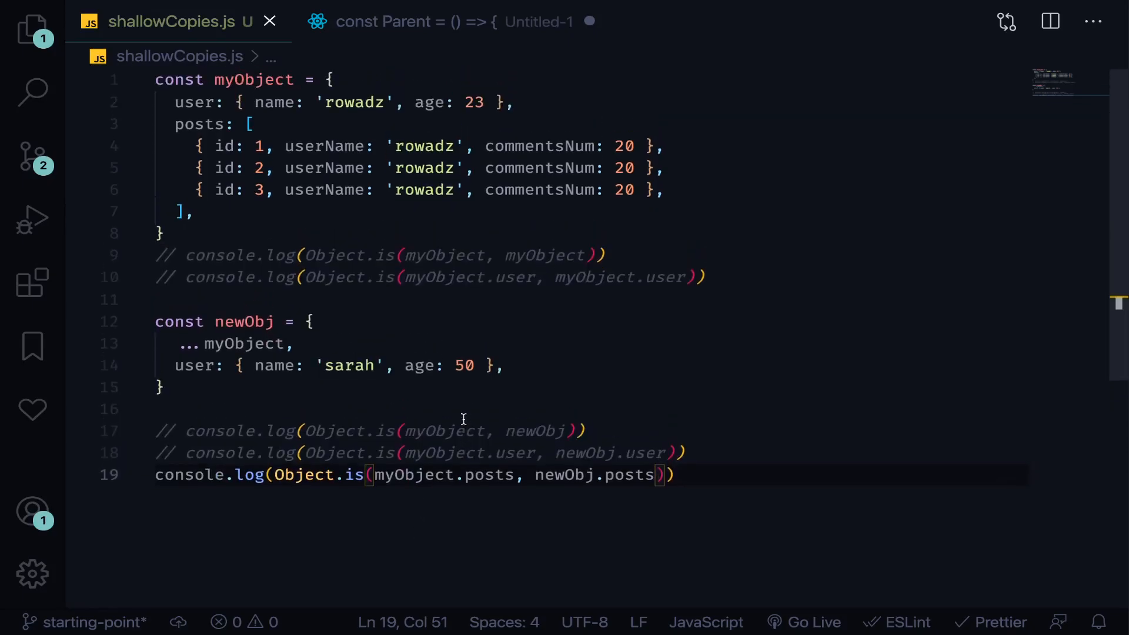
pyautogui.moveTo(495, 279)
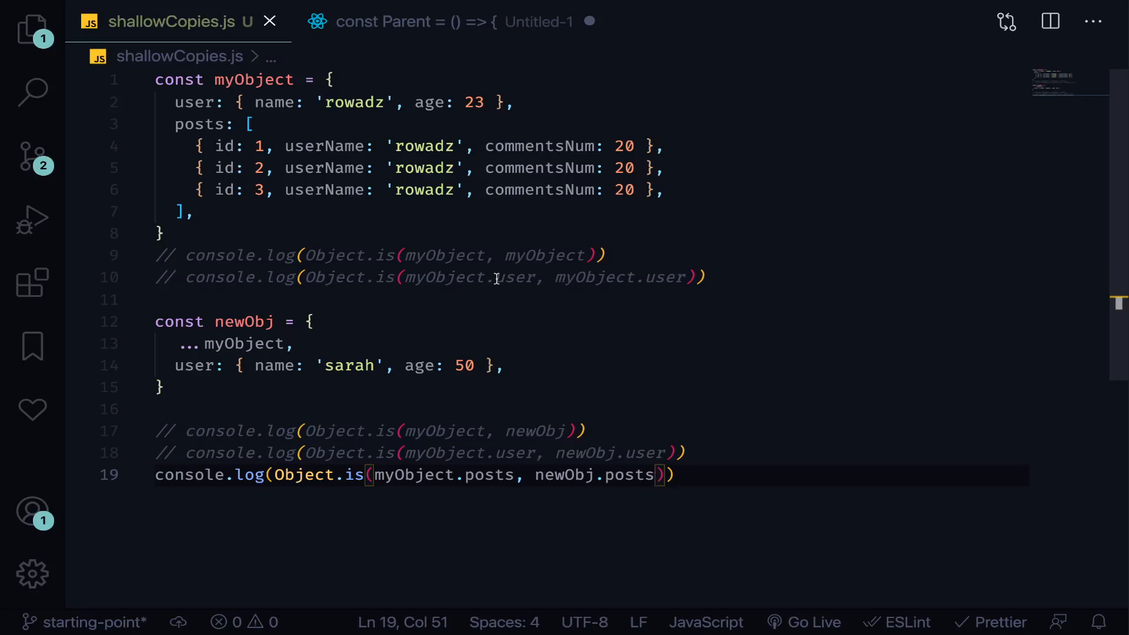
pyautogui.moveTo(172, 366)
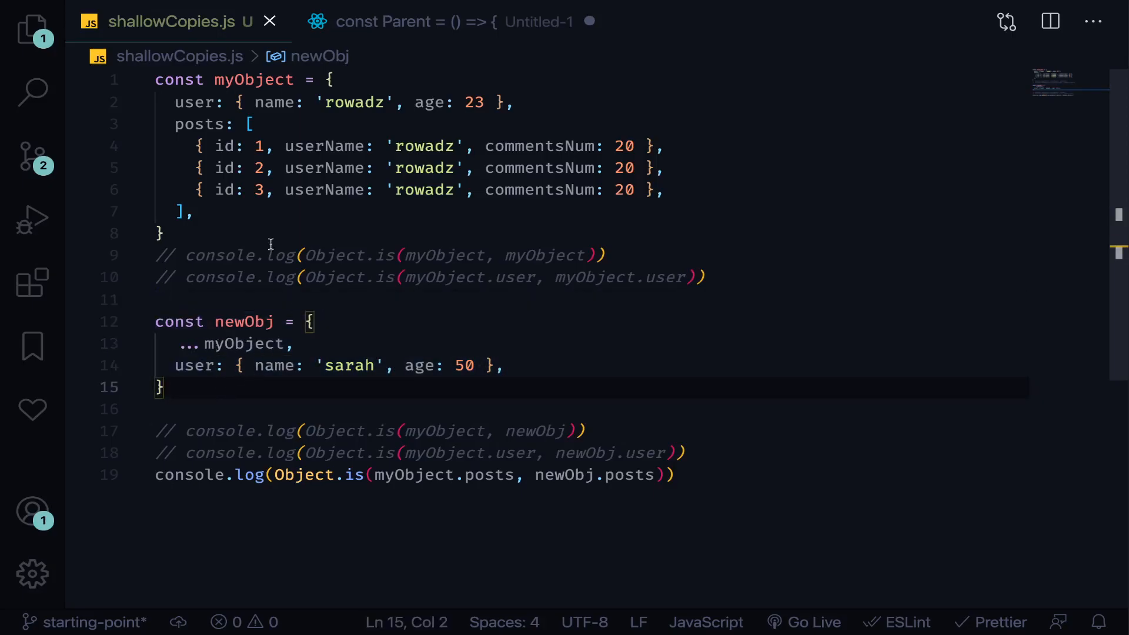
# Step: Review where myObject is used and select the whole newObj definition
pyautogui.click(172, 344)
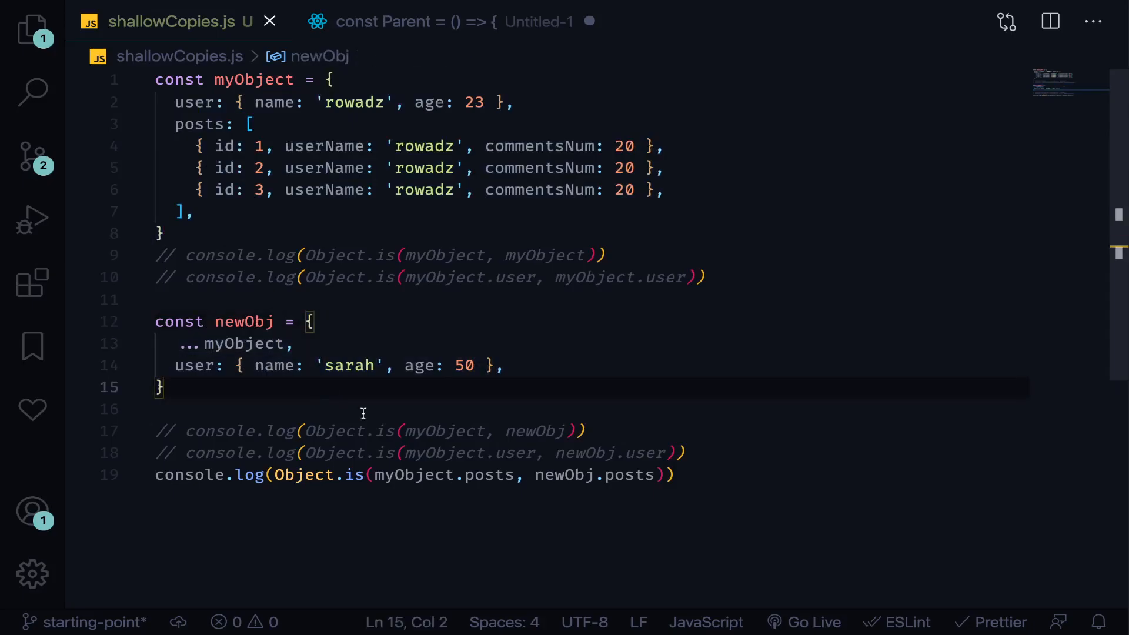
pyautogui.doubleClick(194, 365)
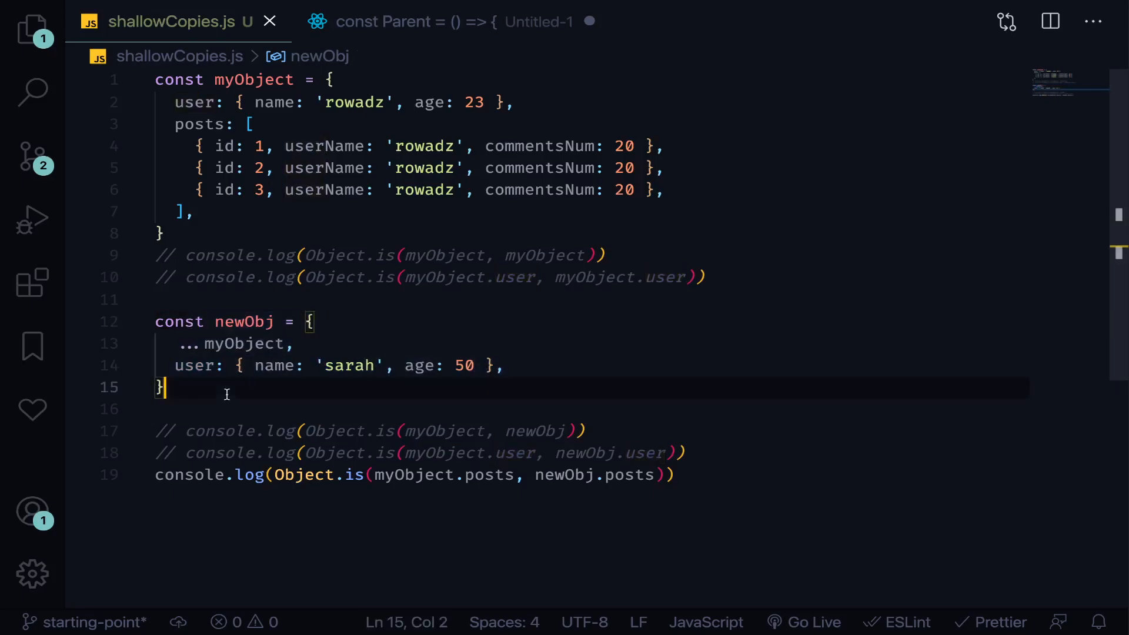
pyautogui.moveTo(245, 243)
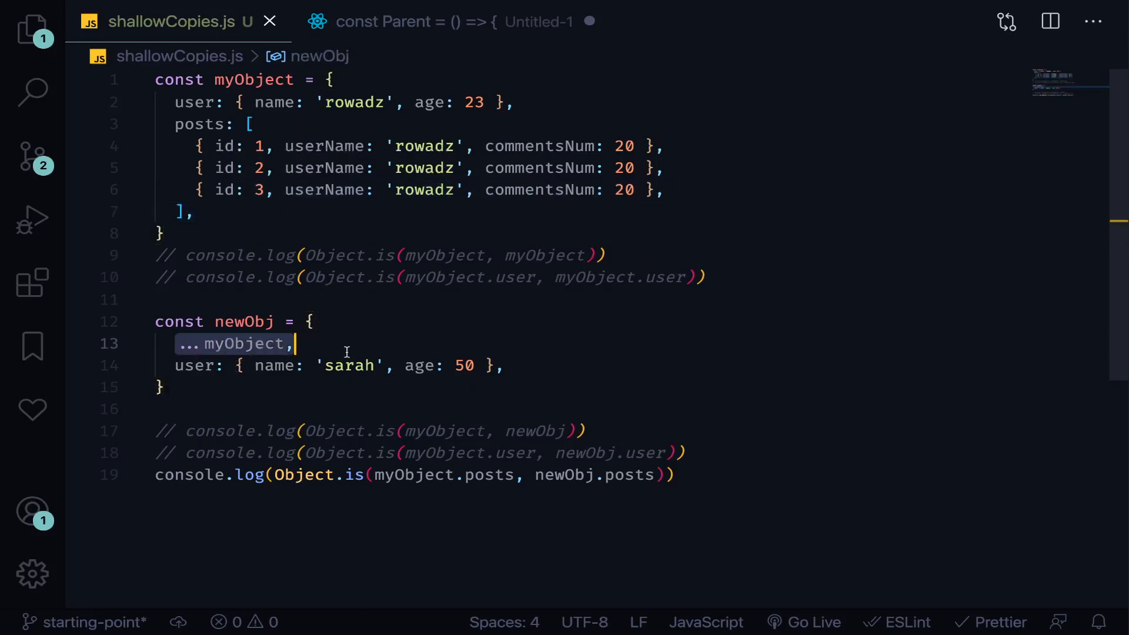
pyautogui.click(237, 343)
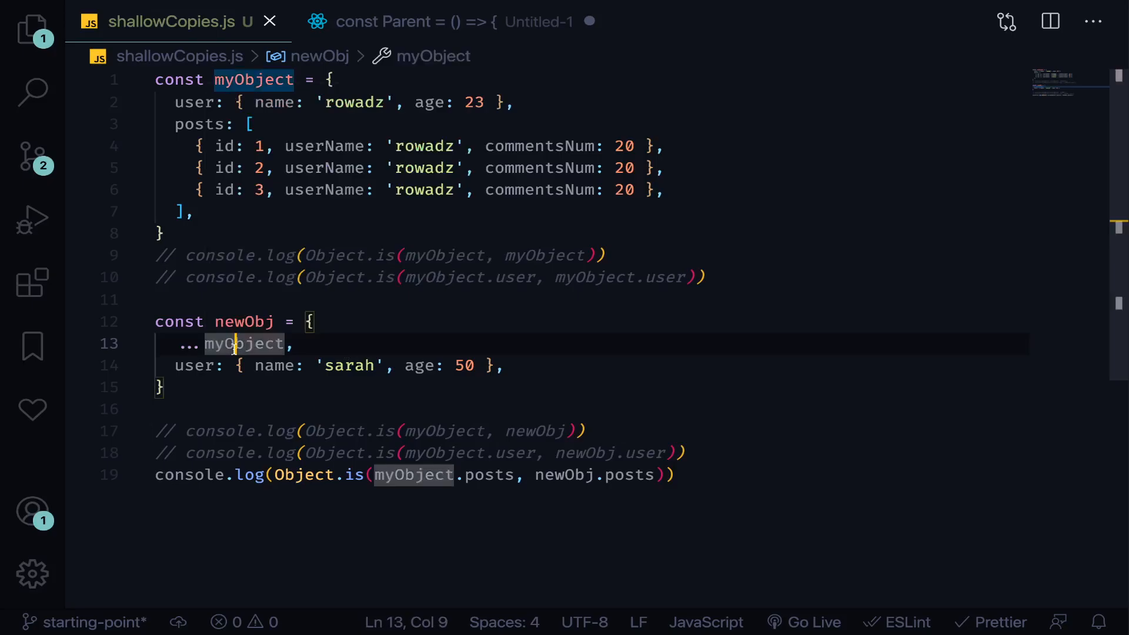
pyautogui.click(229, 388)
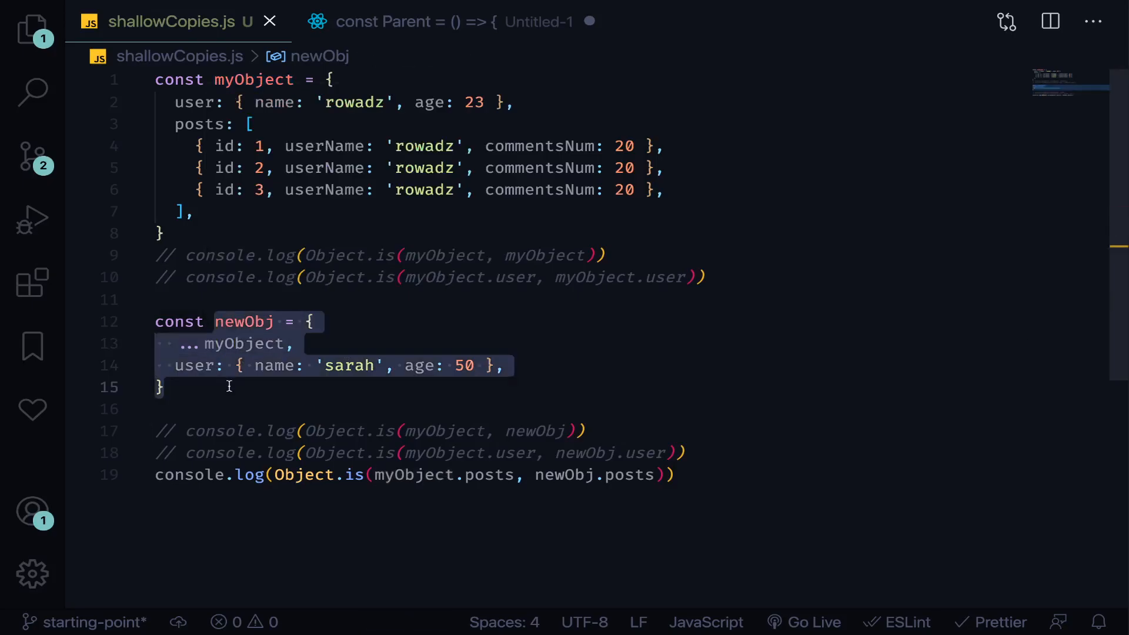
# Step: Clear the file and start a const reducer = (sate, ...) => arrow function
pyautogui.press('ctrl+a')
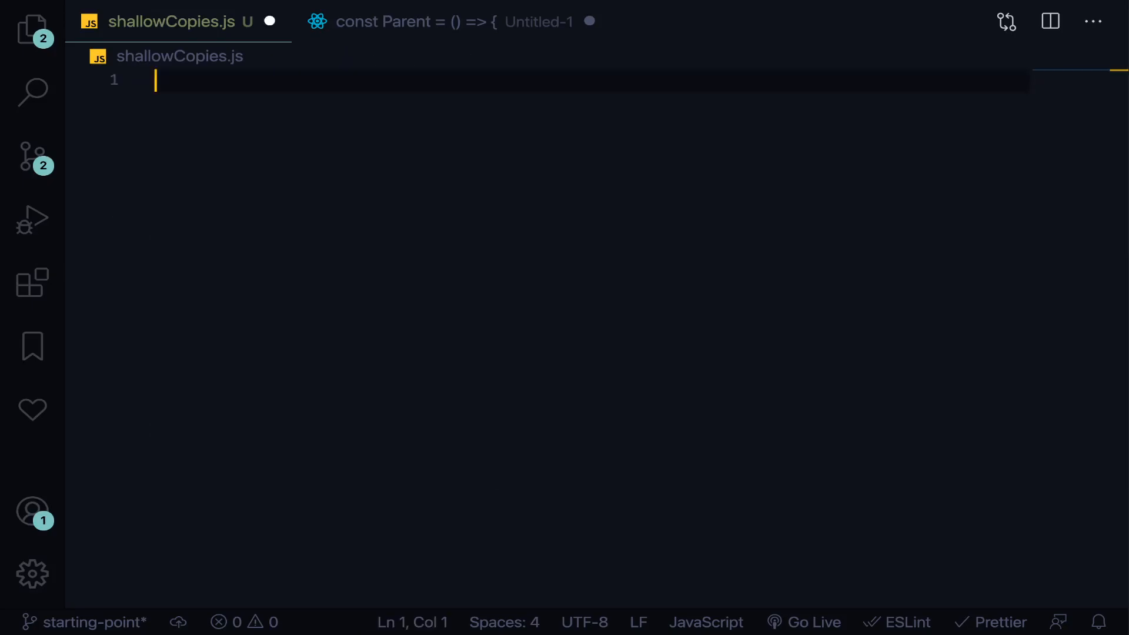
pyautogui.write('const')
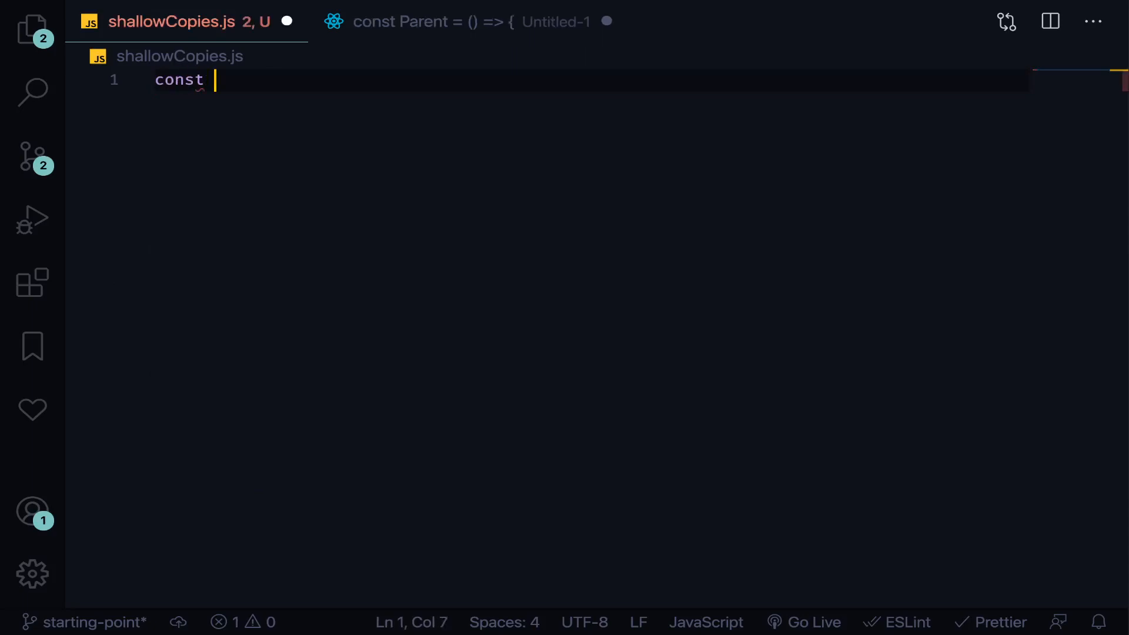
pyautogui.write('reducer = () =>')
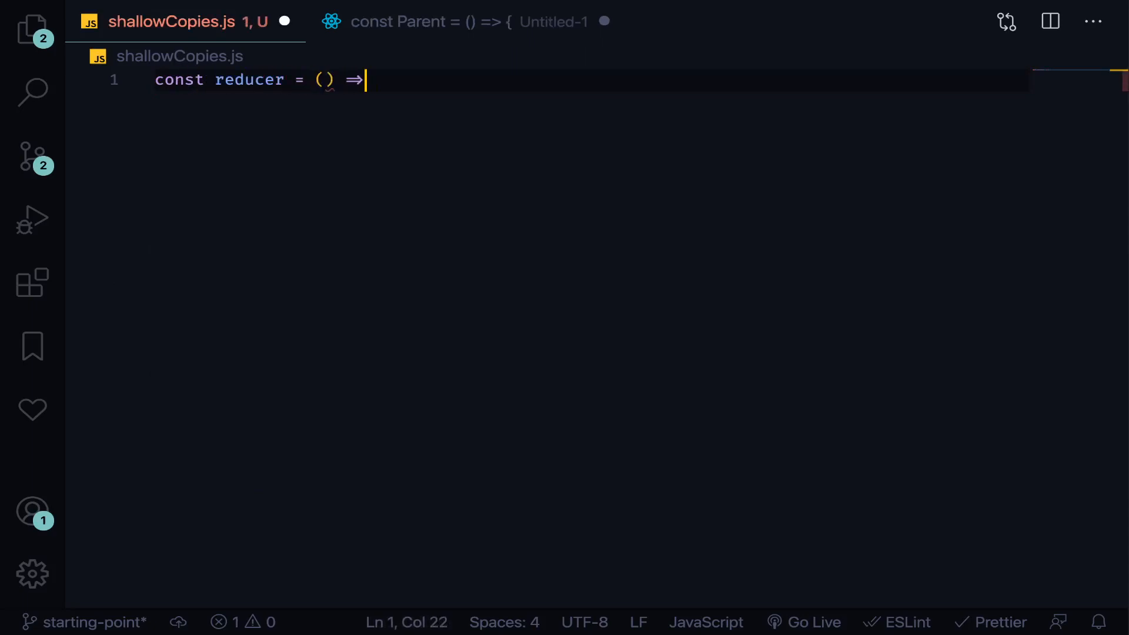
pyautogui.write('{')
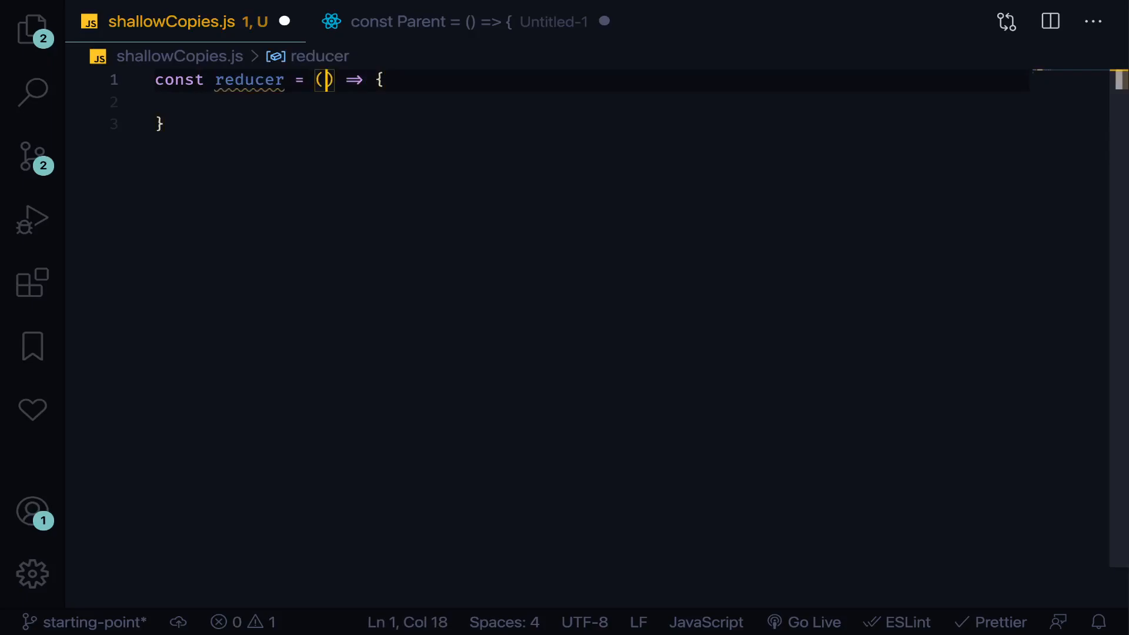
pyautogui.write('sate, {payload, action')
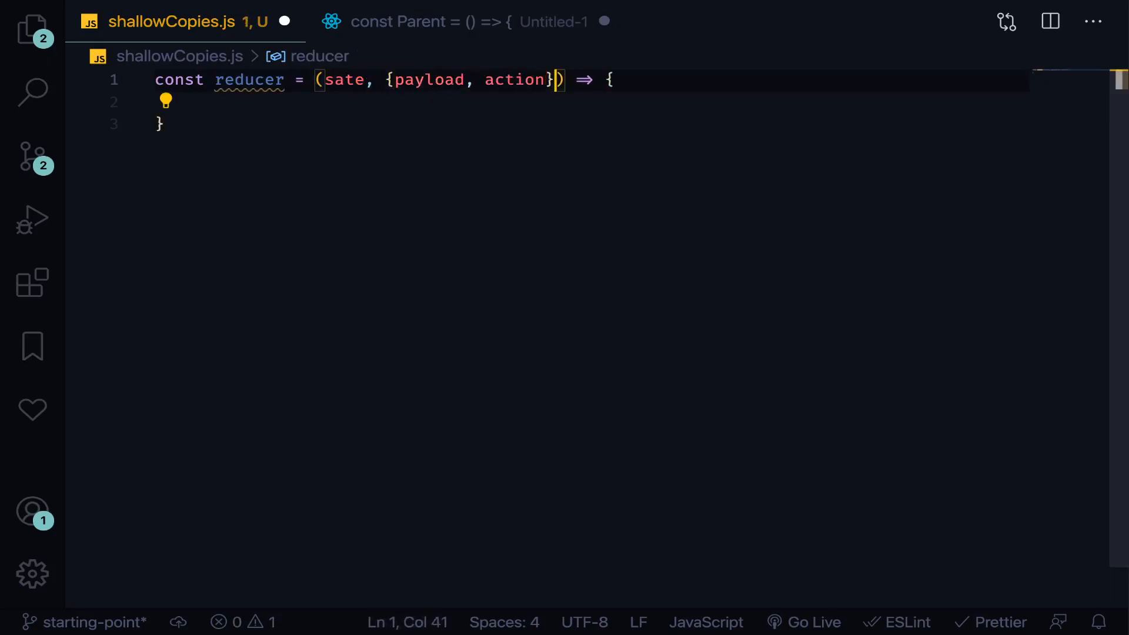
# Step: Insert a switch whose case 'ADD' returns { ...state, user: { name } } instead of break
pyautogui.write('swa')
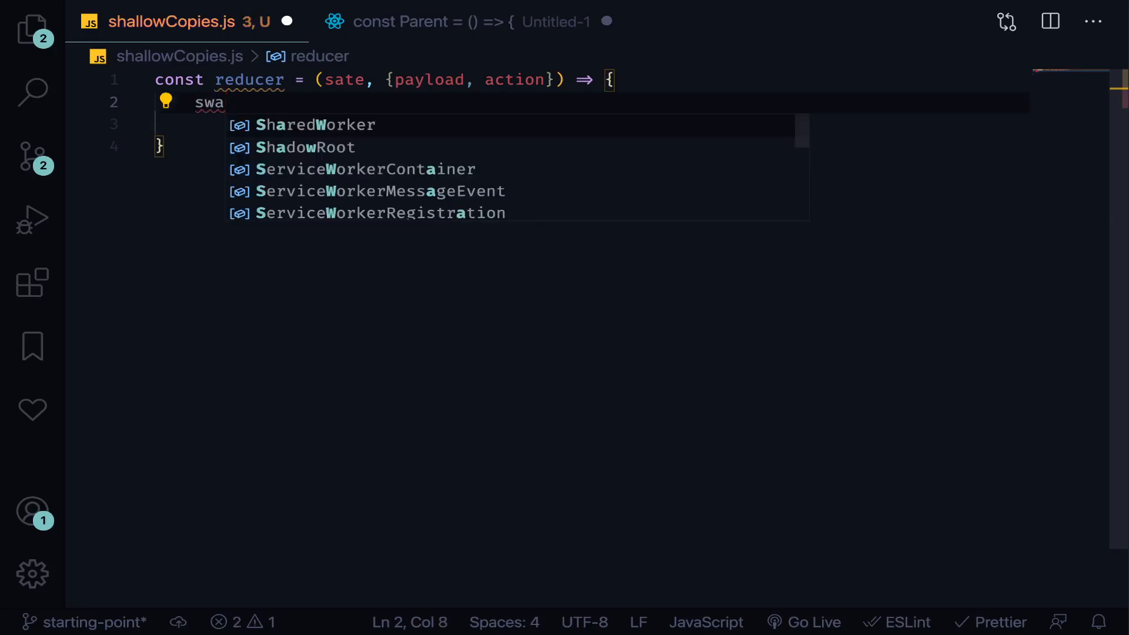
pyautogui.press('Backspace')
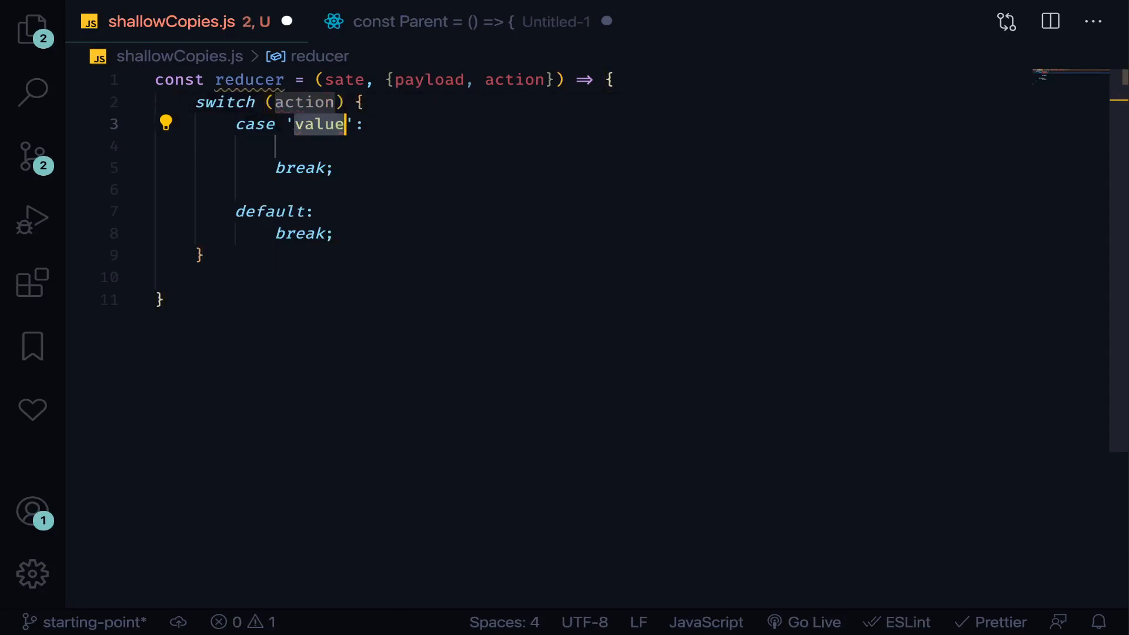
pyautogui.write('ADD')
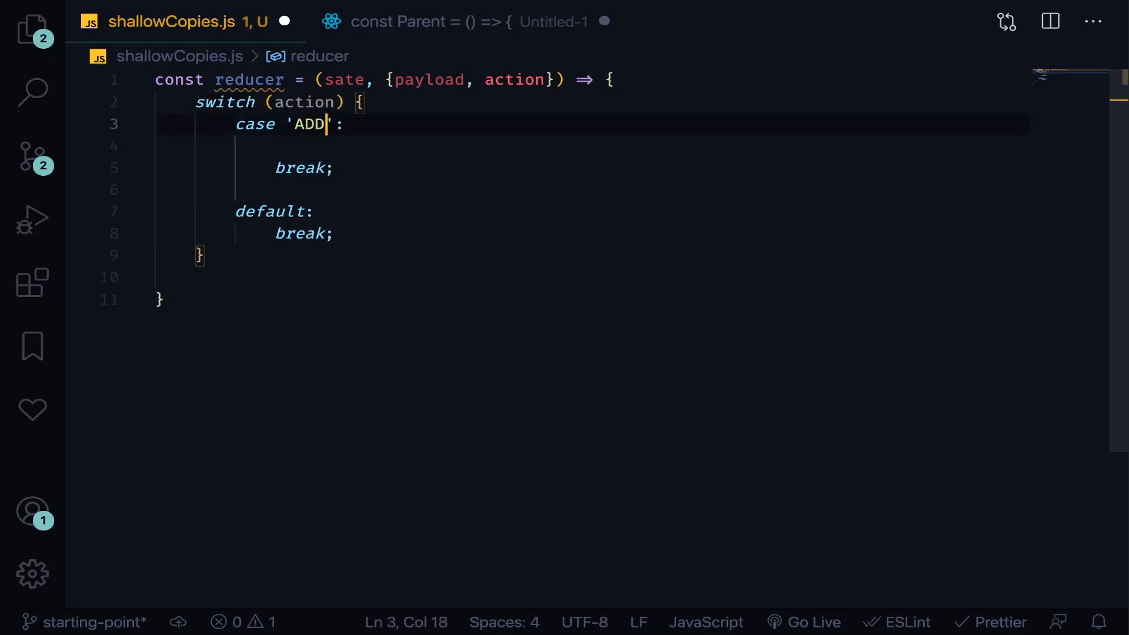
pyautogui.press('Backspace')
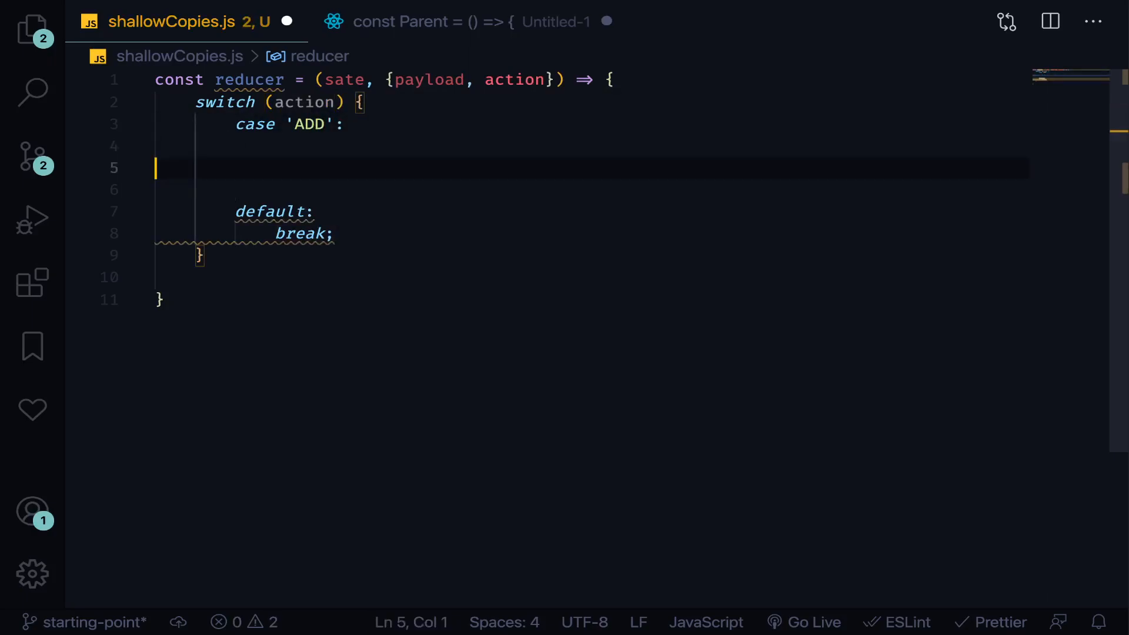
pyautogui.write('return {')
pyautogui.write('...StaticRange,')
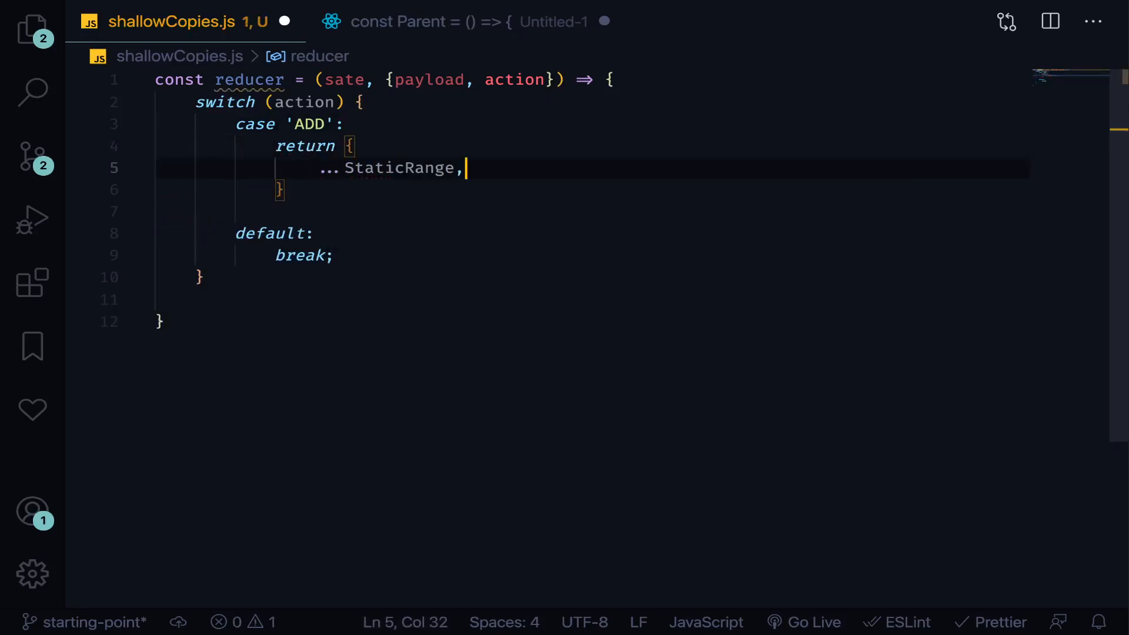
pyautogui.doubleClick(345, 79)
pyautogui.write("user: { name: 'rwaod' },")
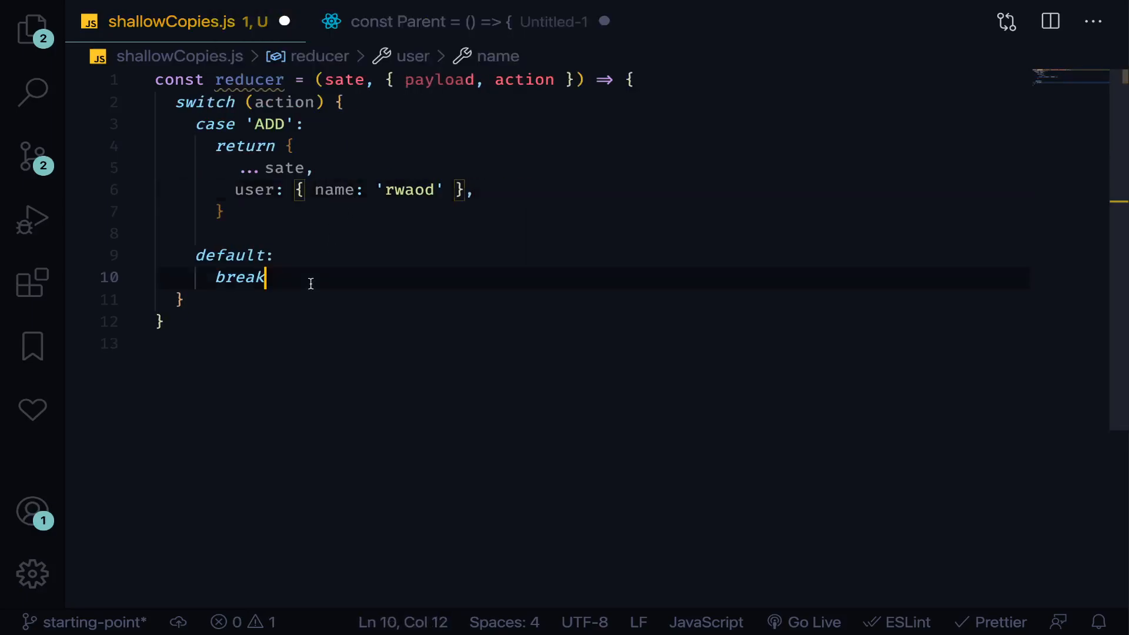
pyautogui.write('state')
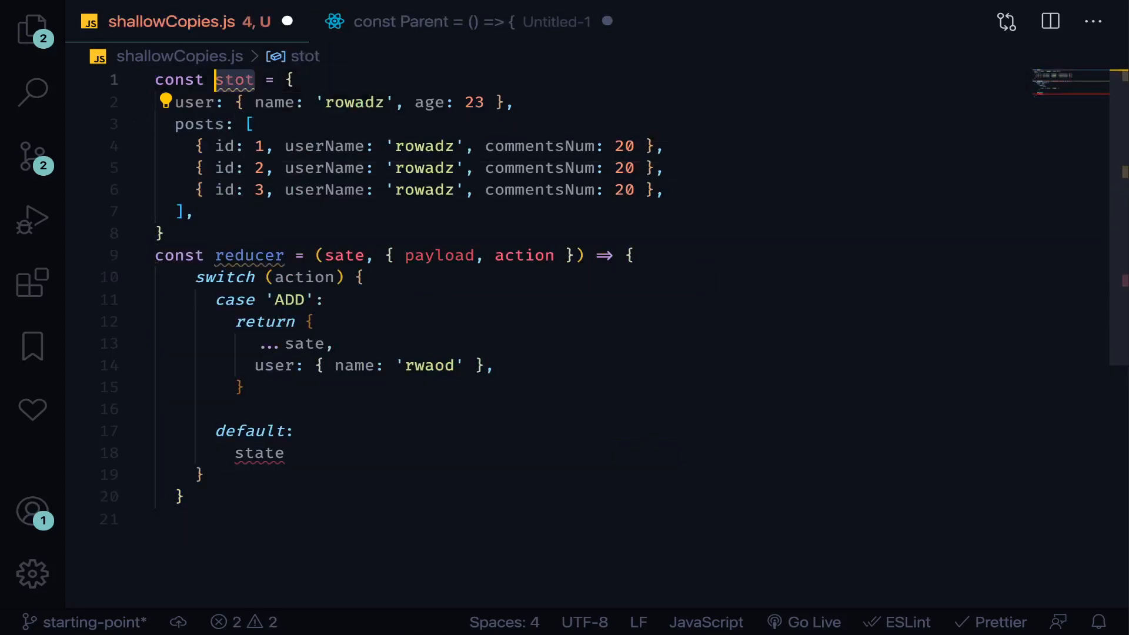
# Step: Rename the object to storeState and adjust the reducer's arrow and ADD case user override
pyautogui.write('storeState')
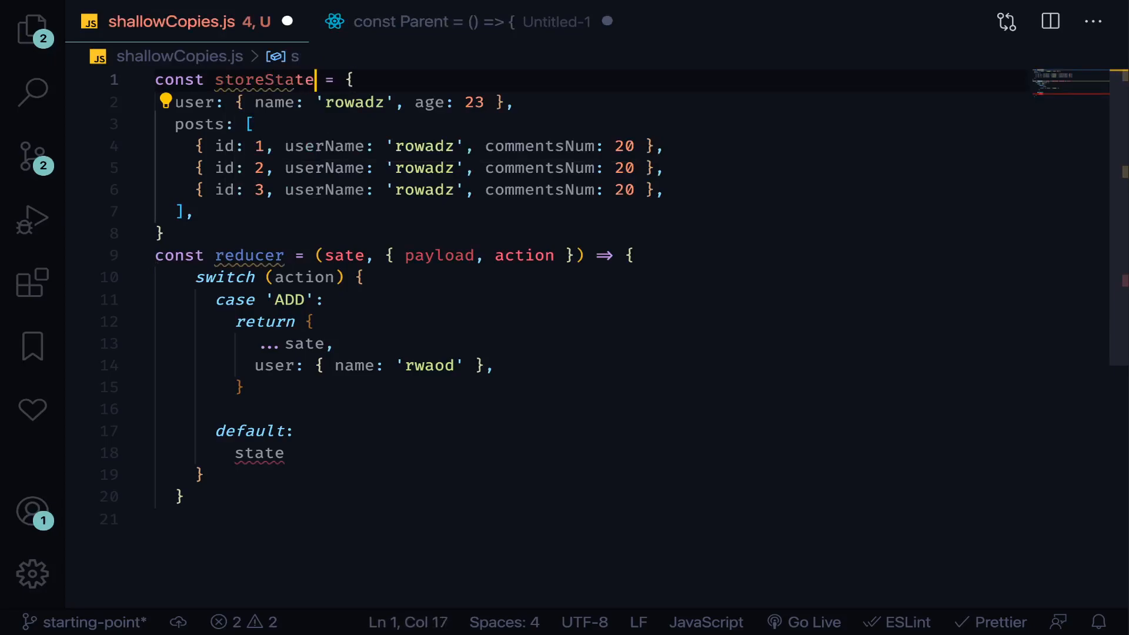
pyautogui.write('t')
pyautogui.press('Enter')
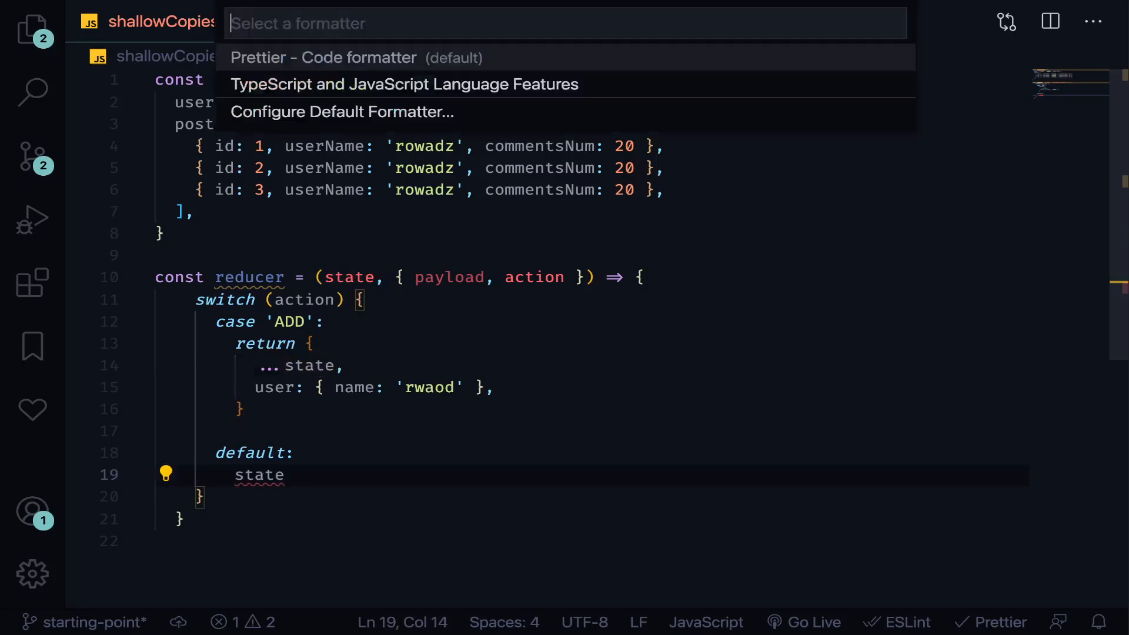
pyautogui.write('> {')
pyautogui.click(592, 475)
pyautogui.write('return ')
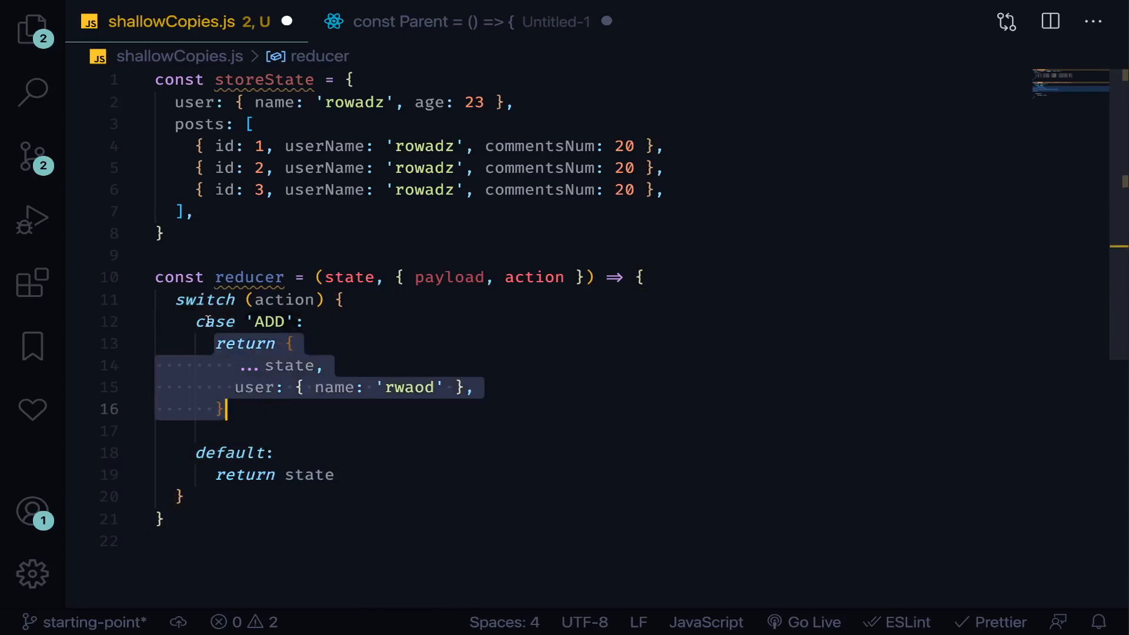
pyautogui.click(297, 387)
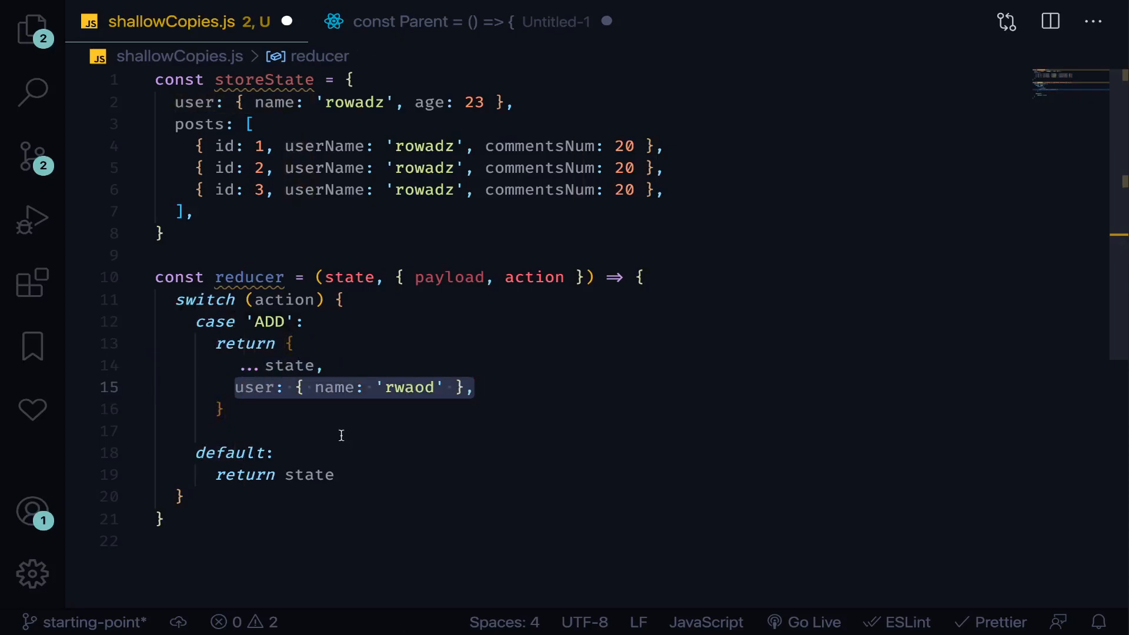
pyautogui.click(223, 409)
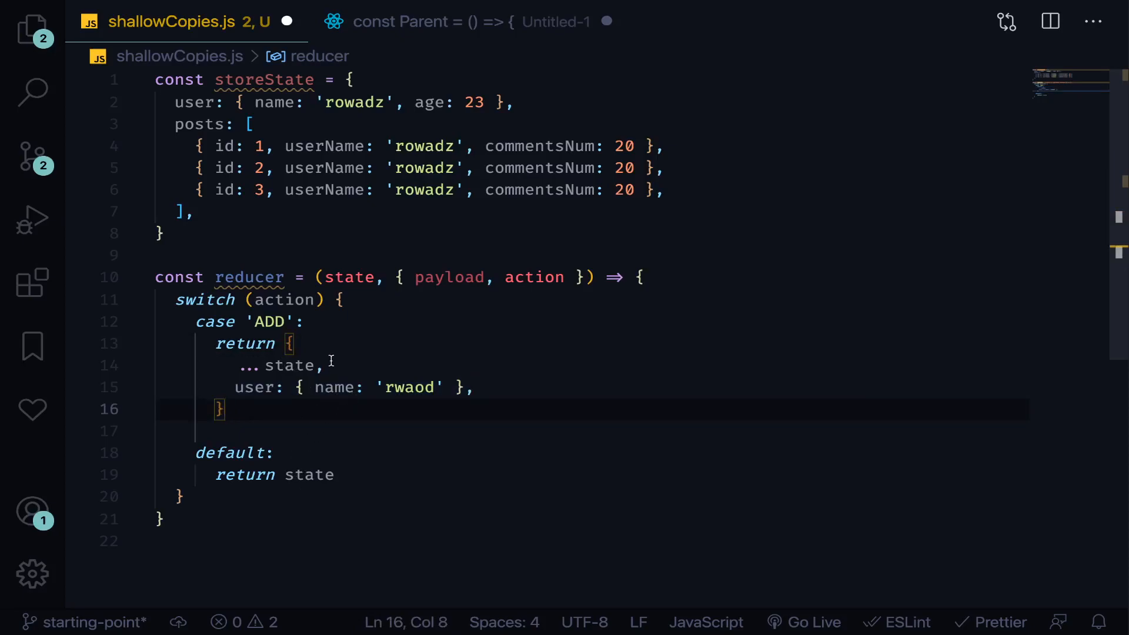
# Step: Add a posts key at the end of storeState and select its user key
pyautogui.click(161, 233)
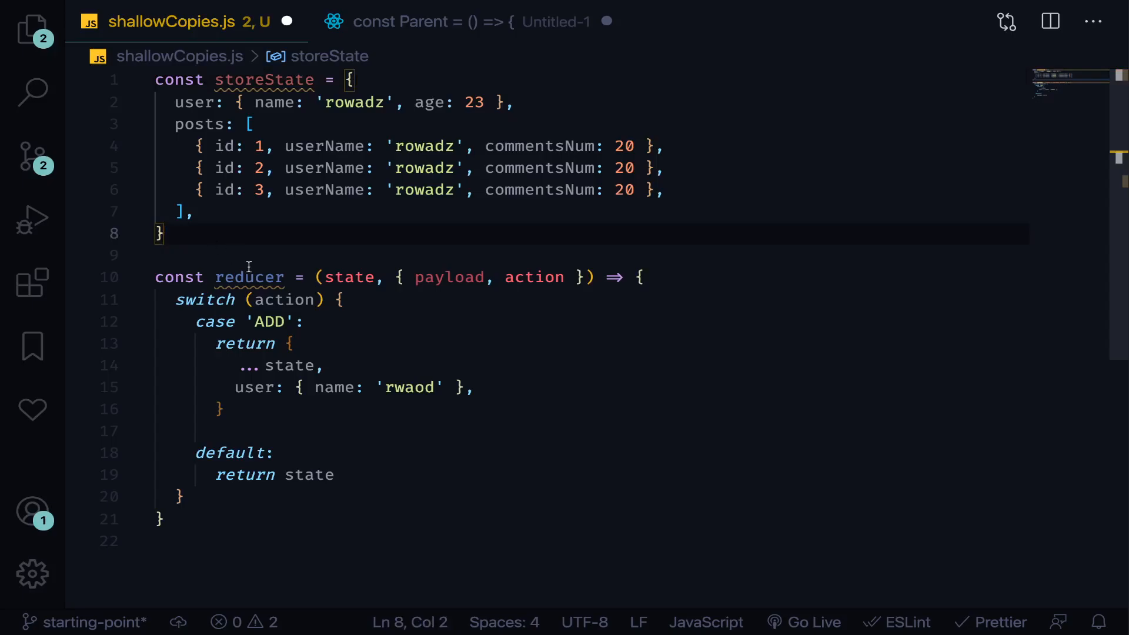
pyautogui.moveTo(249, 277)
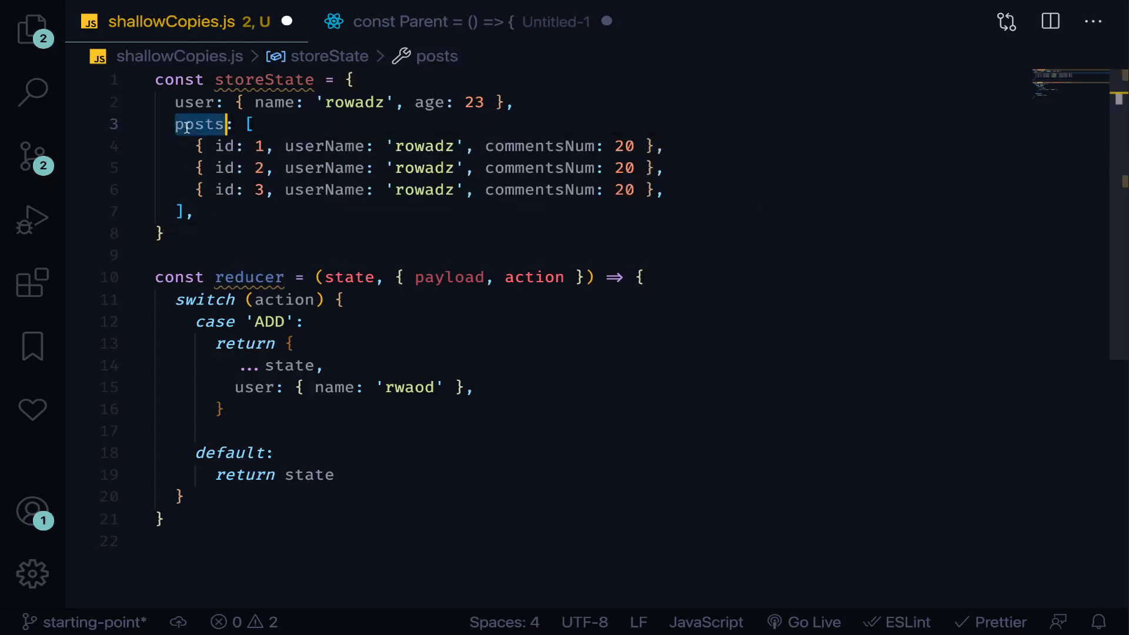
pyautogui.write('posts')
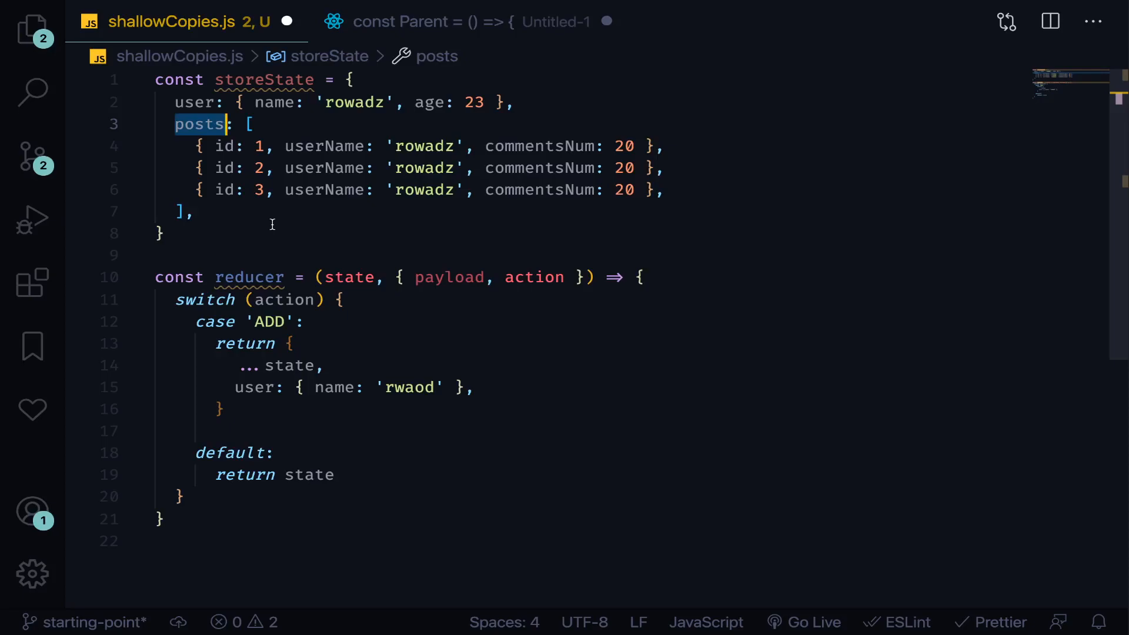
pyautogui.doubleClick(195, 103)
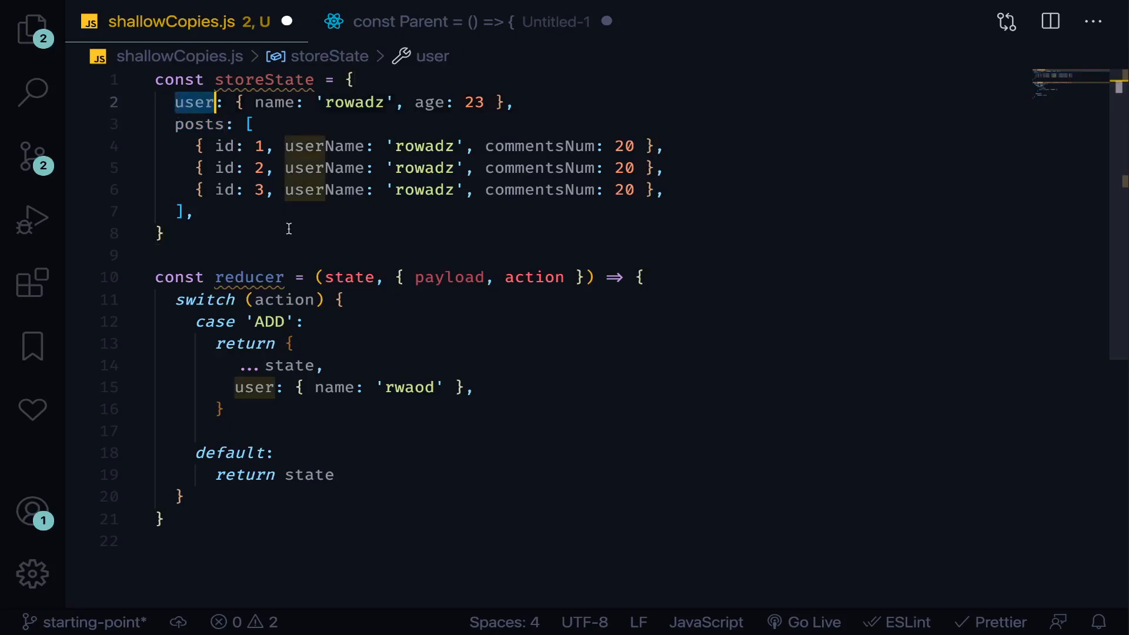
pyautogui.moveTo(228, 432)
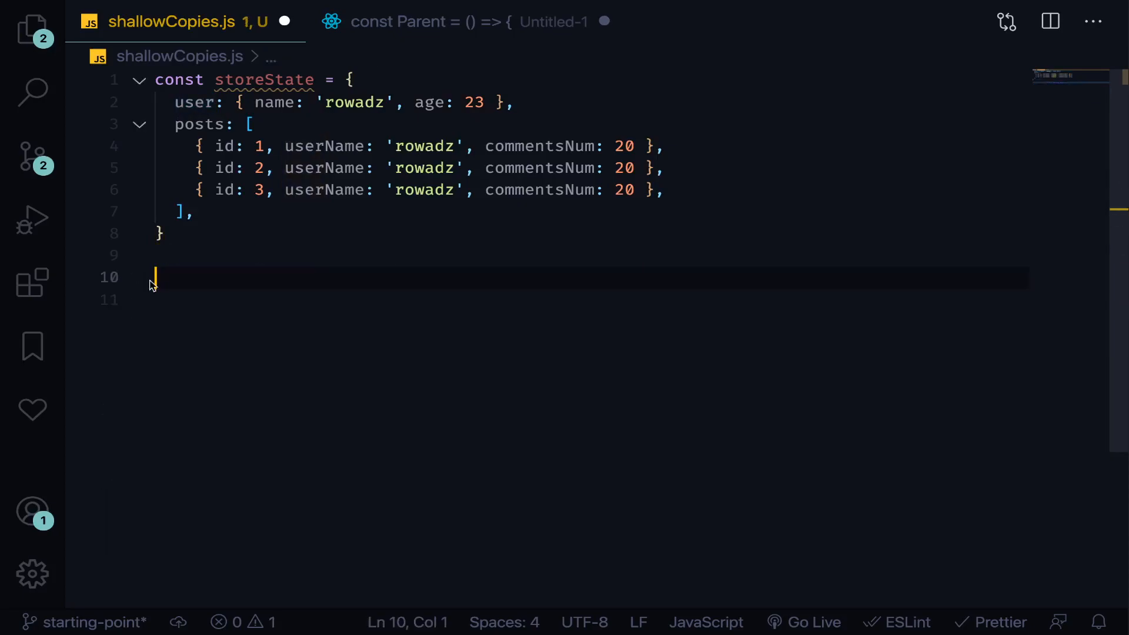
# Step: Restore the const myObject/newObj example with its Object.is comparison logs
pyautogui.write('const newObj = {')
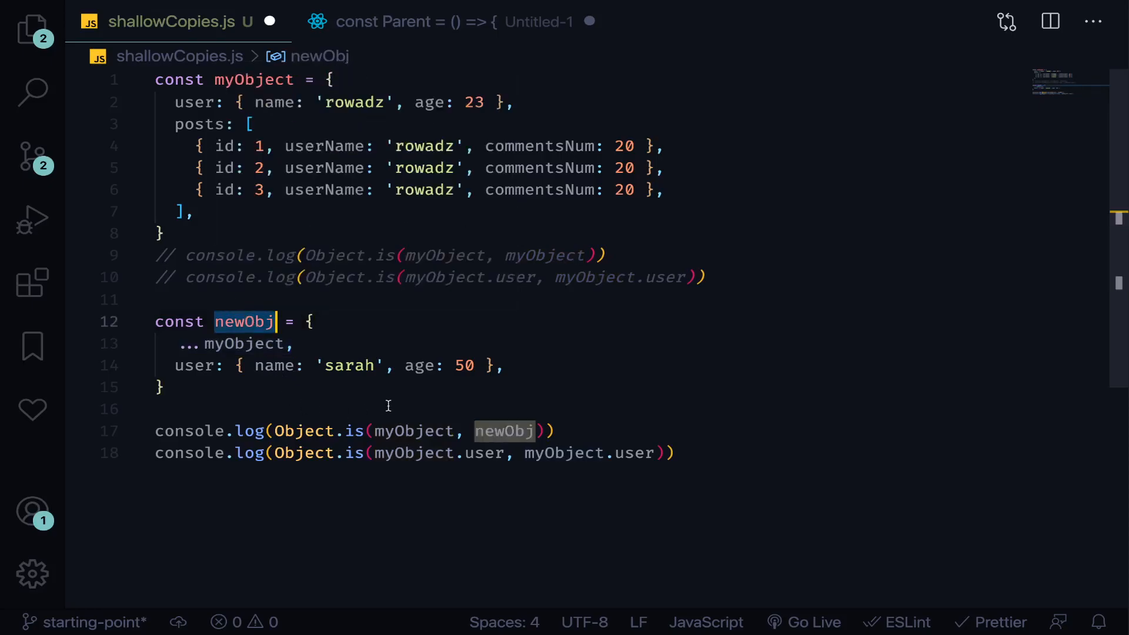
pyautogui.moveTo(468, 527)
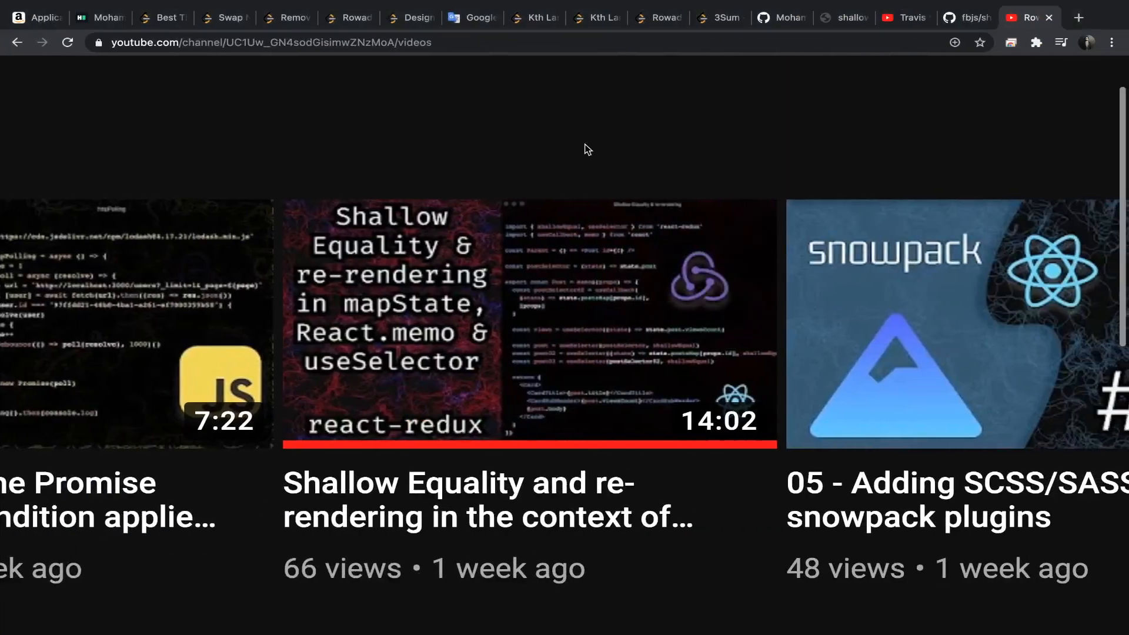
pyautogui.moveTo(603, 193)
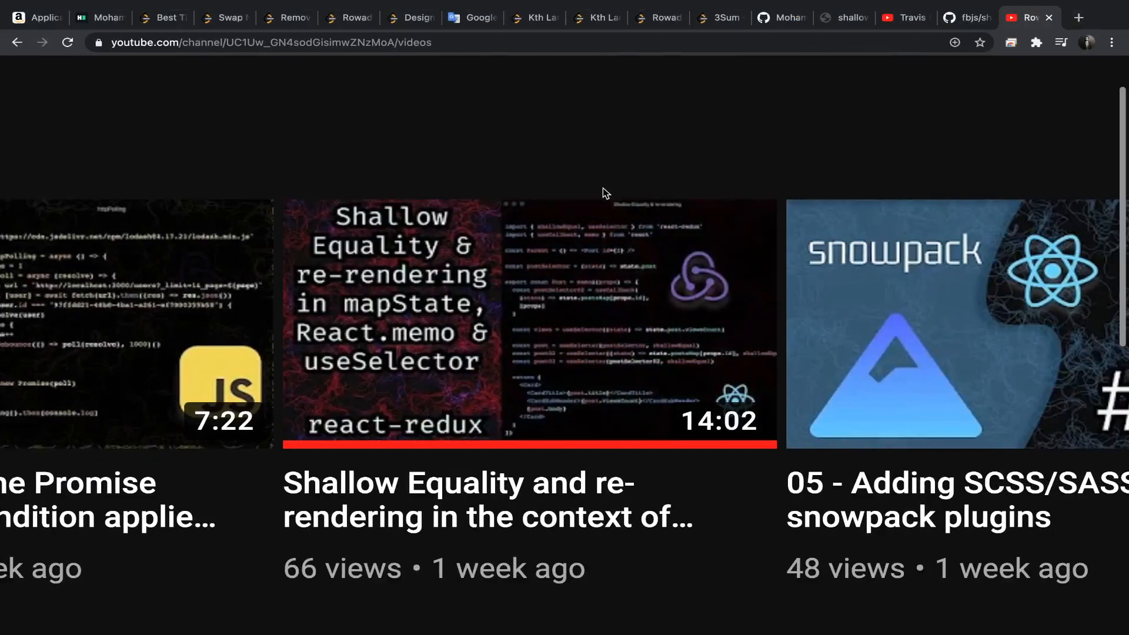
pyautogui.moveTo(576, 177)
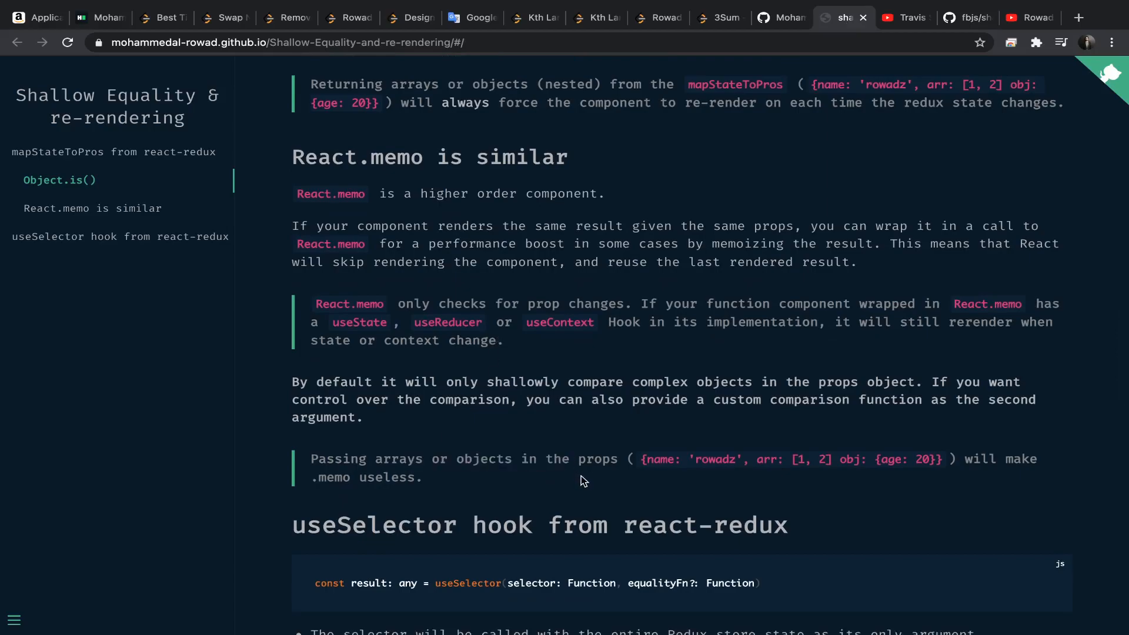
pyautogui.moveTo(630, 472)
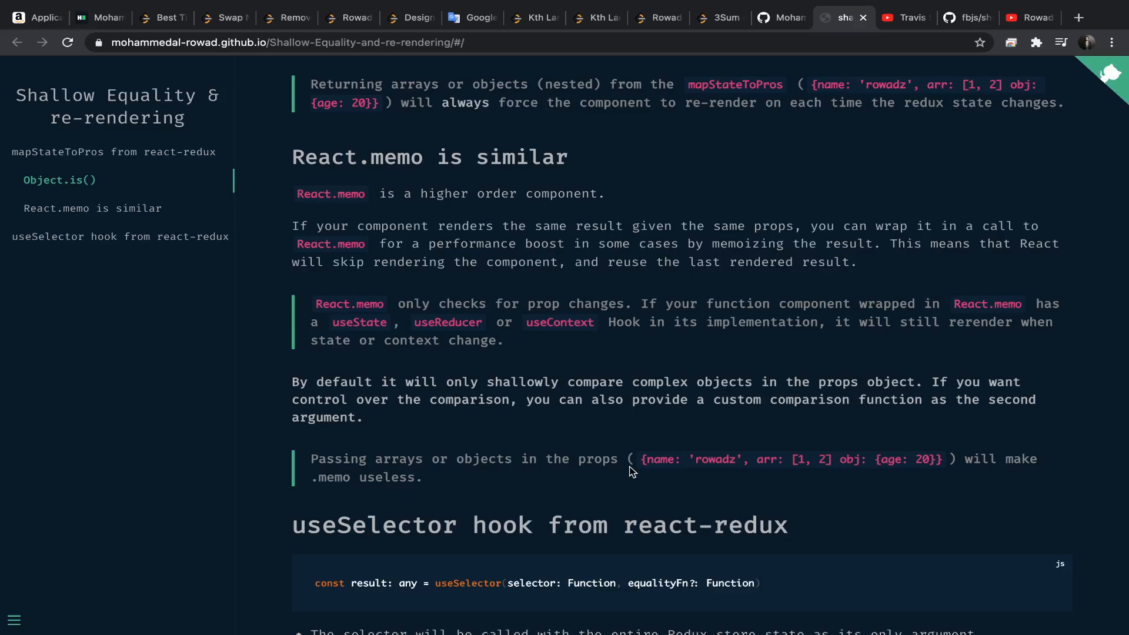
pyautogui.moveTo(618, 380)
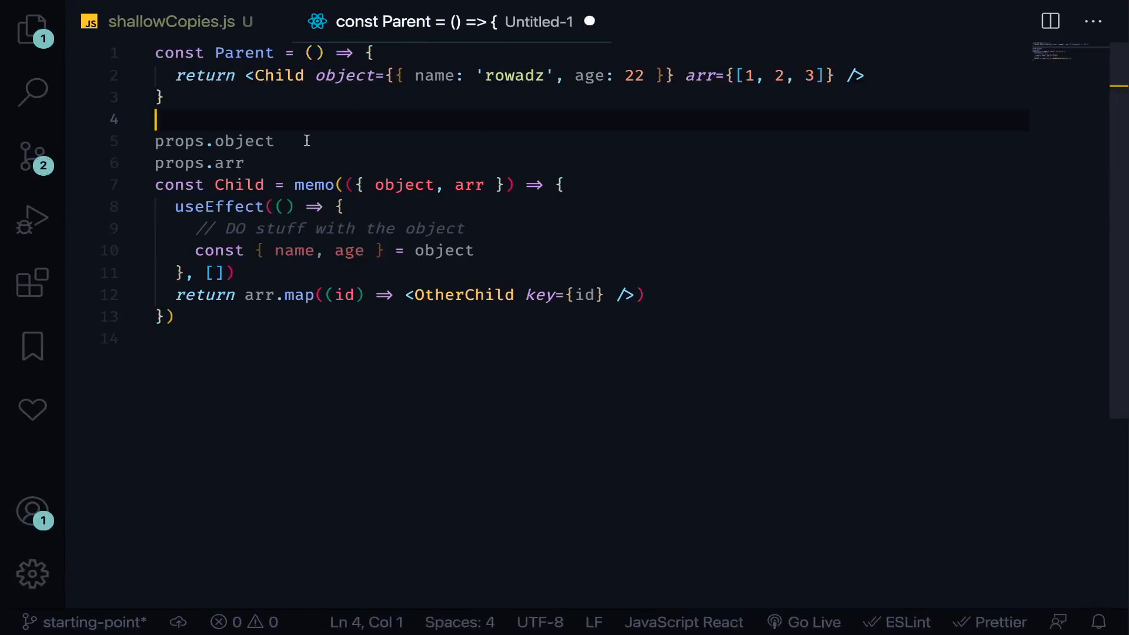
pyautogui.doubleClick(245, 53)
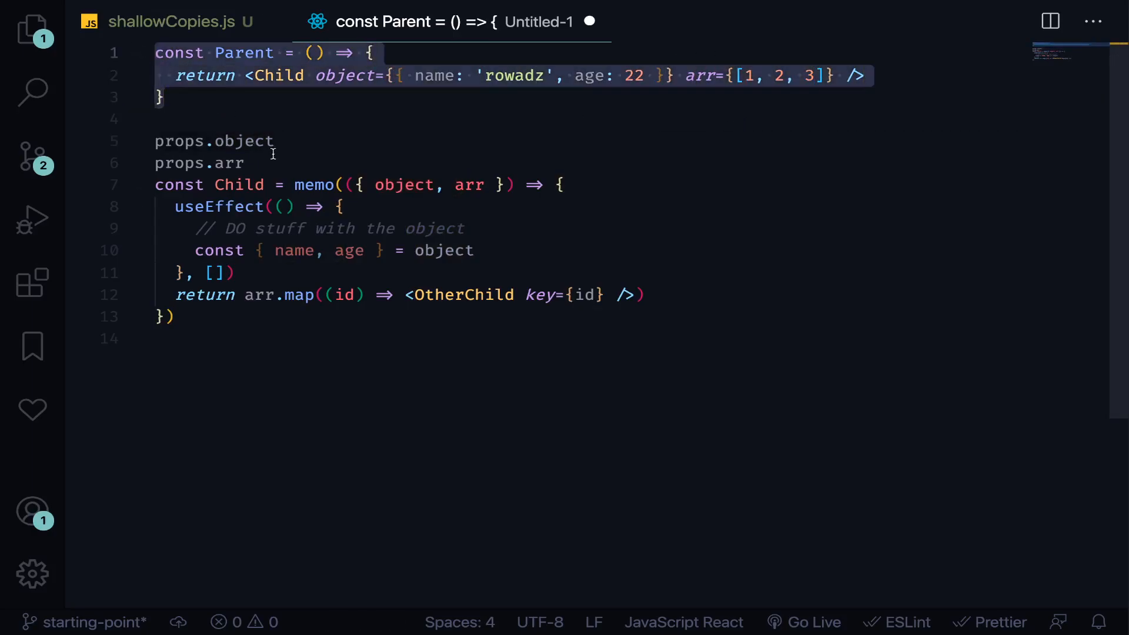
pyautogui.moveTo(281, 350)
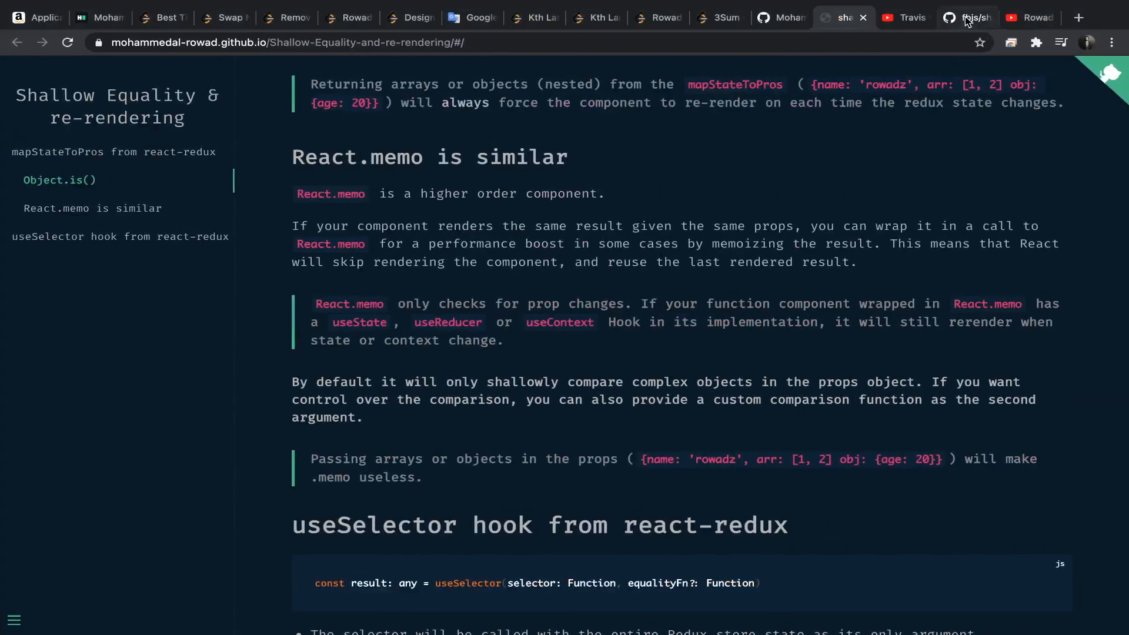
# Step: Show fbjs's shallowEqual.js and scroll to the per-key !is(objA[keysA[i]], objB[keysA[i]]) loop
pyautogui.click(968, 18)
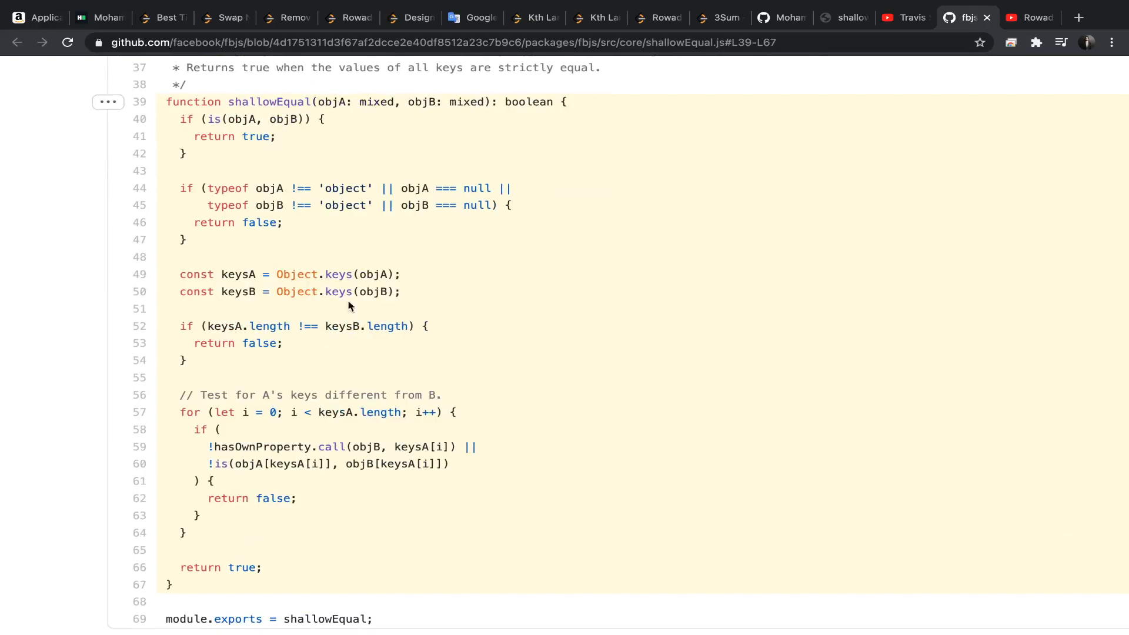
pyautogui.scroll(-3)
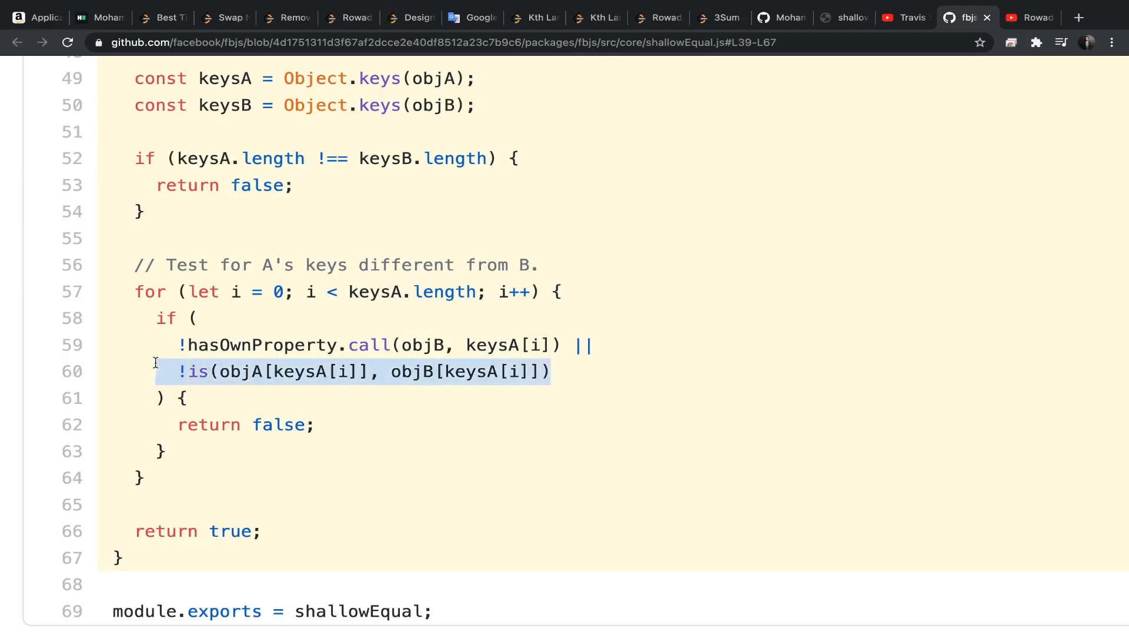
pyautogui.moveTo(151, 511)
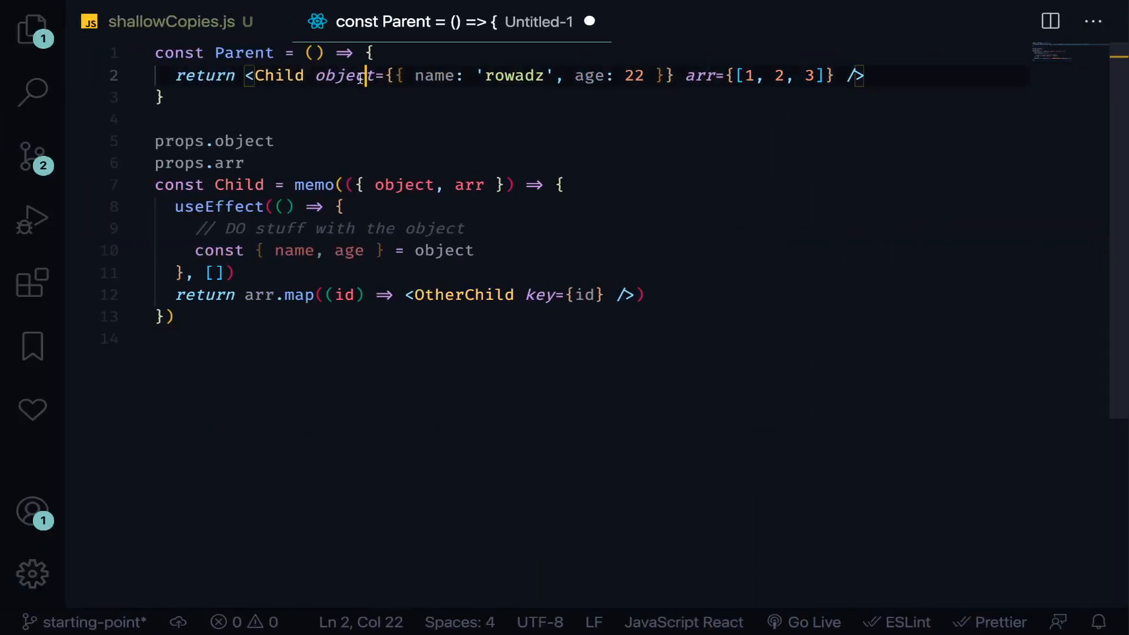
# Step: Paste three identical memo-wrapped Child components into Untitled-1, replacing Parent
pyautogui.doubleClick(702, 75)
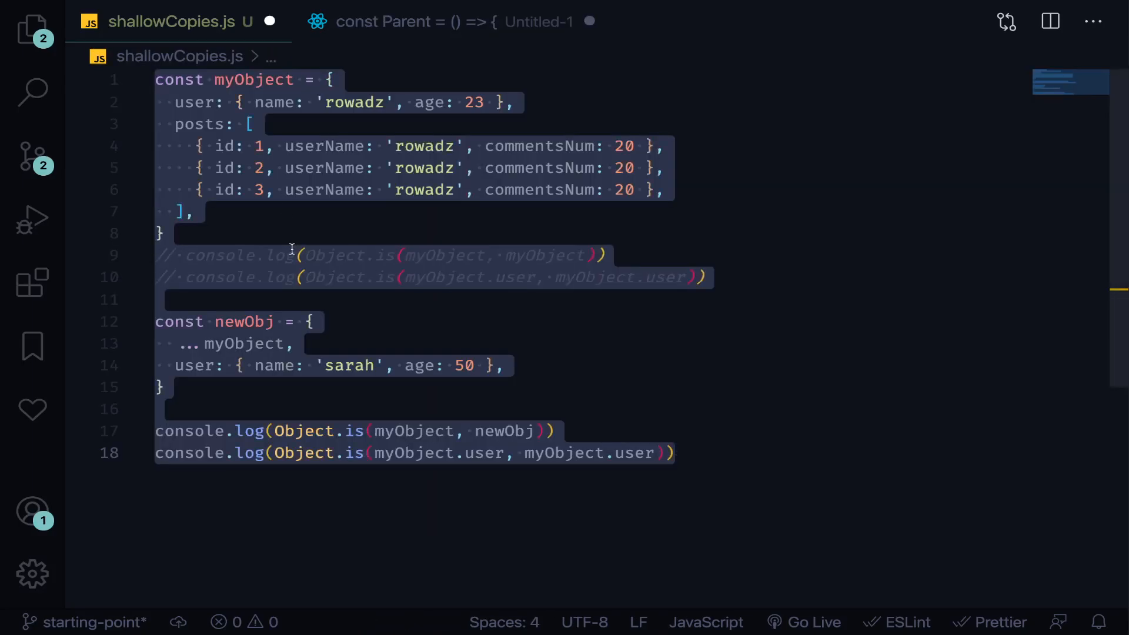
pyautogui.click(227, 409)
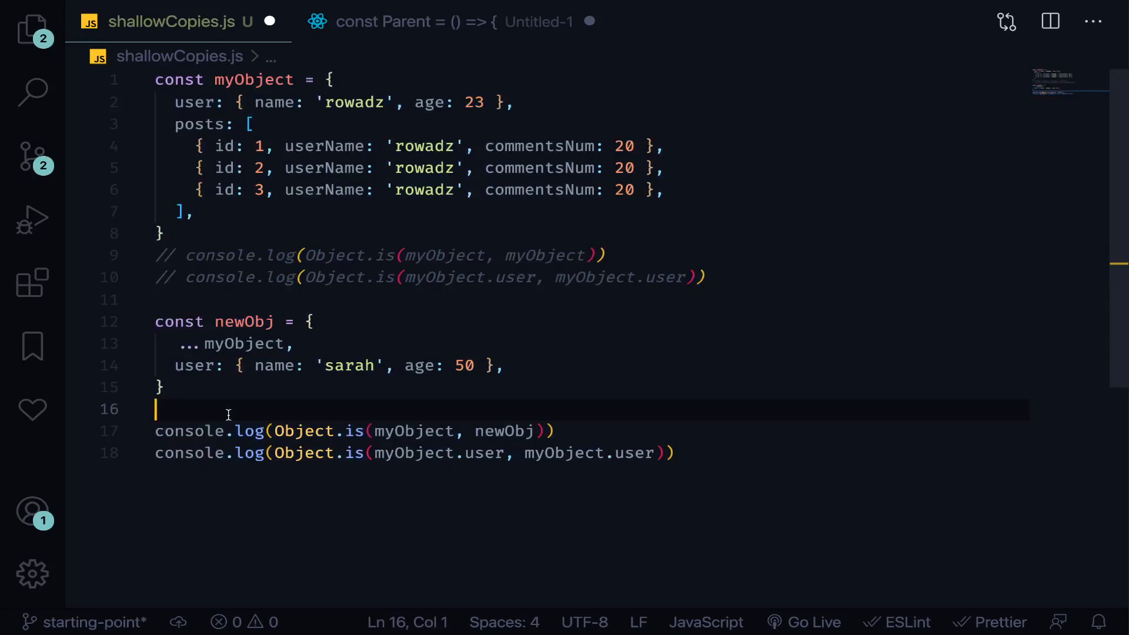
pyautogui.moveTo(413, 34)
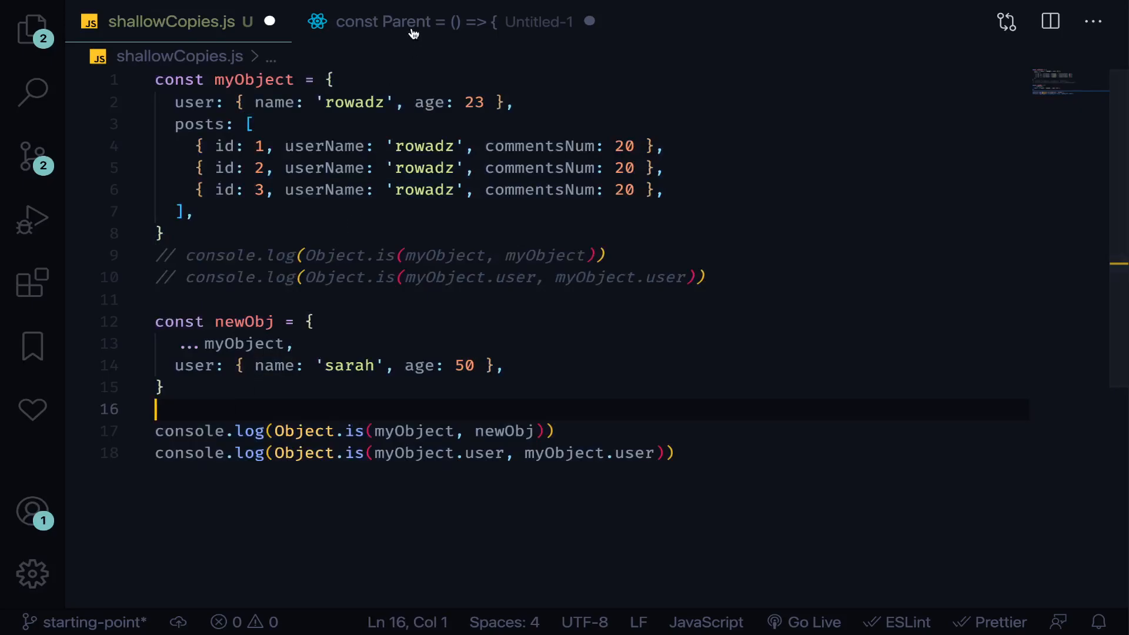
pyautogui.click(454, 21)
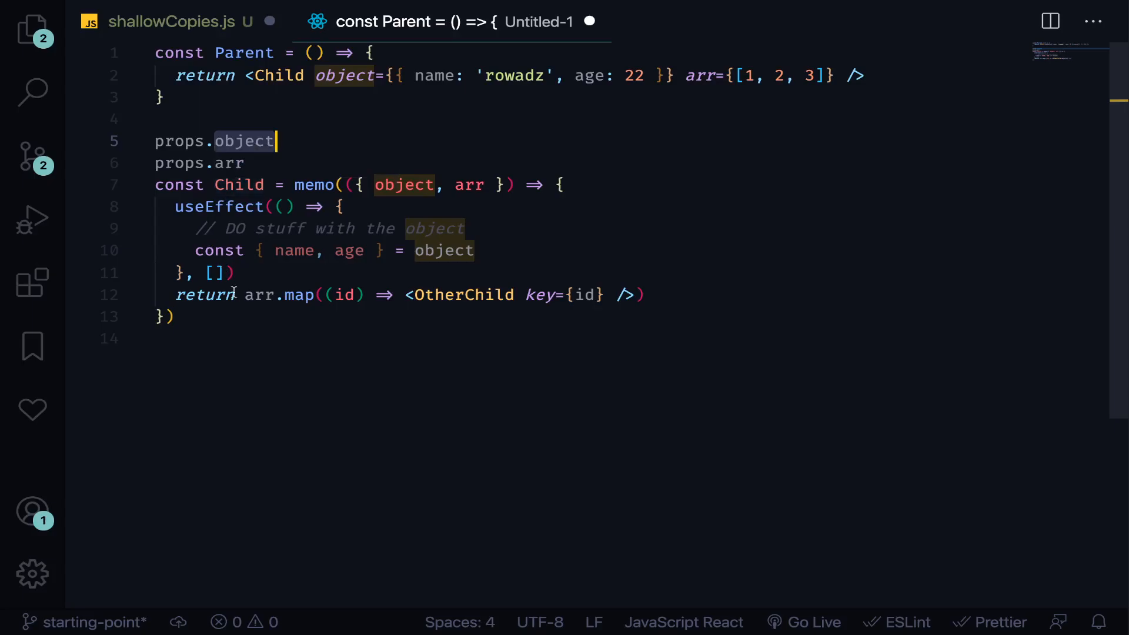
pyautogui.press('ctrl+v')
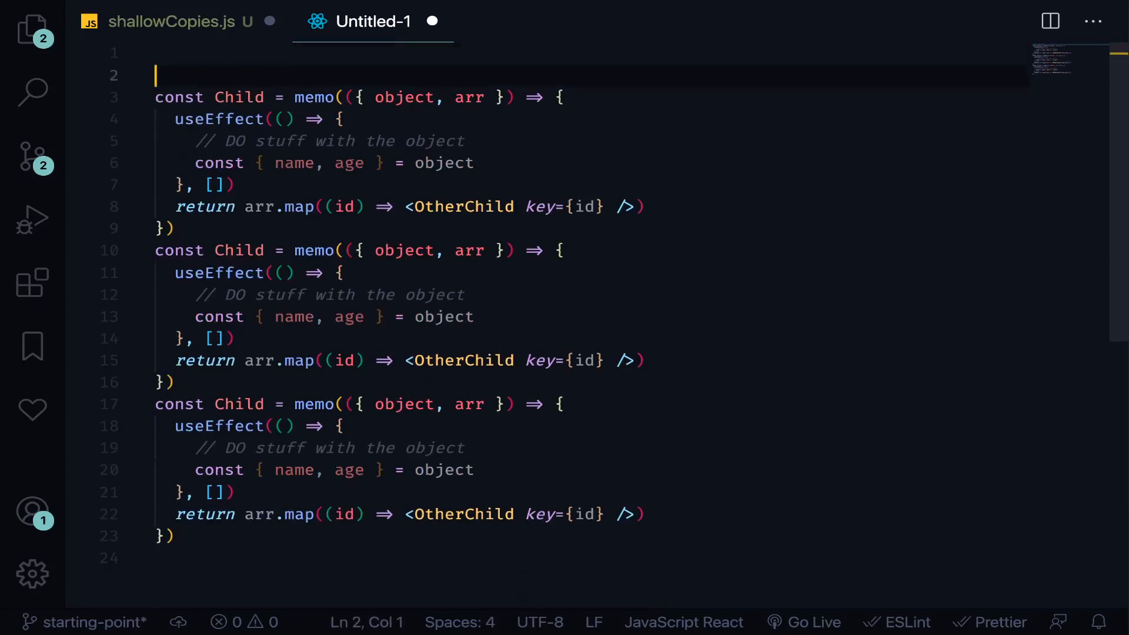
# Step: Remove the extra top blank line and flip between shallowCopies.js and Untitled-1
pyautogui.press('Backspace')
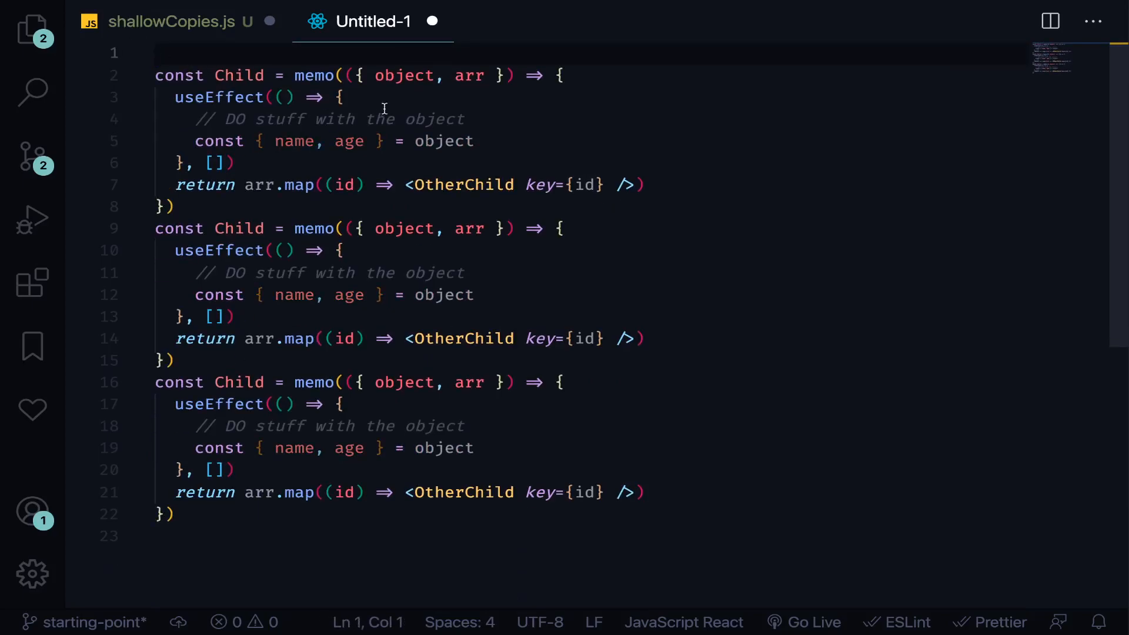
pyautogui.click(181, 21)
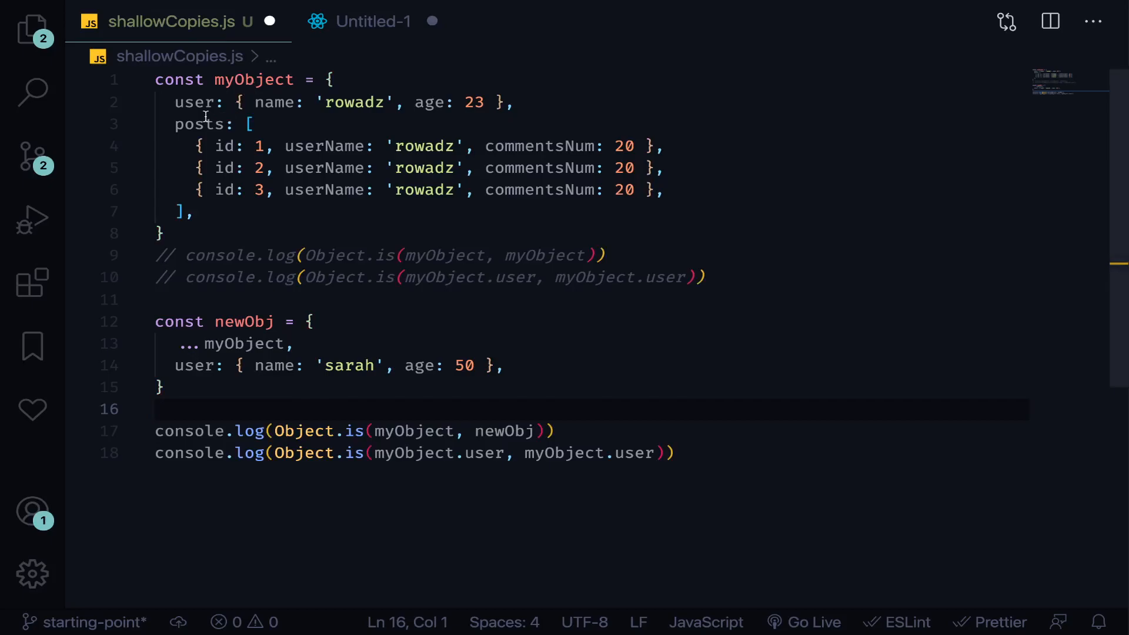
pyautogui.click(372, 21)
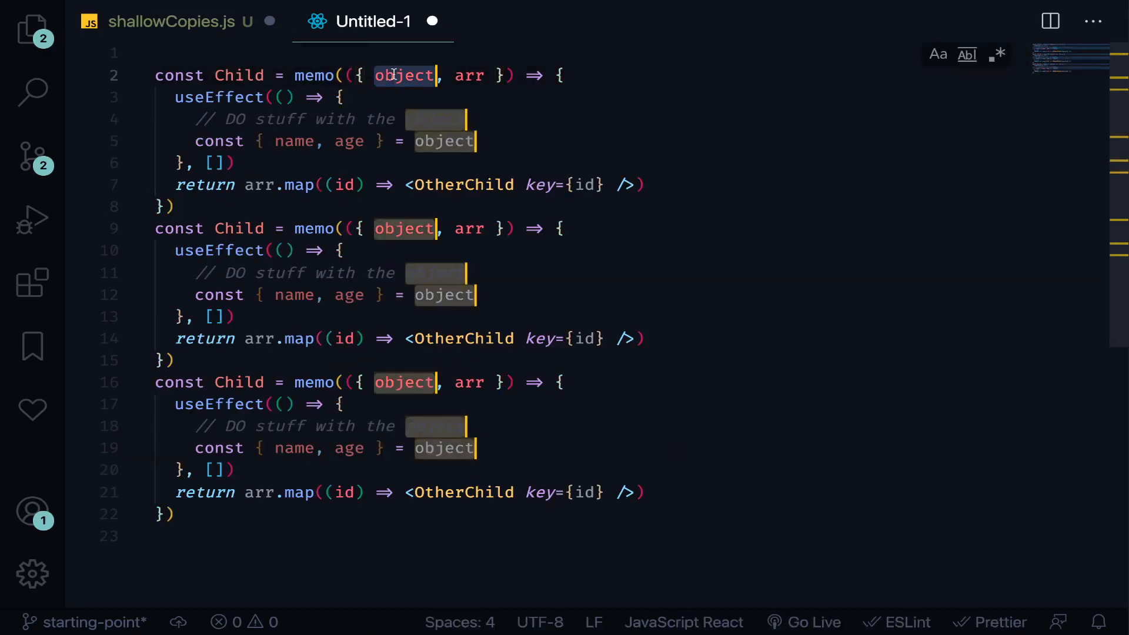
# Step: Remove user from the third Child's props so it takes only posts, checking myObject's keys
pyautogui.click(180, 21)
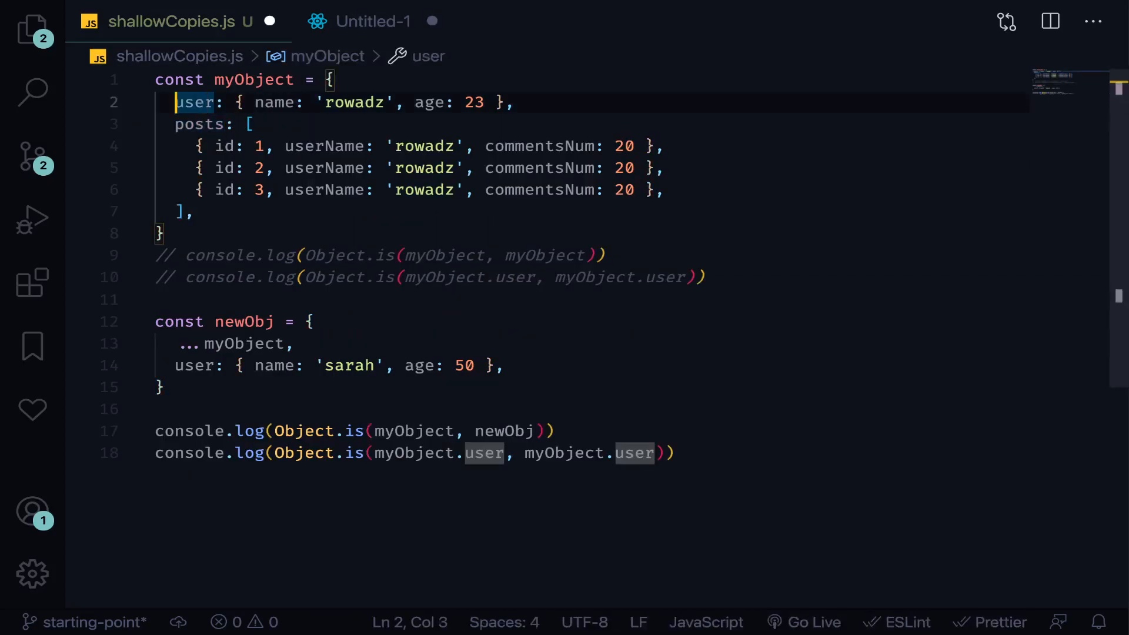
pyautogui.click(372, 21)
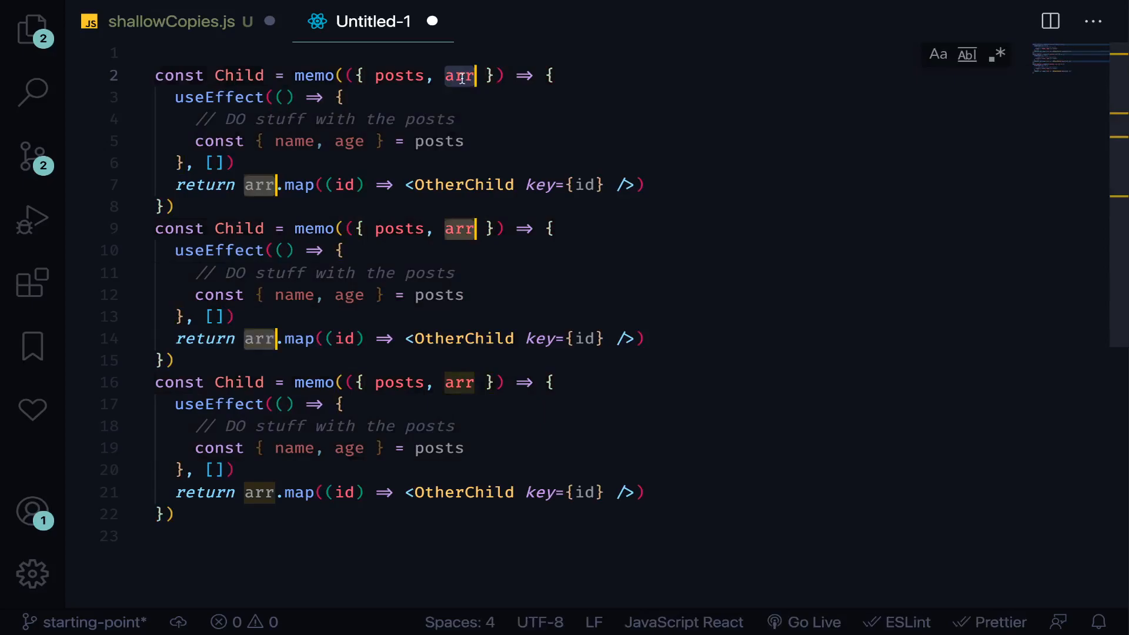
pyautogui.write('user')
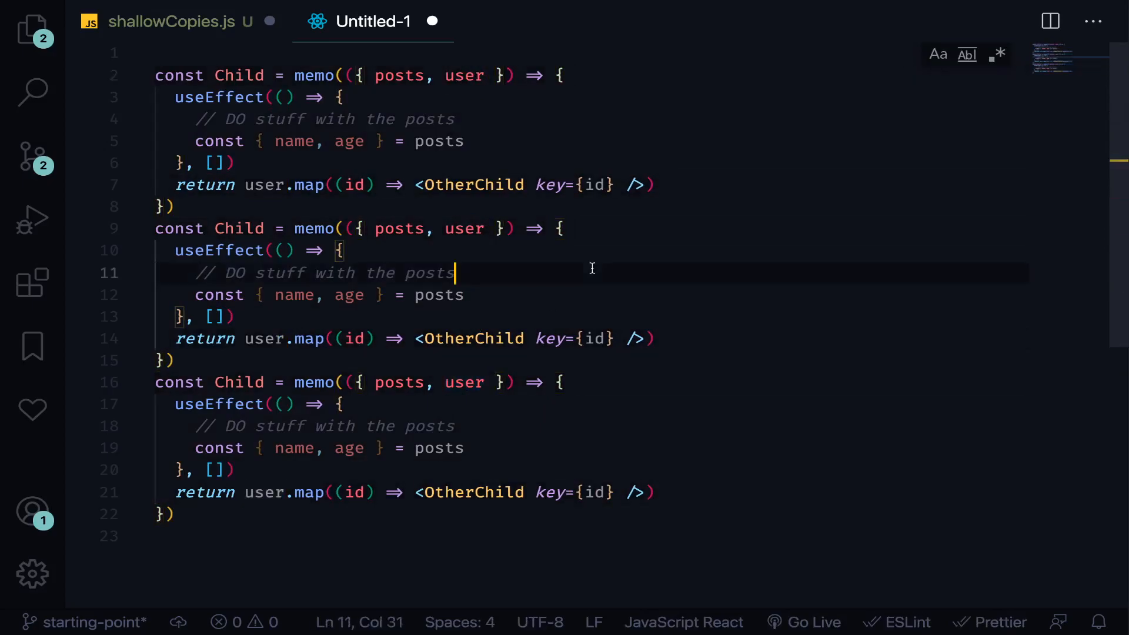
pyautogui.click(178, 21)
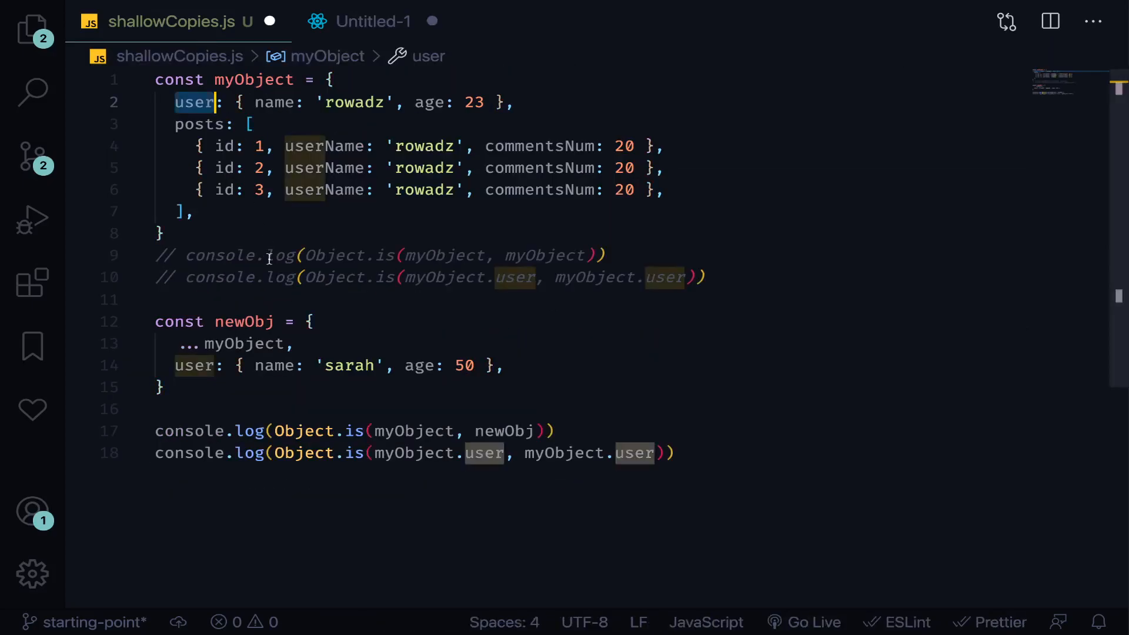
pyautogui.moveTo(373, 21)
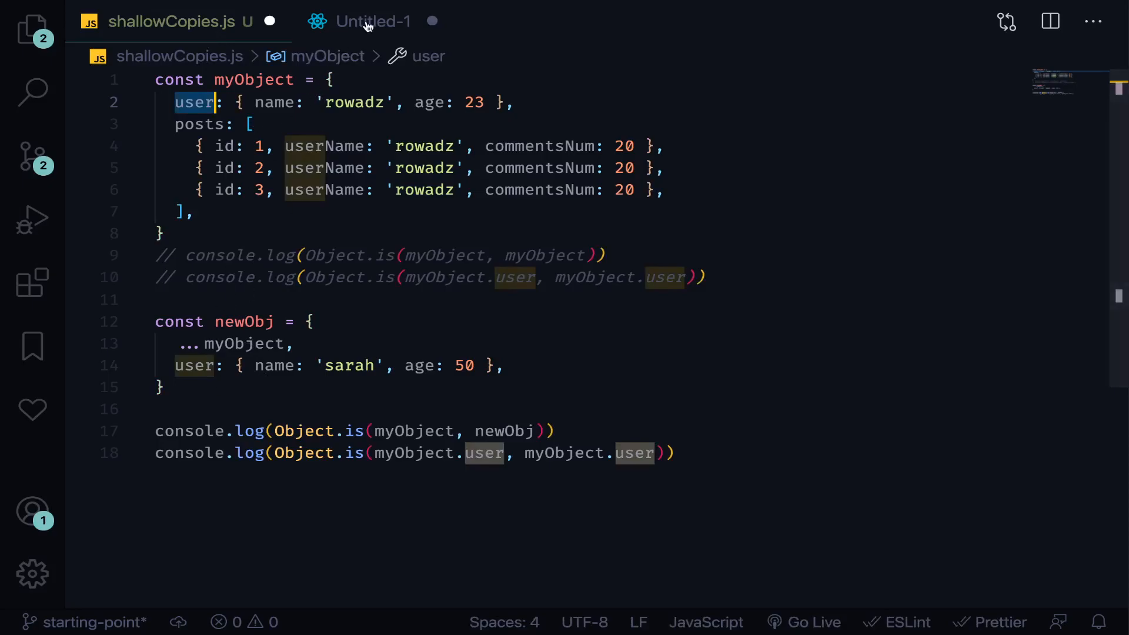
pyautogui.click(373, 21)
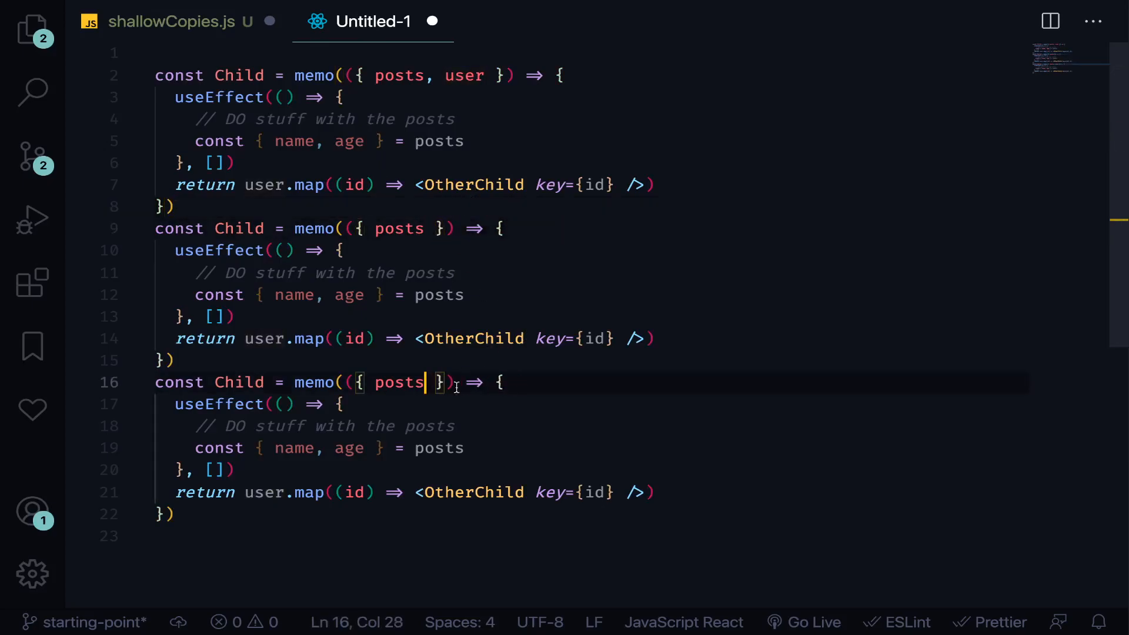
# Step: Separate the three Child components with blank lines after the first component
pyautogui.click(270, 207)
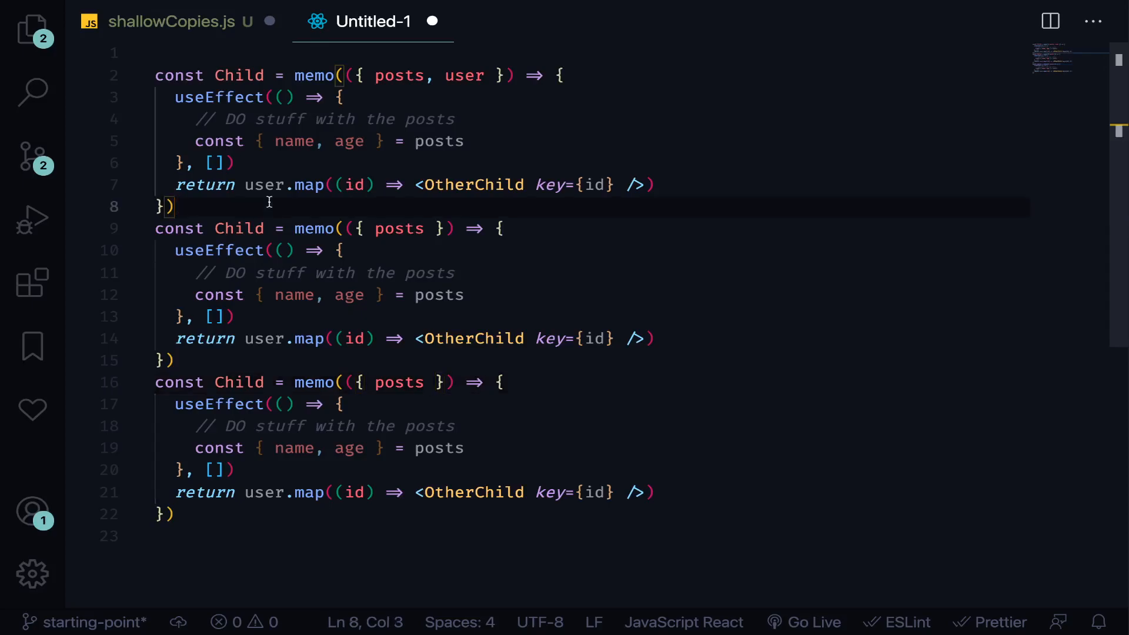
pyautogui.click(179, 21)
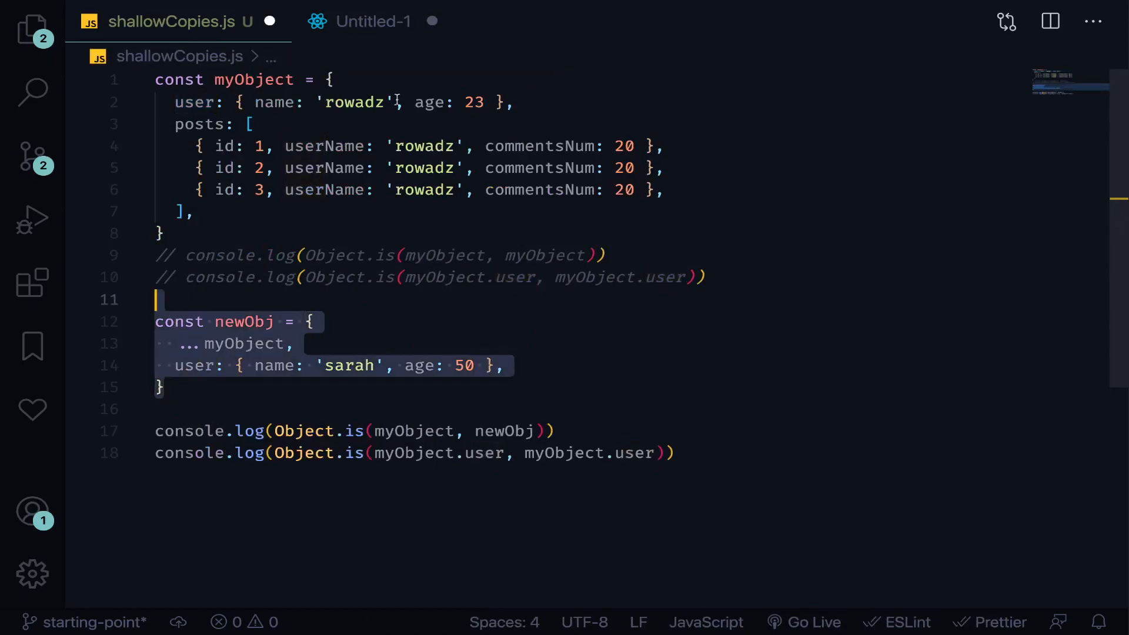
pyautogui.click(373, 21)
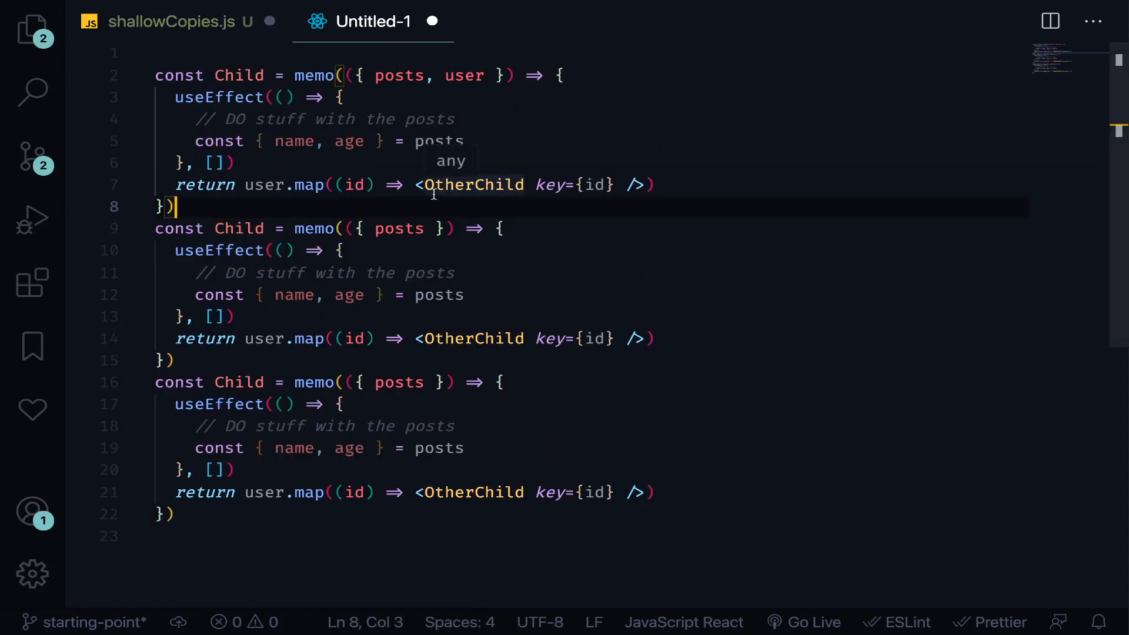
pyautogui.moveTo(434, 204)
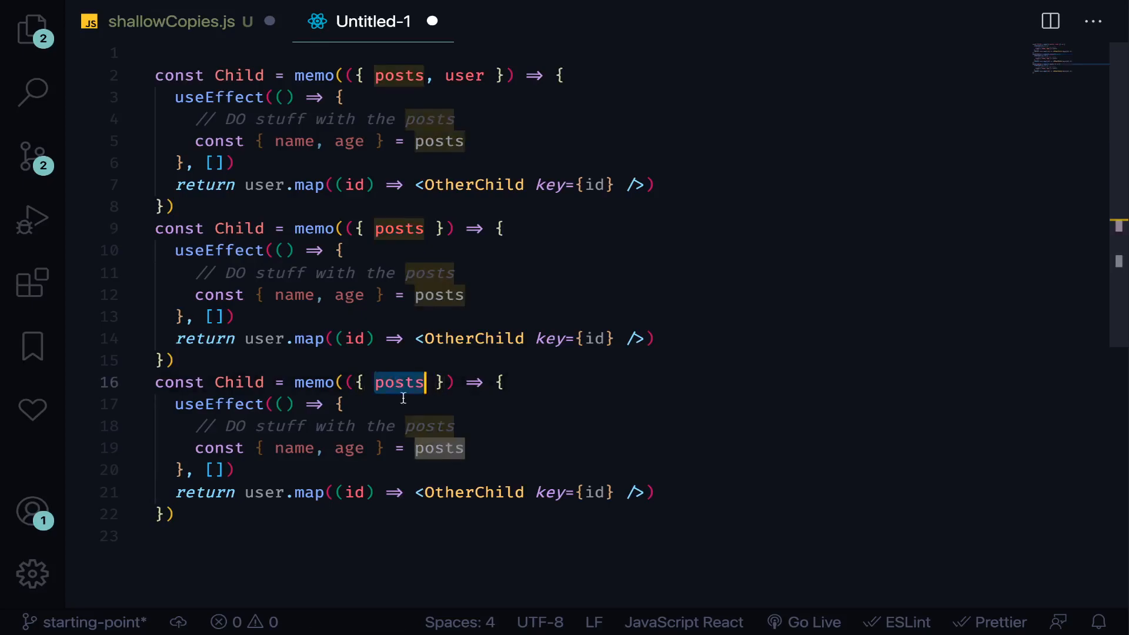
pyautogui.press('Enter')
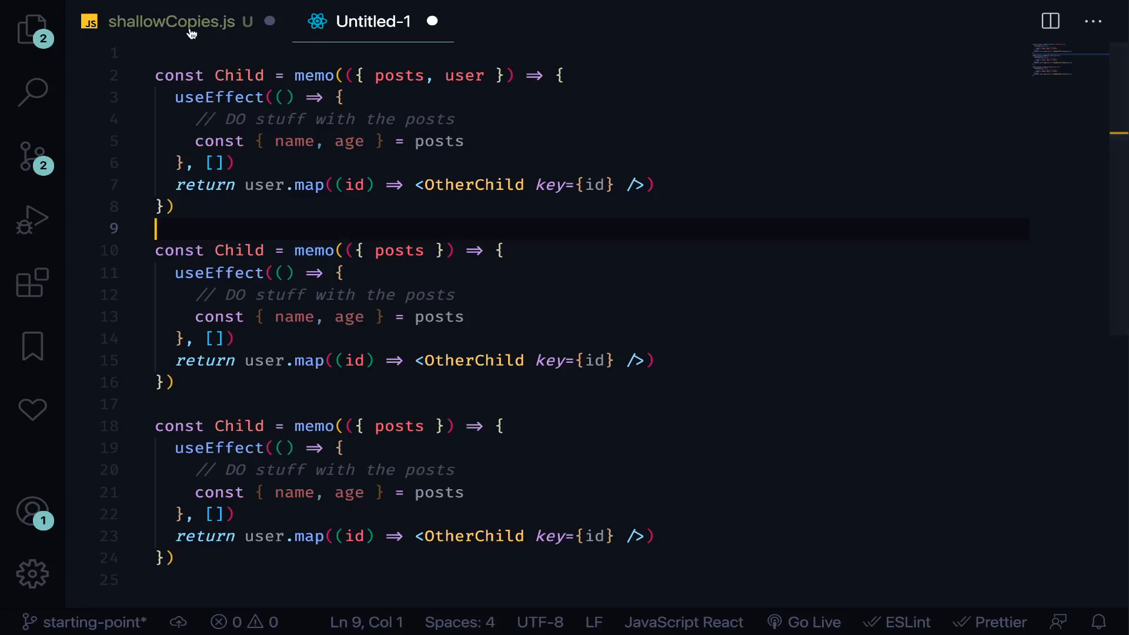
pyautogui.moveTo(179, 21)
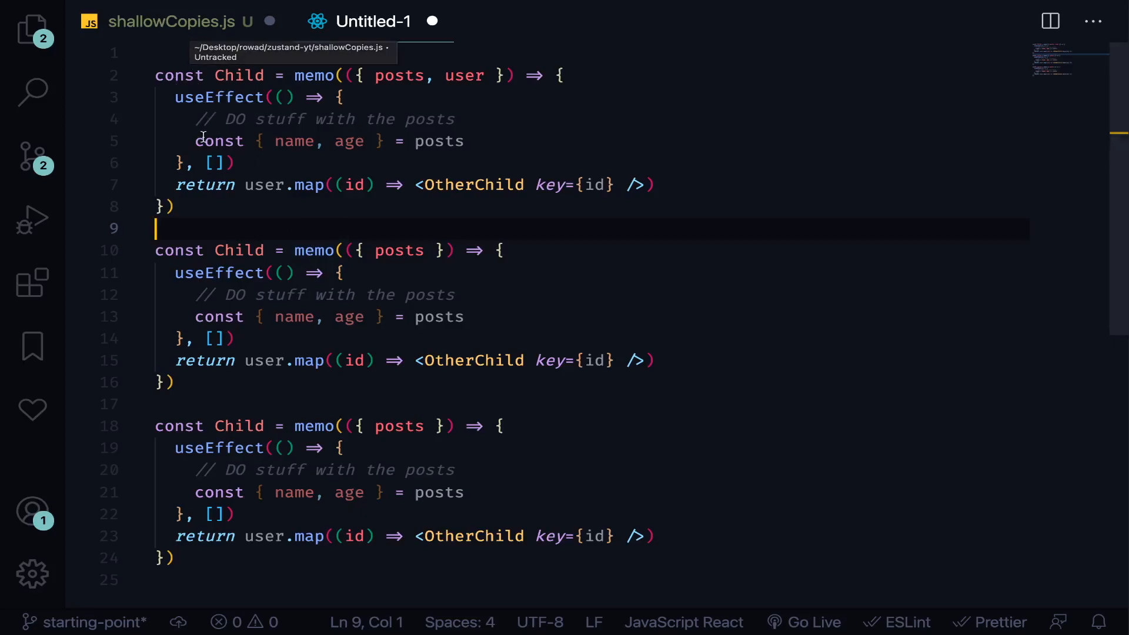
pyautogui.moveTo(326, 244)
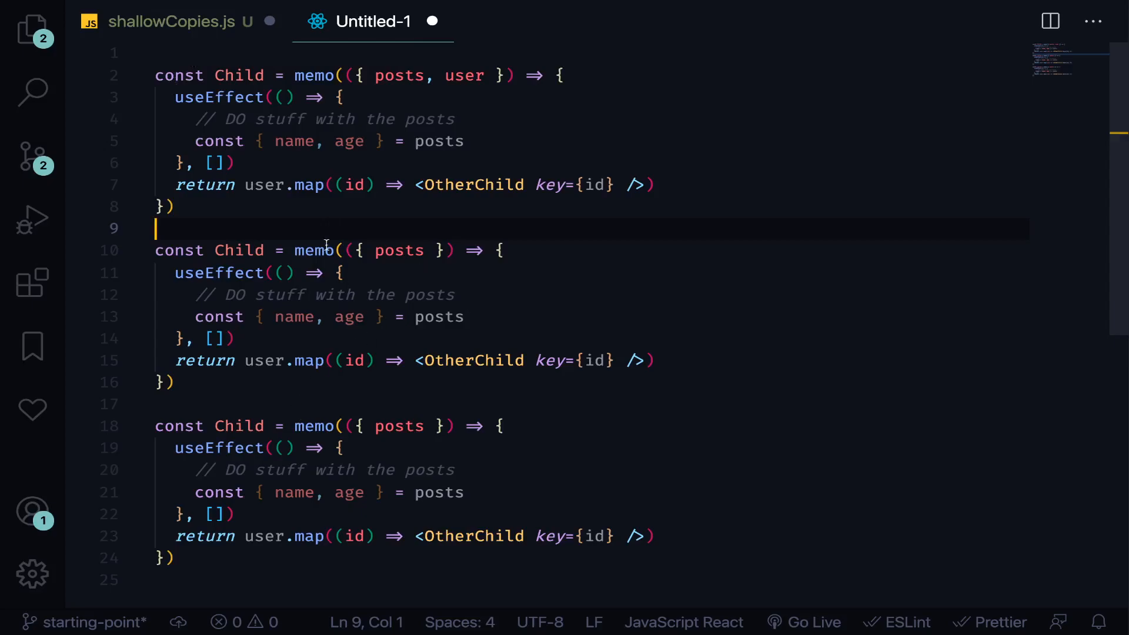
pyautogui.moveTo(207, 40)
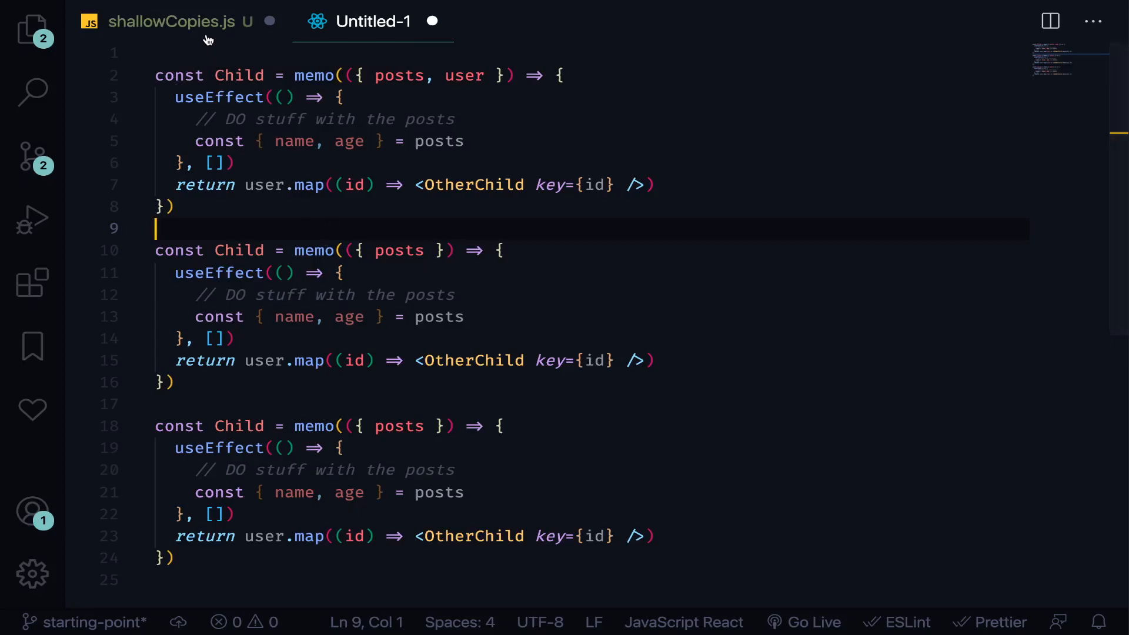
pyautogui.click(180, 21)
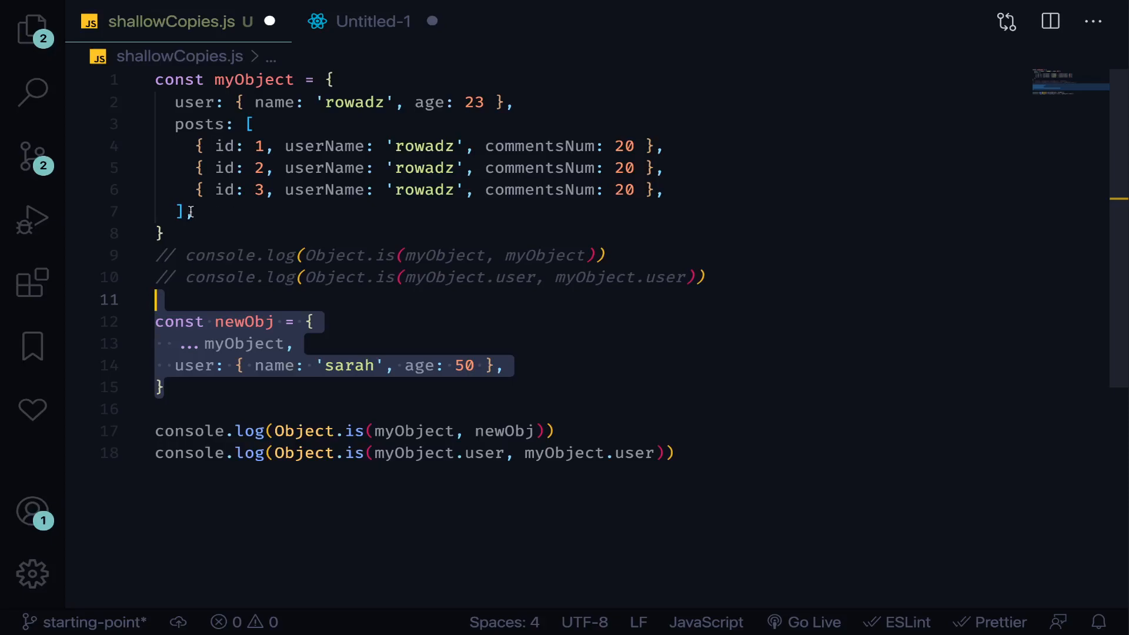
pyautogui.click(187, 211)
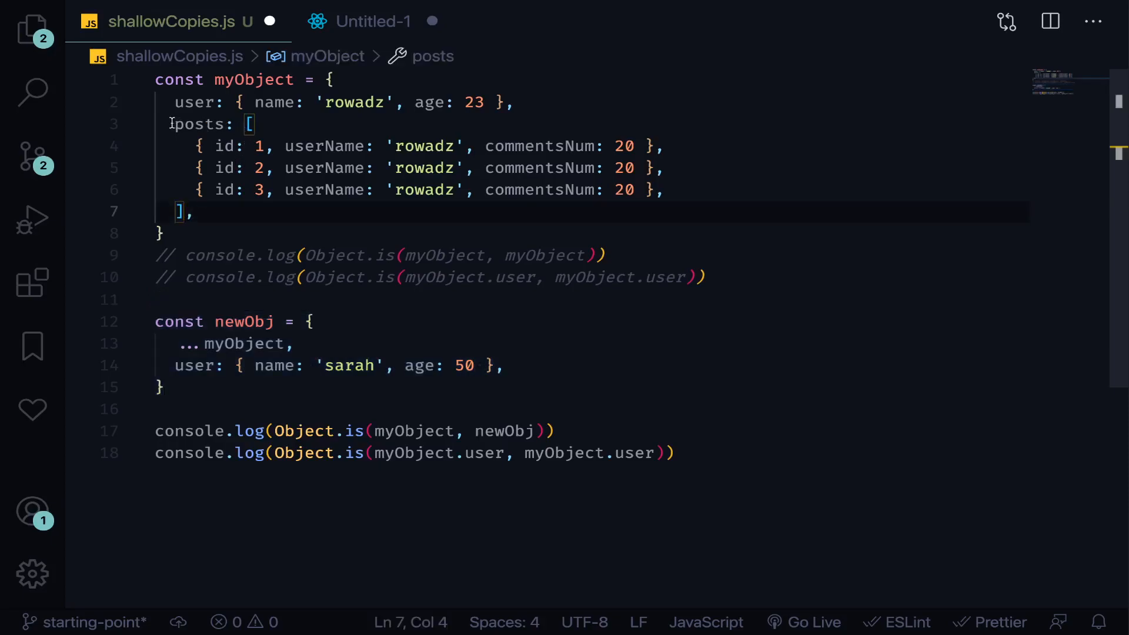
pyautogui.click(194, 210)
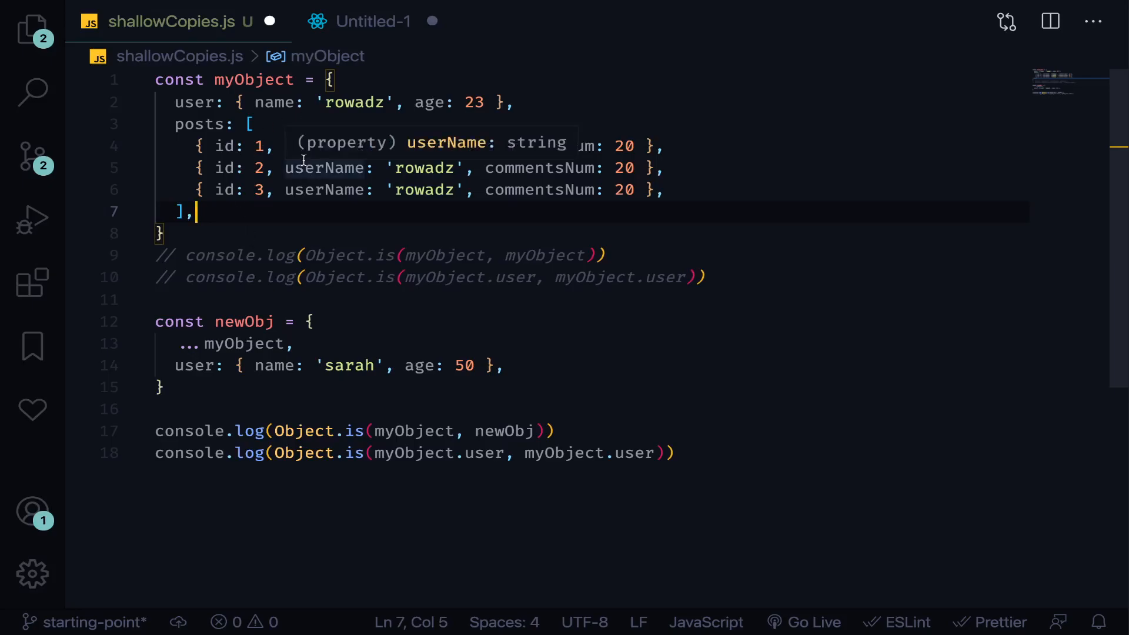
pyautogui.moveTo(194, 165)
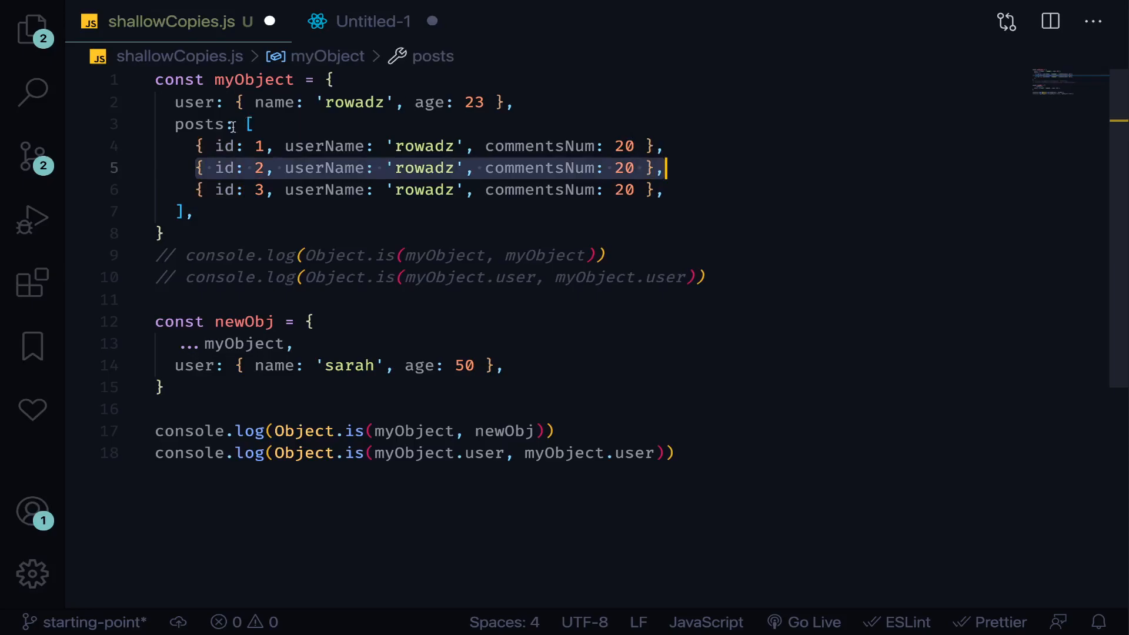
pyautogui.doubleClick(200, 123)
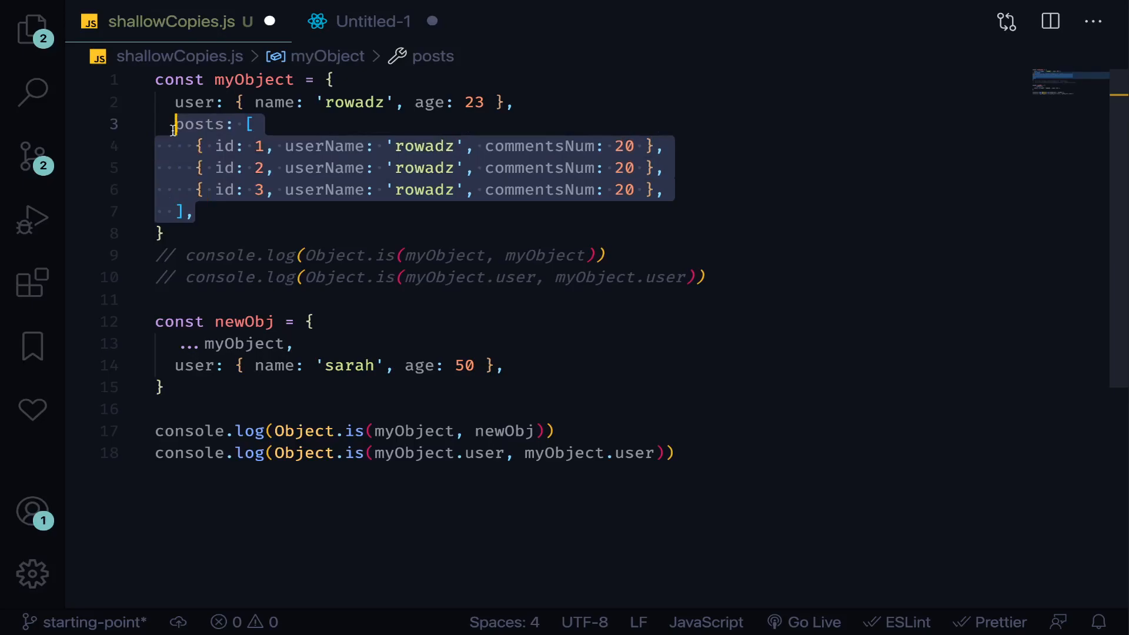
pyautogui.moveTo(353, 45)
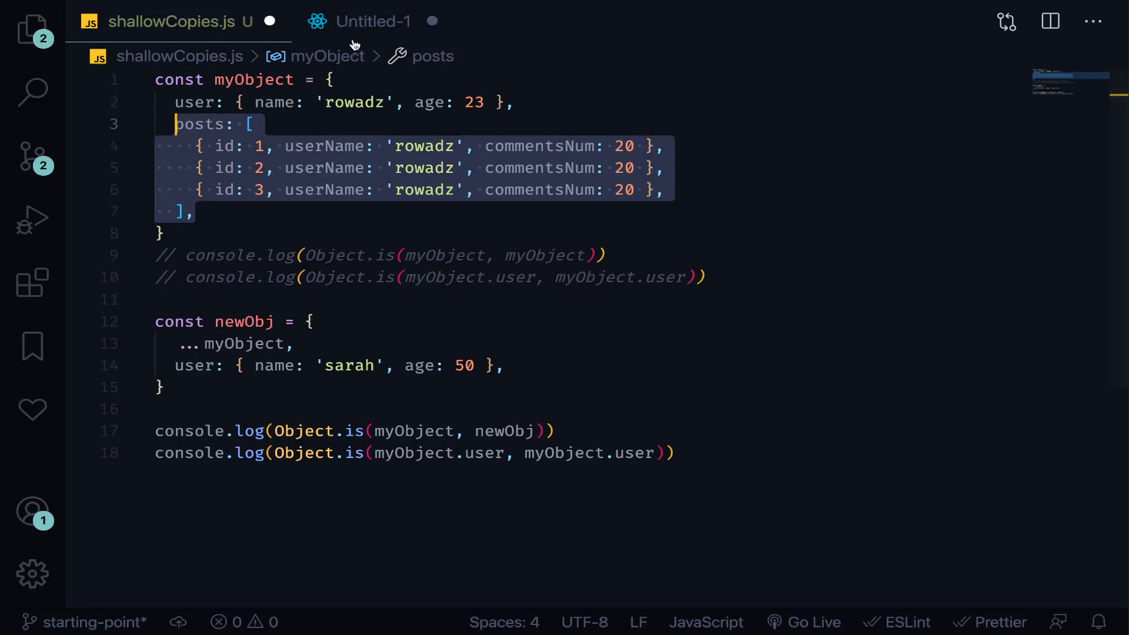
pyautogui.click(373, 21)
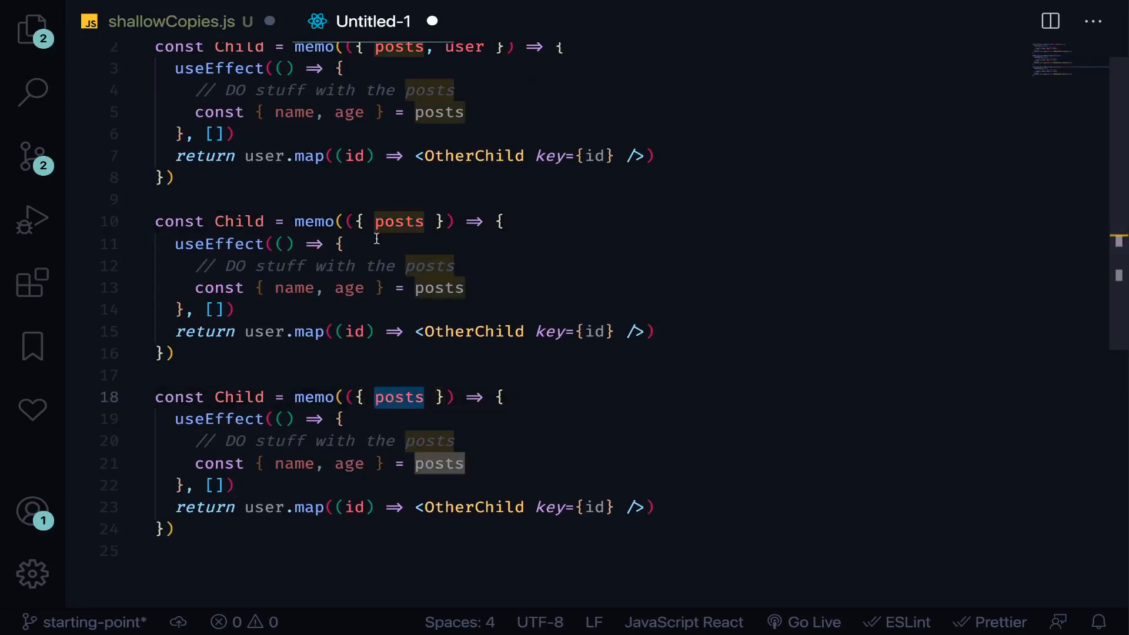
# Step: Convert myObject's posts array into an object and key the first entry as 1
pyautogui.click(180, 21)
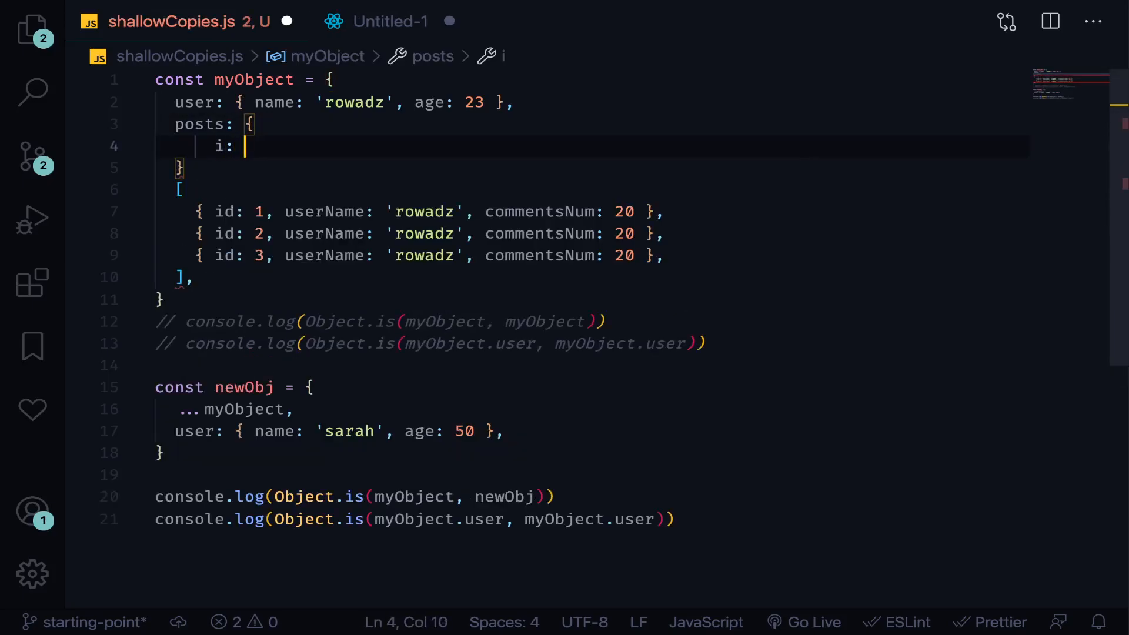
pyautogui.write('1: { id')
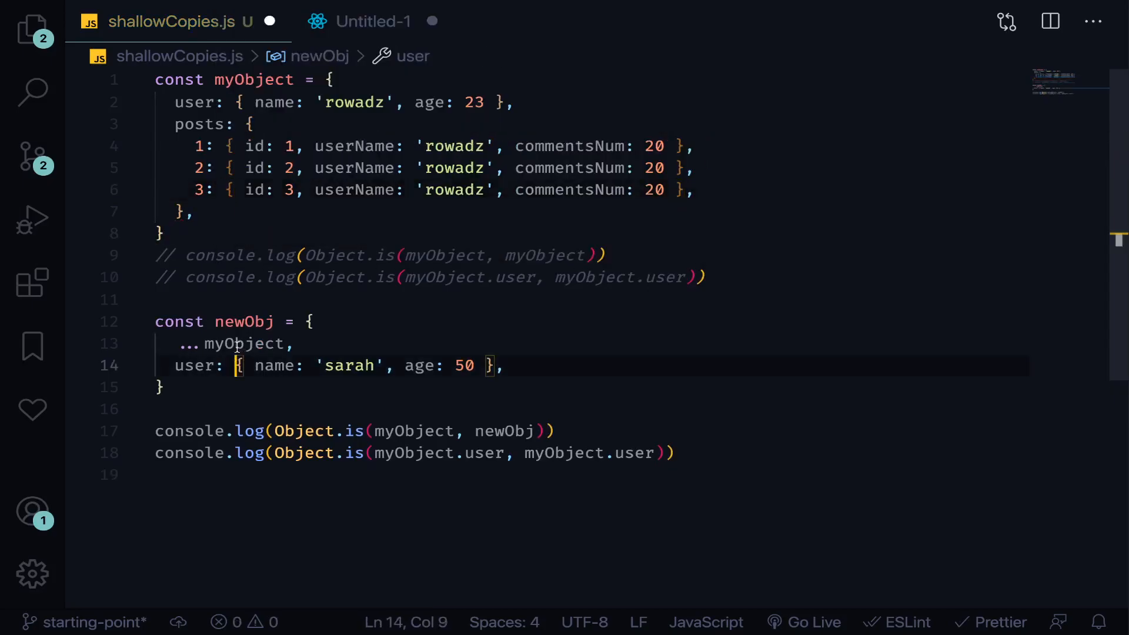
pyautogui.moveTo(647, 224)
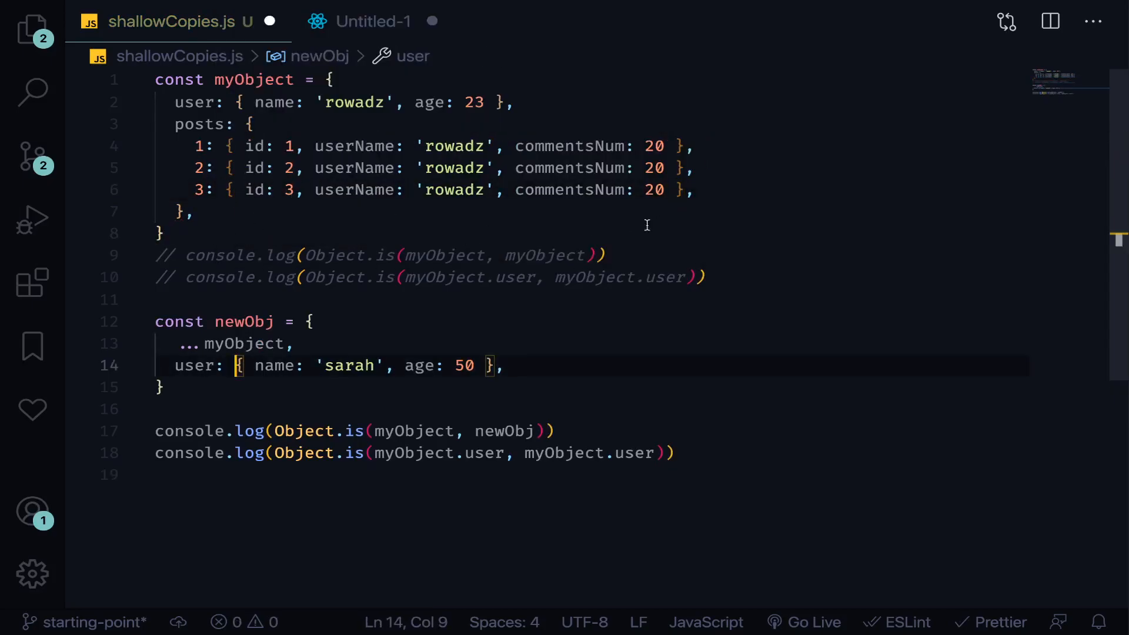
pyautogui.click(197, 168)
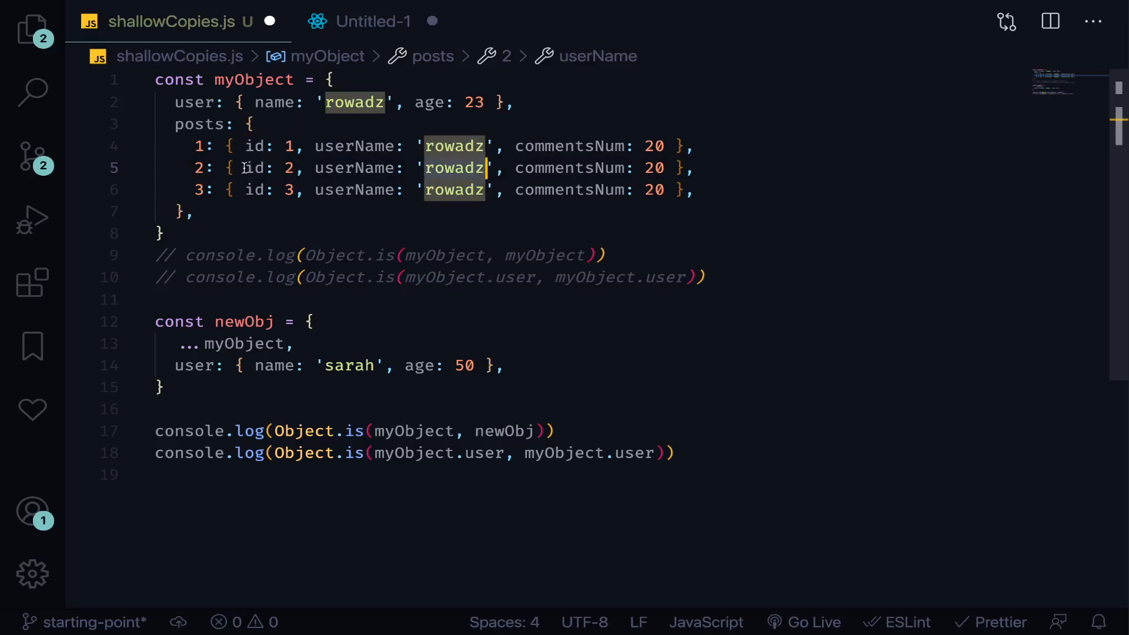
# Step: Select and key the remaining post entries as 2 and 3 in the posts object
pyautogui.click(706, 168)
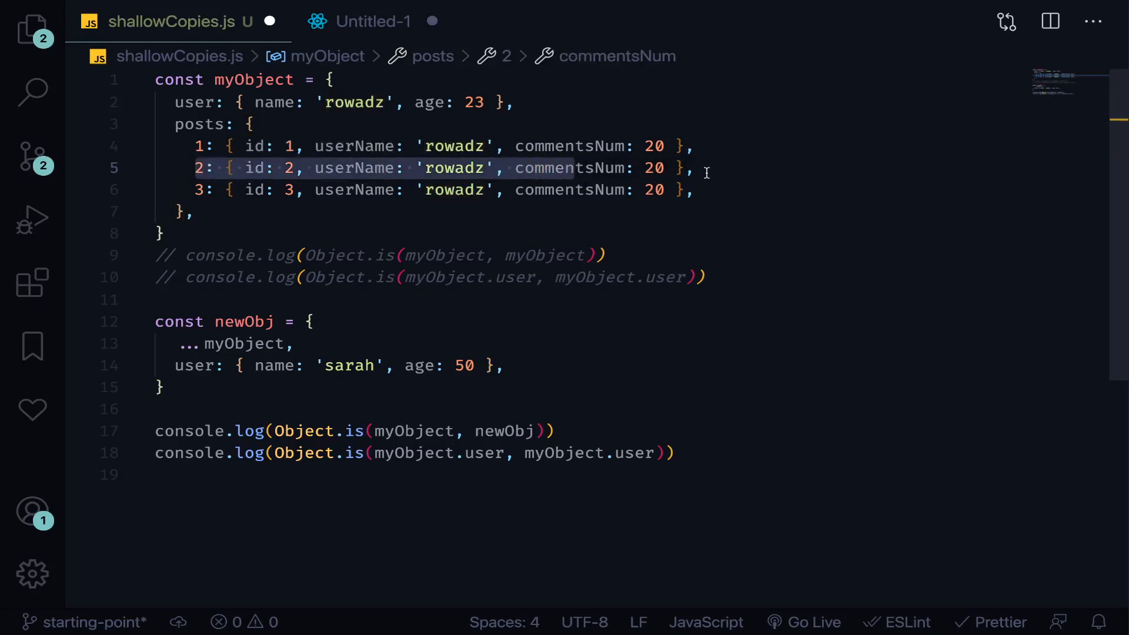
pyautogui.click(397, 211)
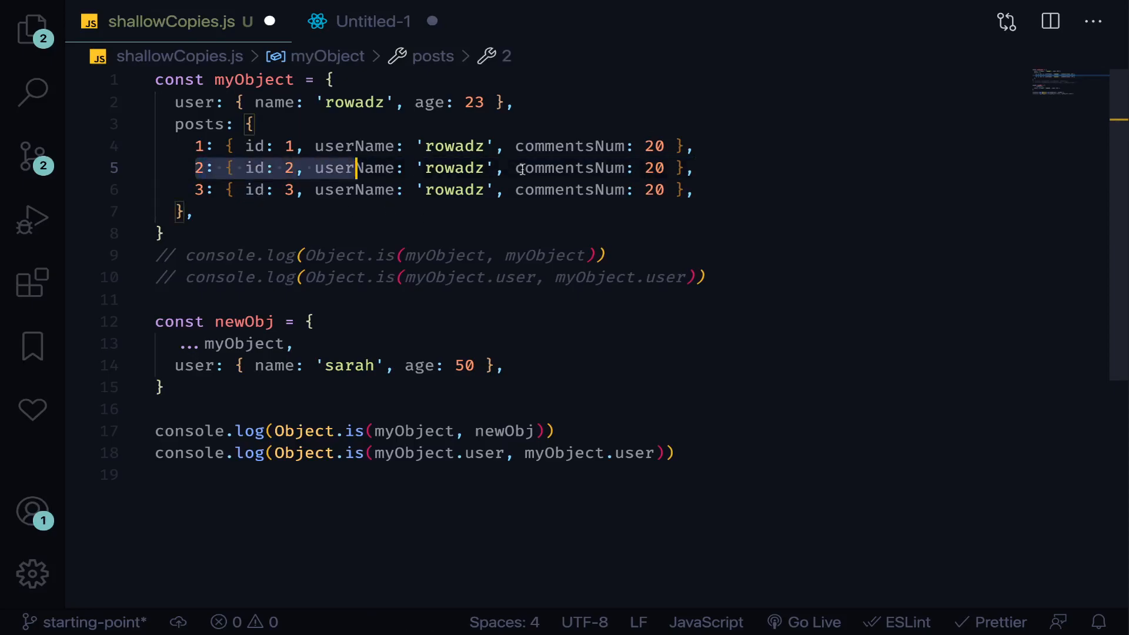
pyautogui.click(692, 168)
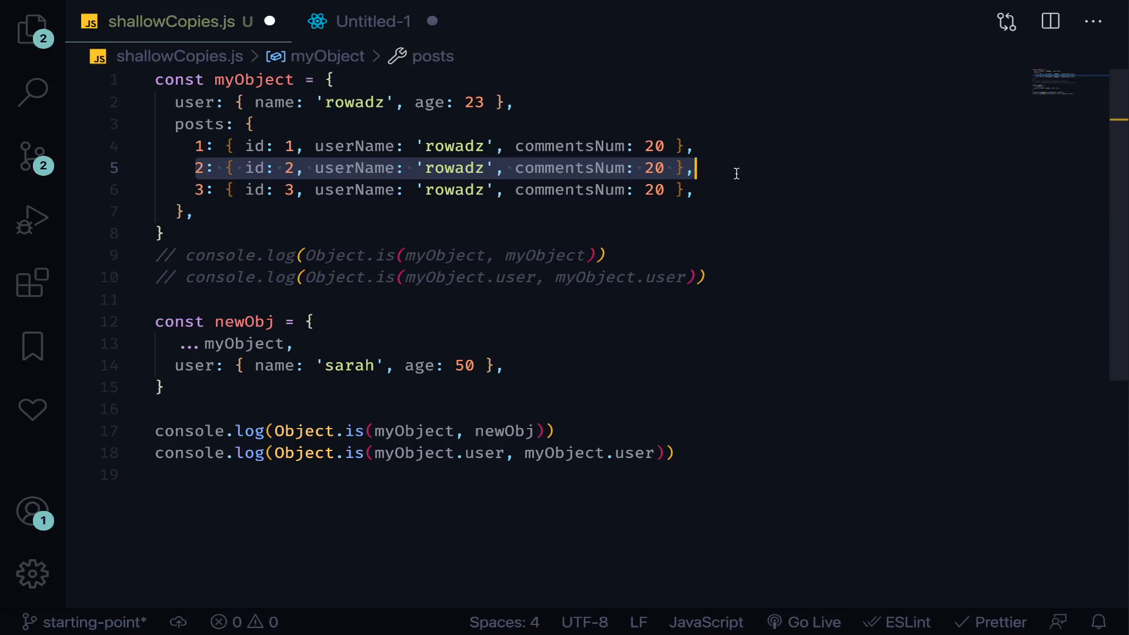
pyautogui.click(373, 21)
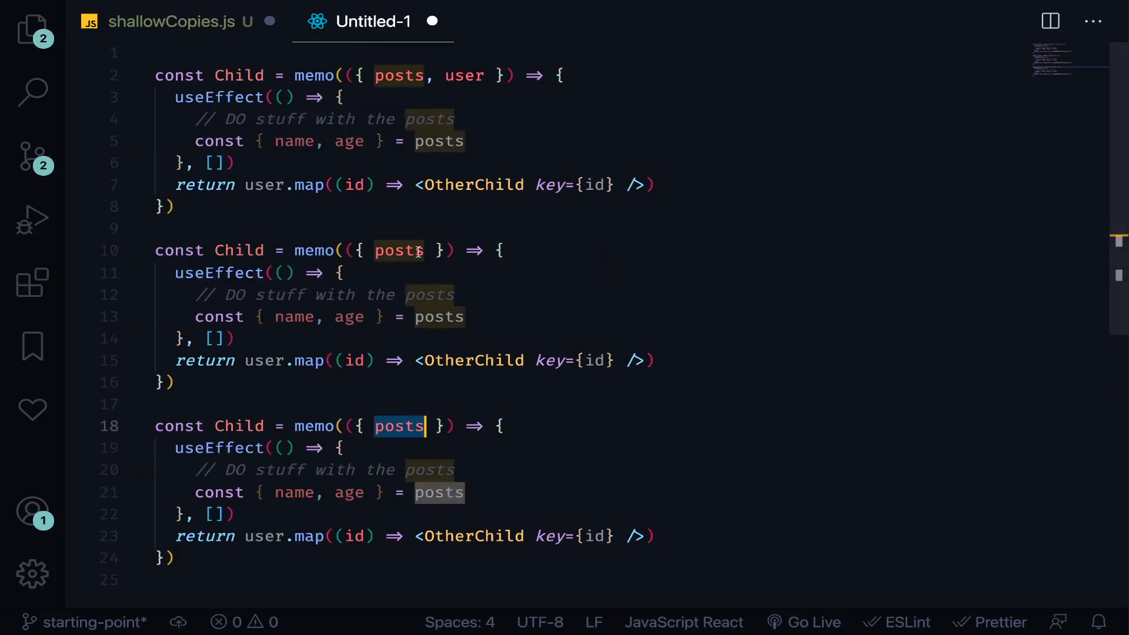
pyautogui.moveTo(400, 249)
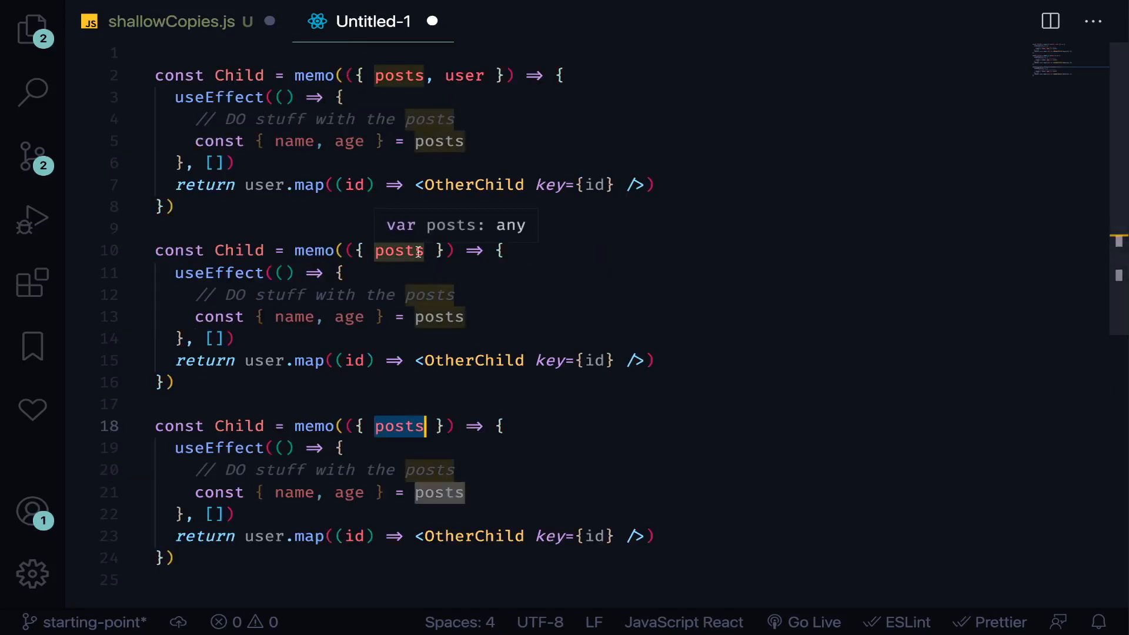
pyautogui.moveTo(355, 240)
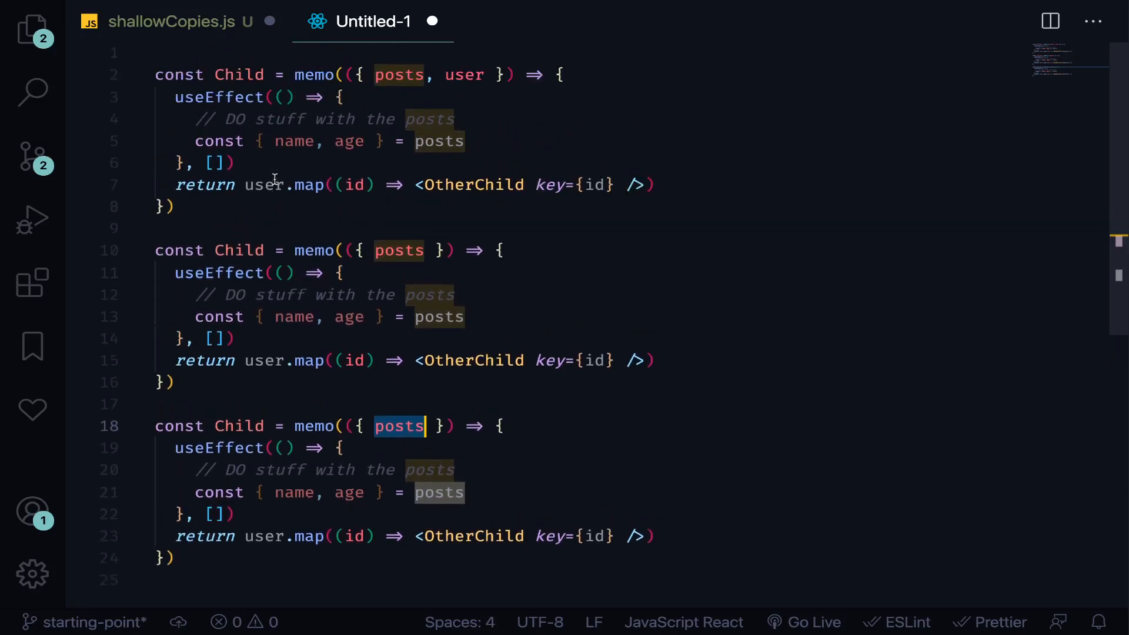
# Step: Uncomment the two Object.is self-comparison logs, then view the shallowEqual source and the YouTube videos page
pyautogui.click(313, 249)
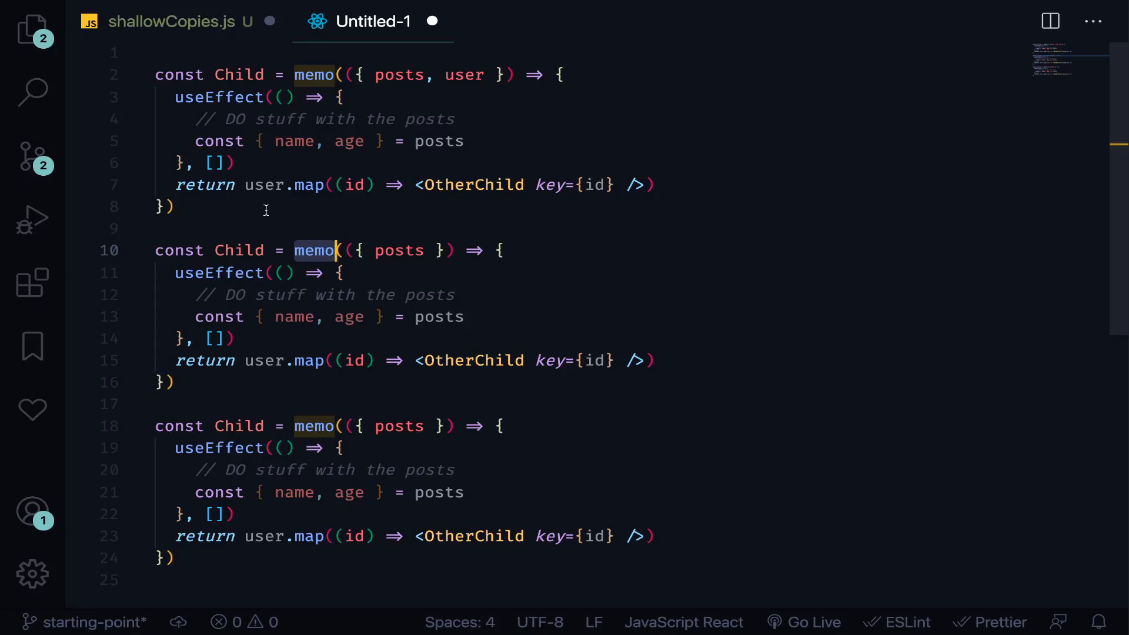
pyautogui.click(180, 22)
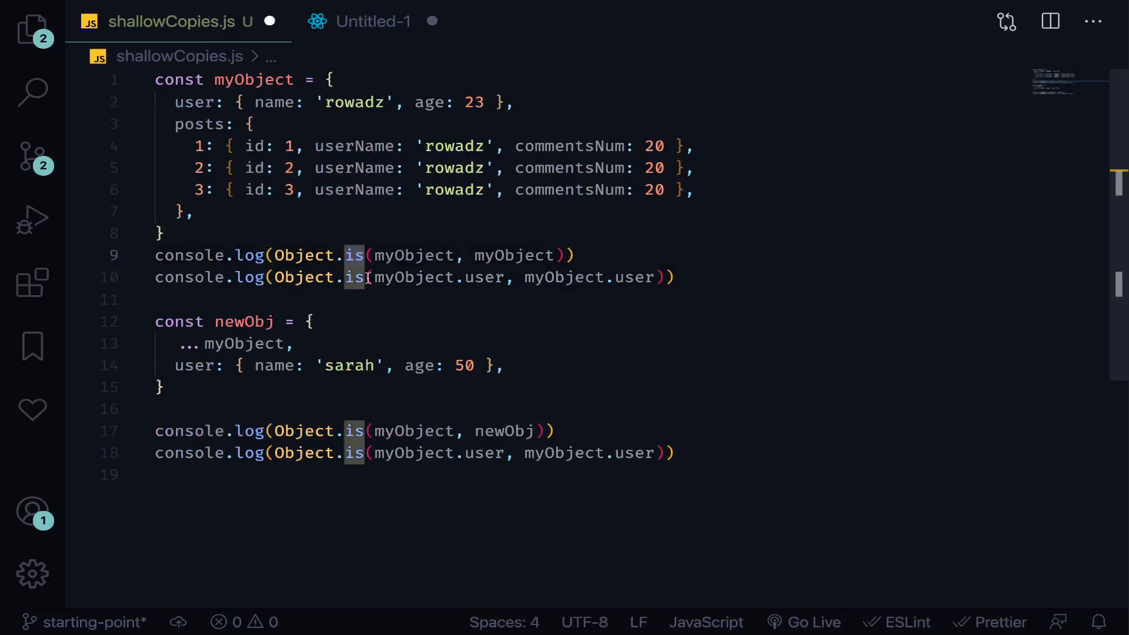
pyautogui.click(282, 475)
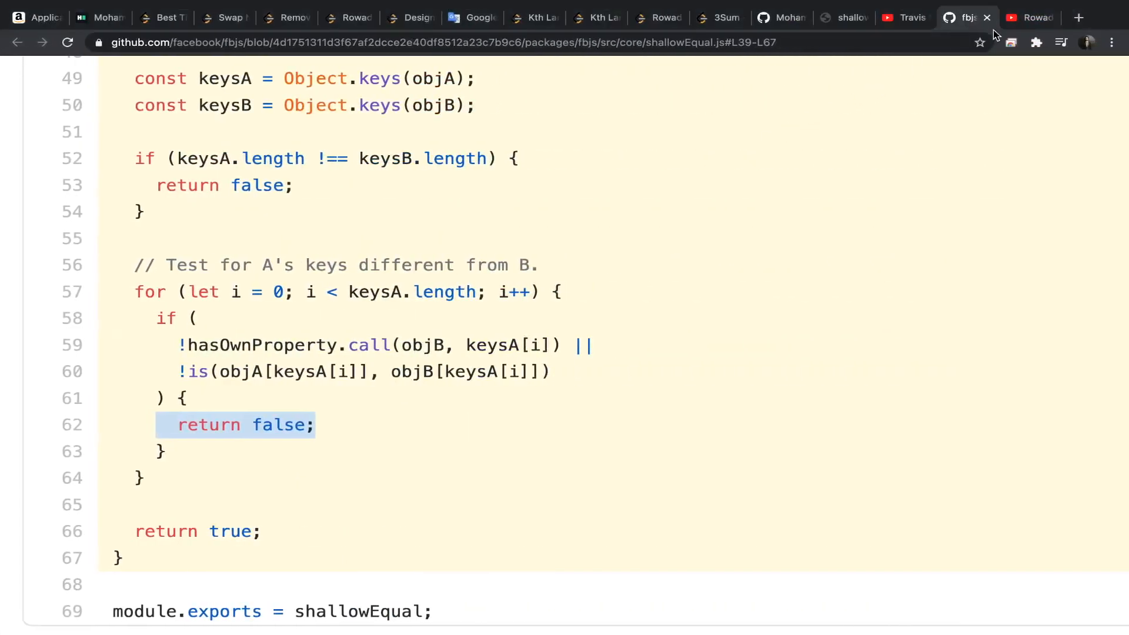
pyautogui.click(1030, 18)
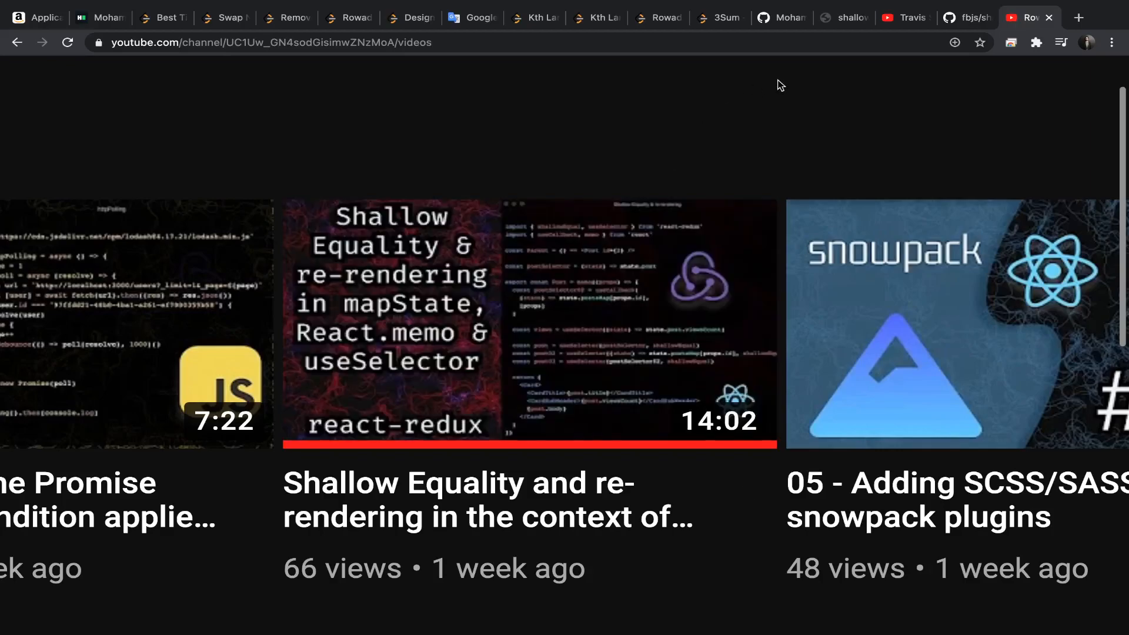